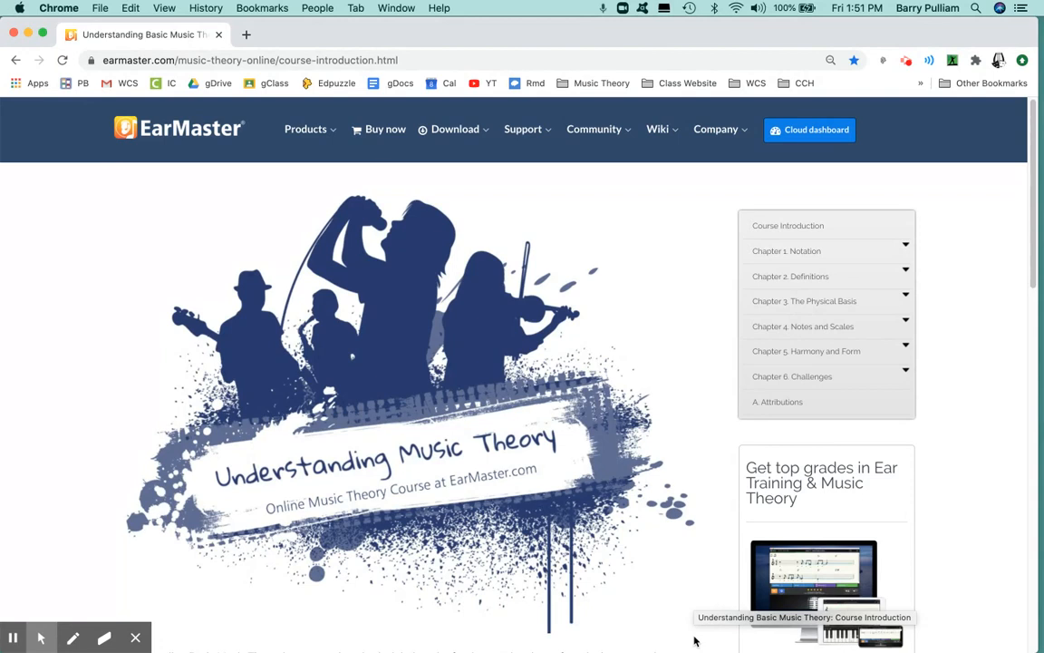
mouse_move(174, 199)
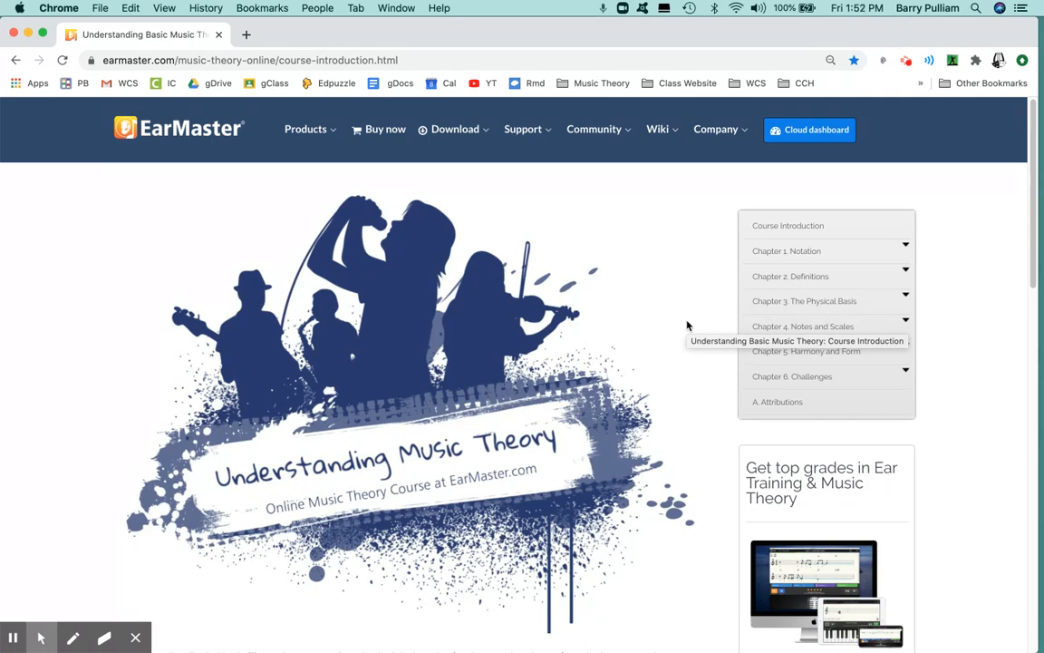
mouse_move(275, 344)
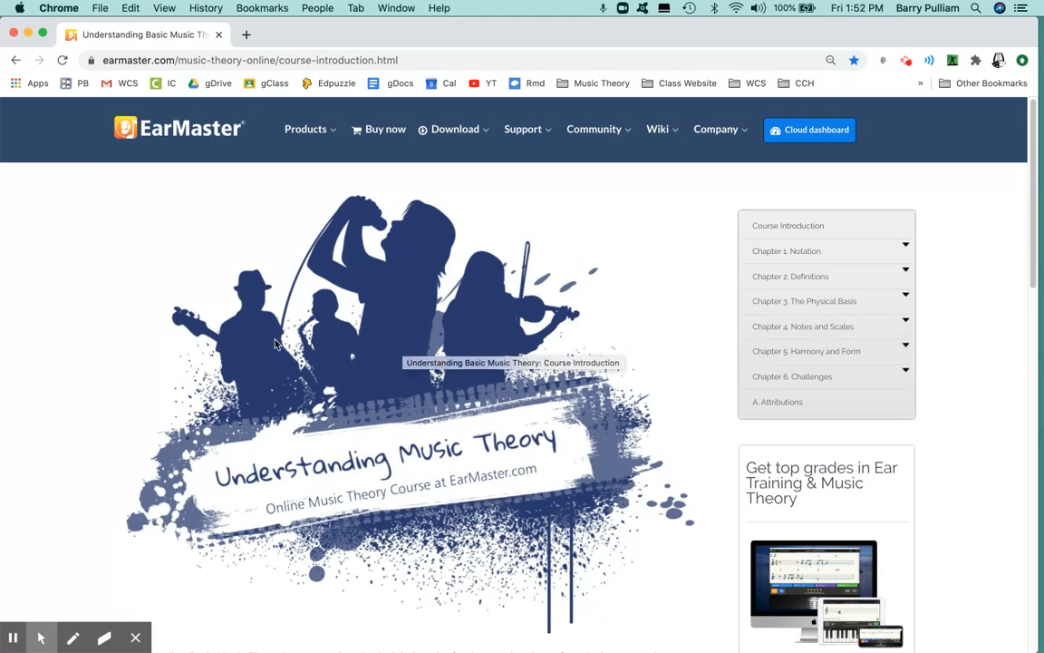
mouse_move(812, 194)
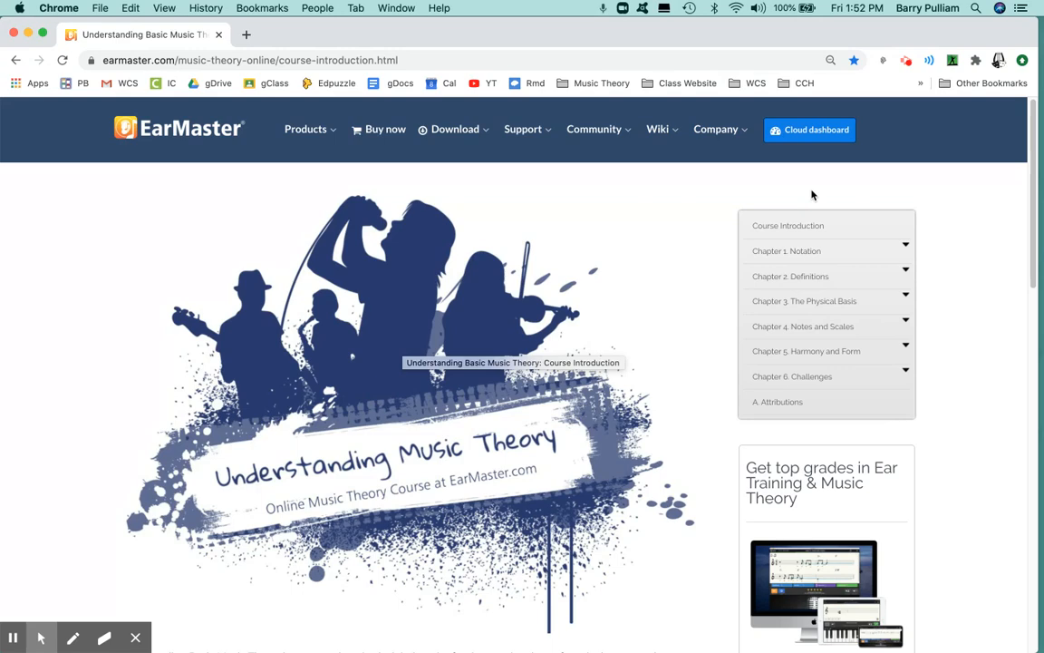
Step: Open Chapter 1: Notation from the course sidebar
click(786, 250)
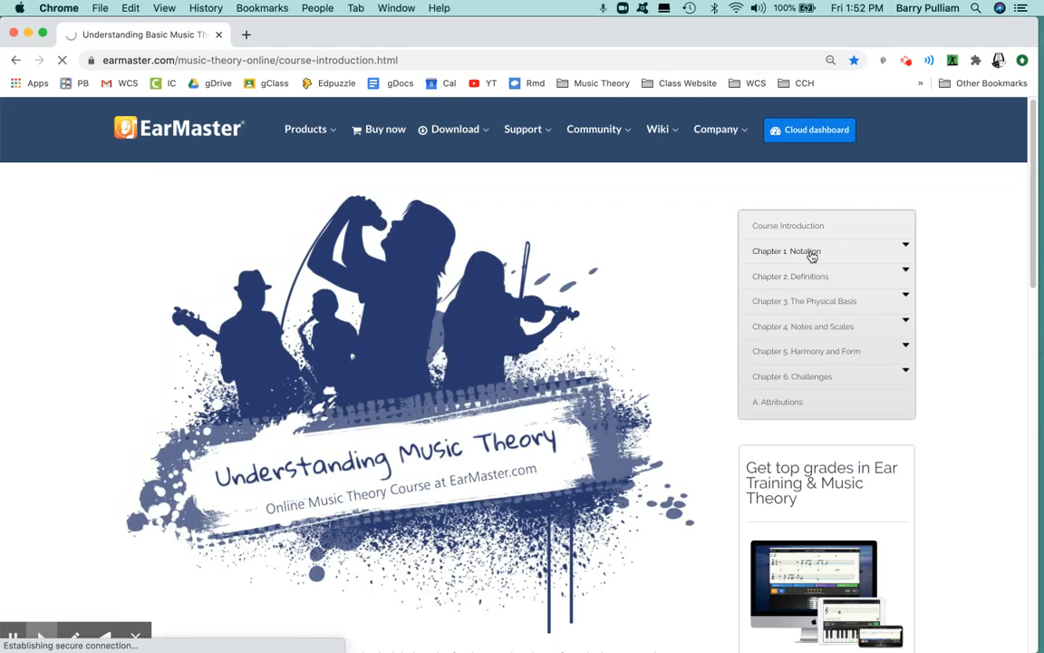
Step: Jump to 'Pitch: Sharp, Flat, and Natural Notes' under 1.1 Pitch and select the pen tool
click(787, 250)
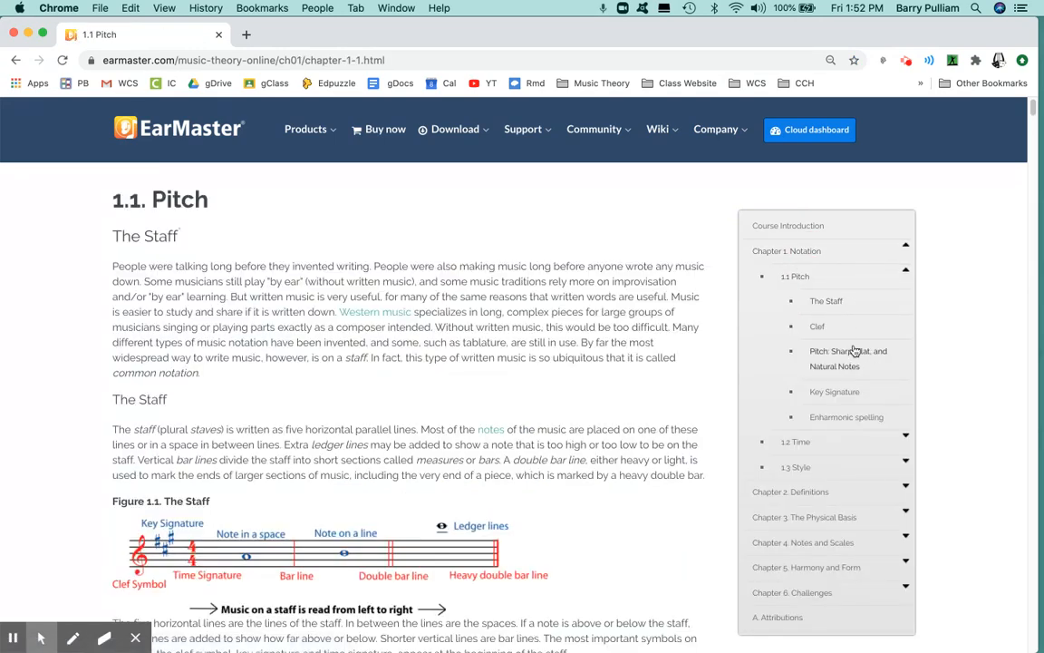
mouse_move(821, 326)
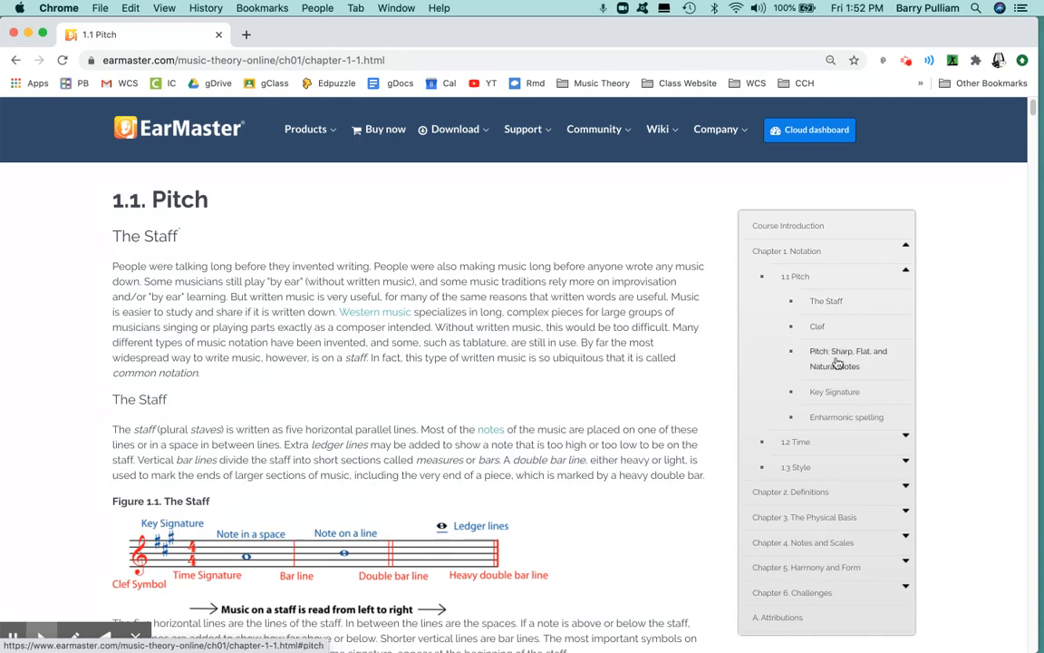
click(849, 355)
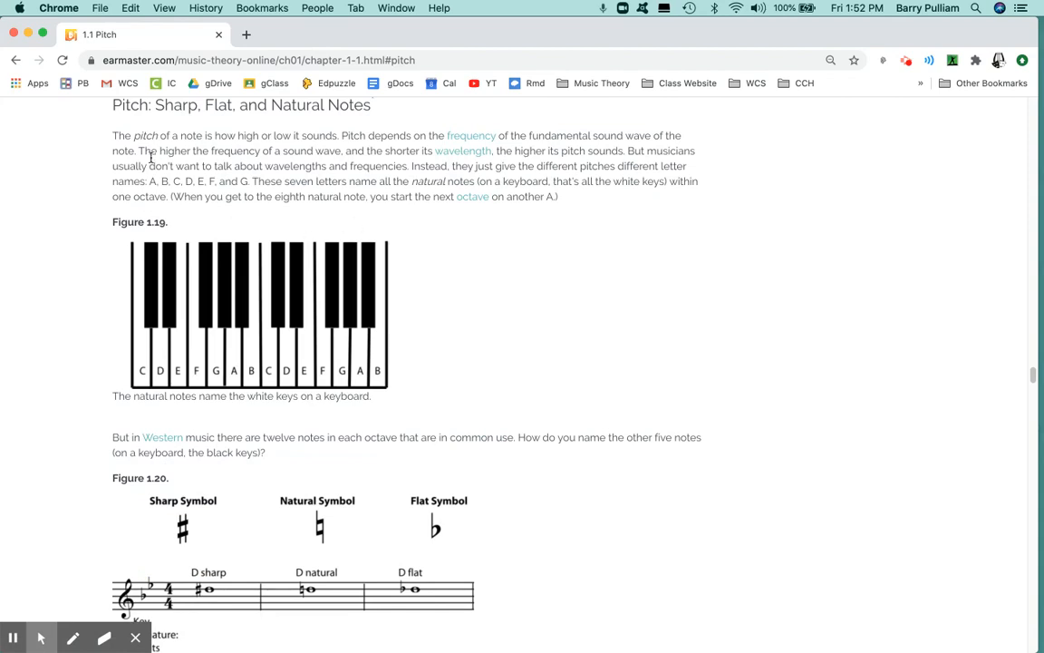
click(76, 639)
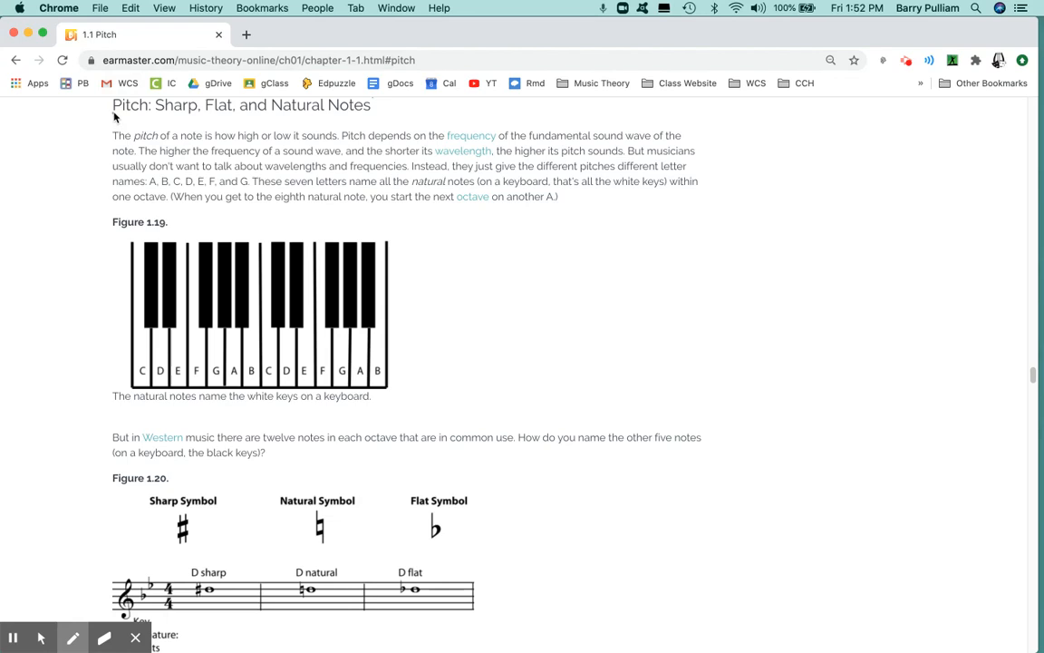
Step: Underline the section heading and the higher-frequency-means-higher-pitch sentence in red
drag(112, 112, 254, 112)
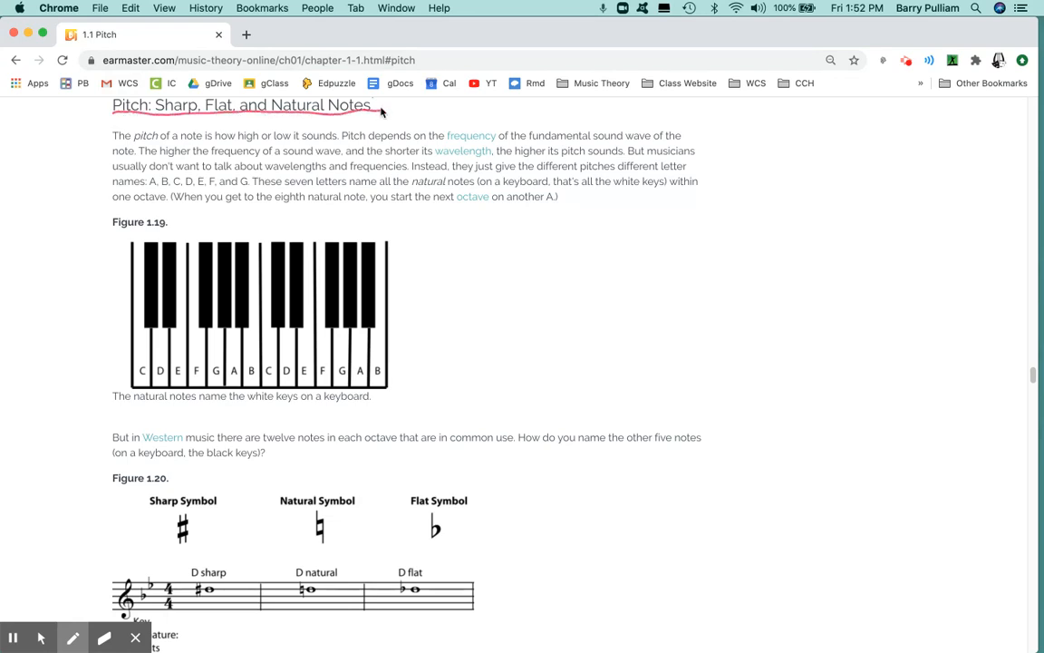
mouse_move(143, 134)
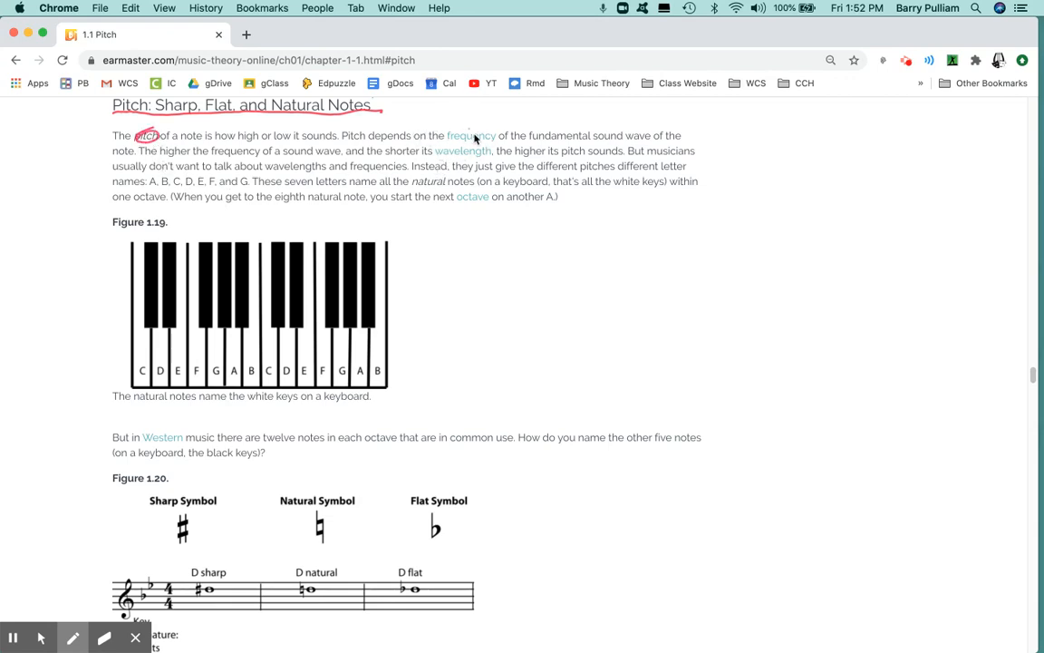
mouse_move(488, 145)
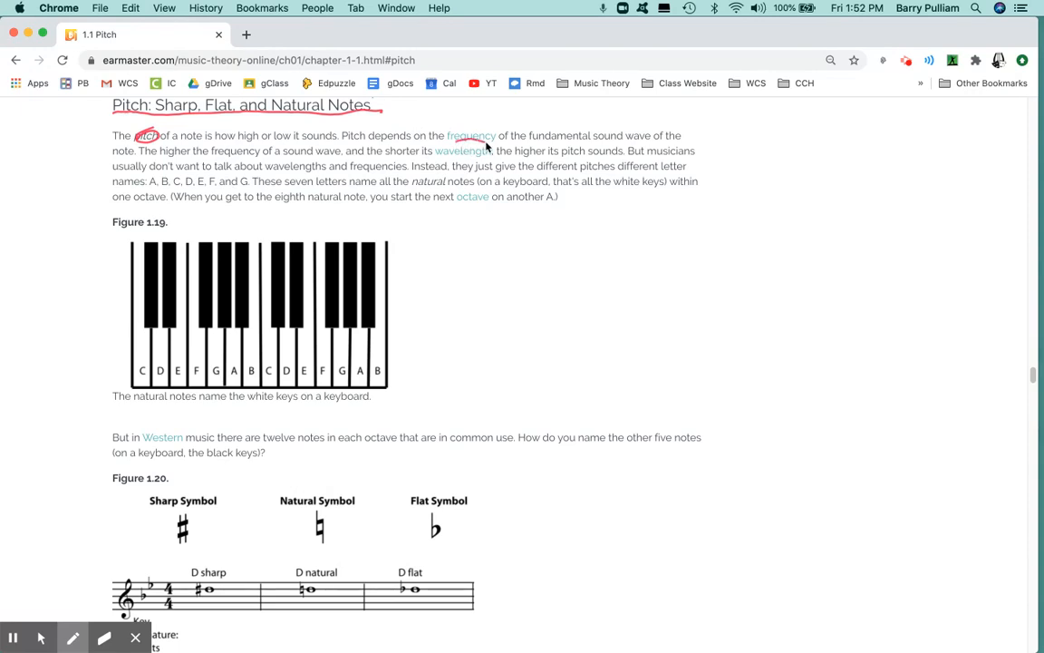
mouse_move(511, 172)
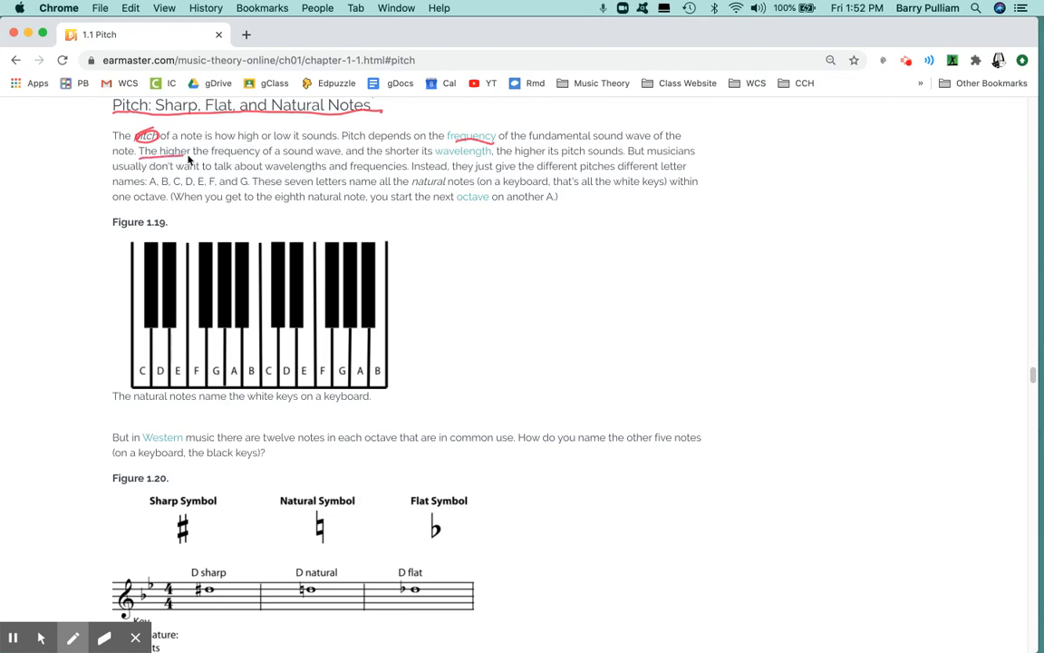
drag(138, 160, 317, 160)
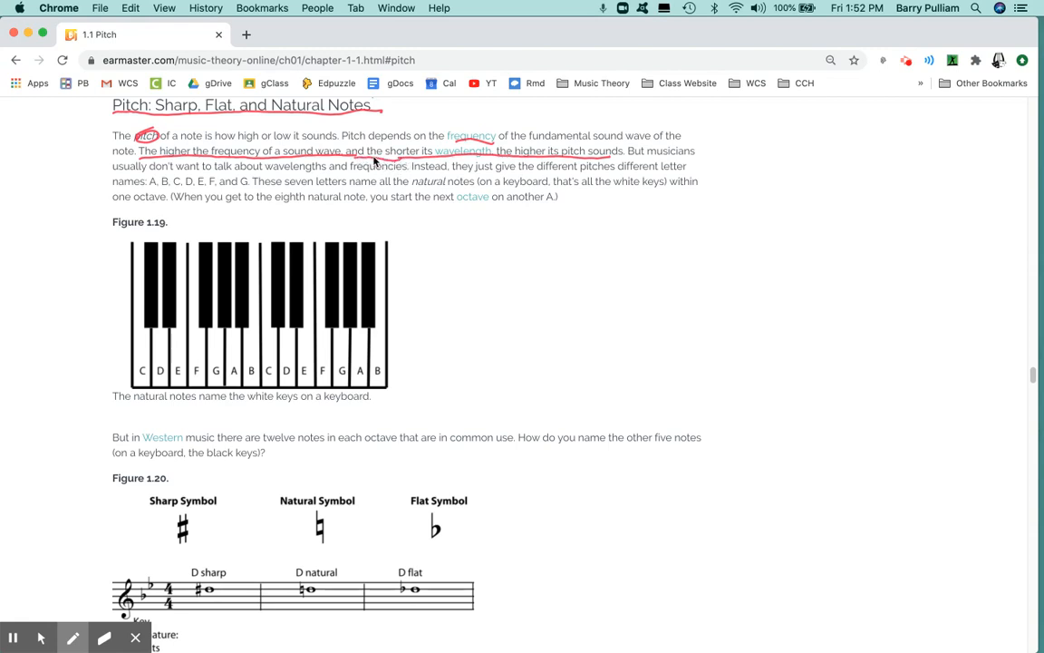
mouse_move(529, 243)
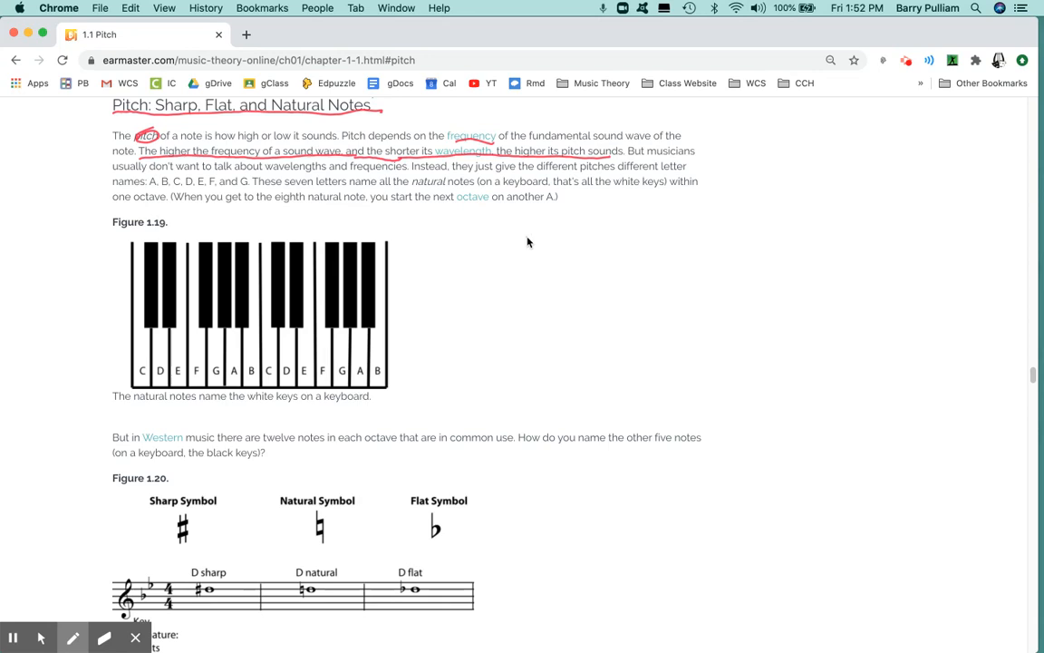
mouse_move(427, 424)
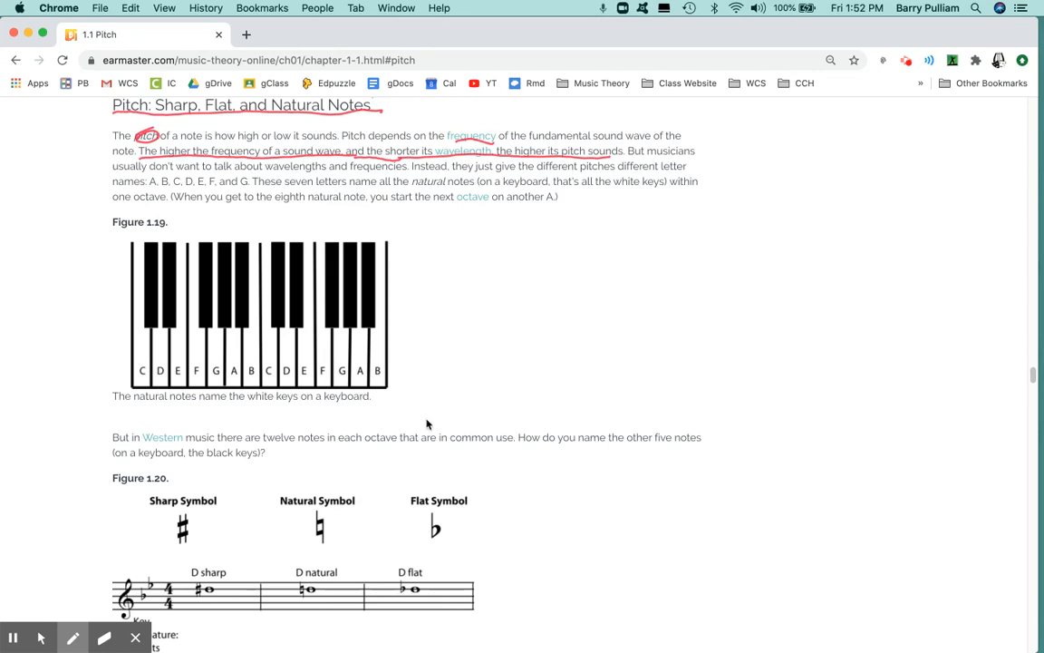
mouse_move(422, 243)
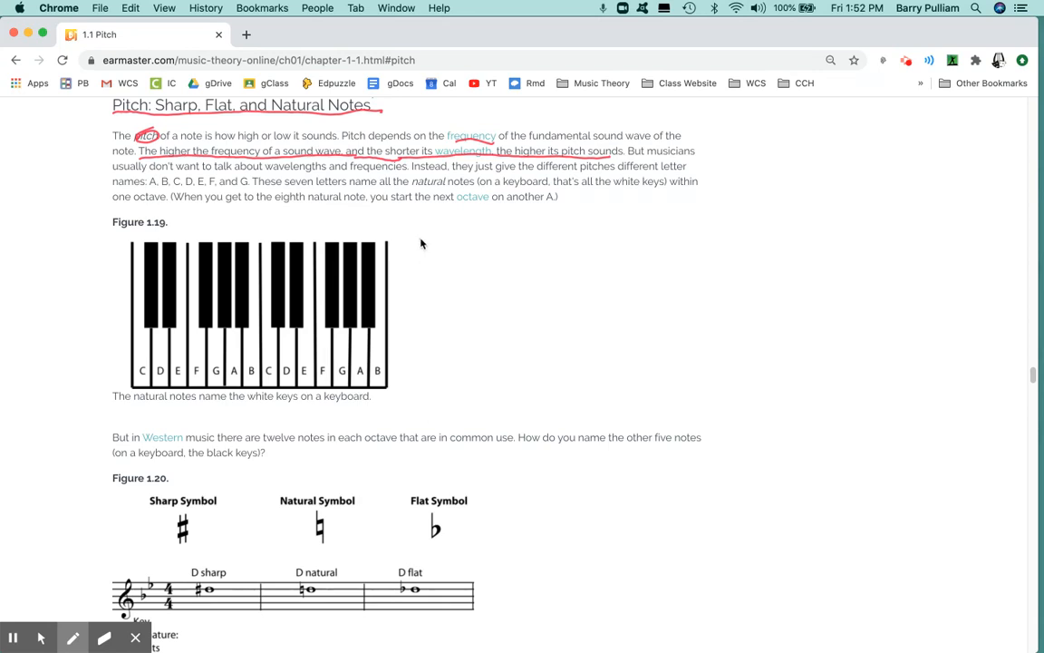
mouse_move(431, 282)
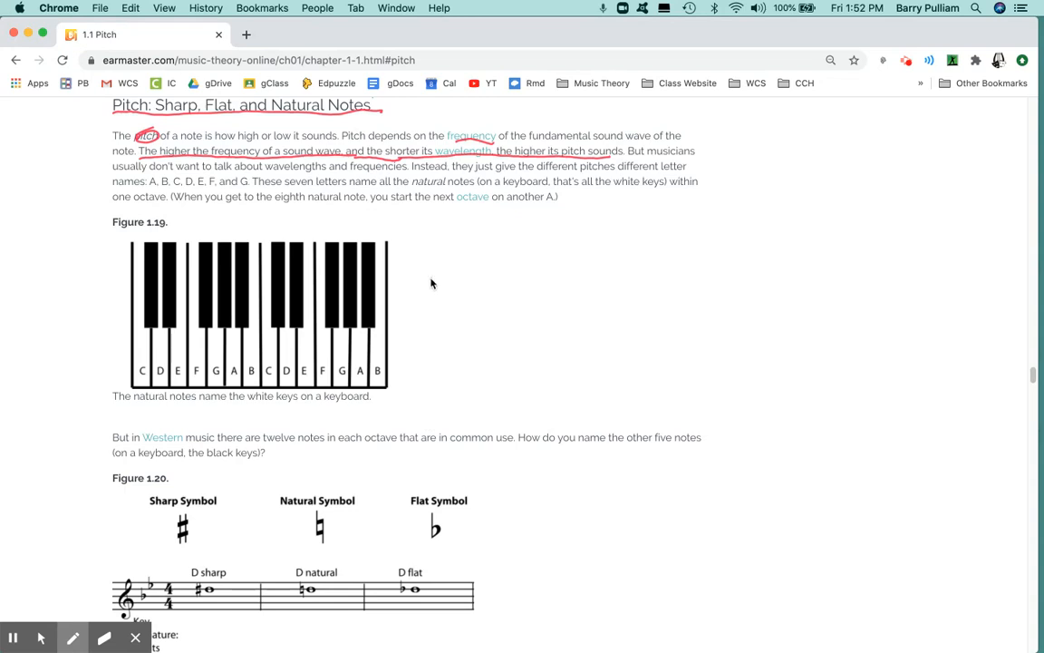
mouse_move(413, 214)
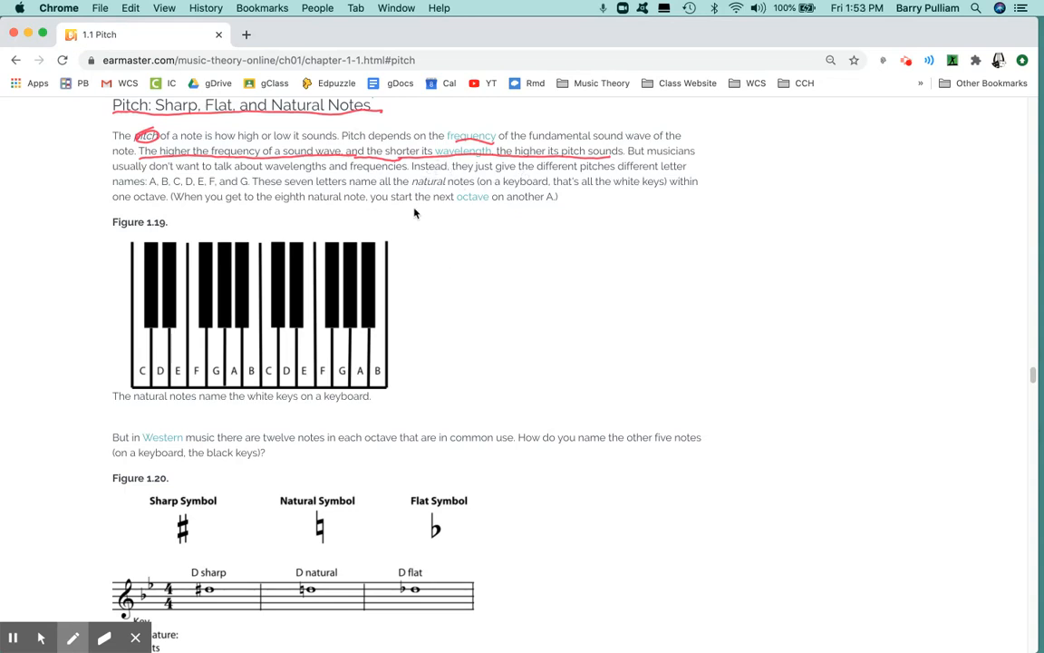
mouse_move(265, 236)
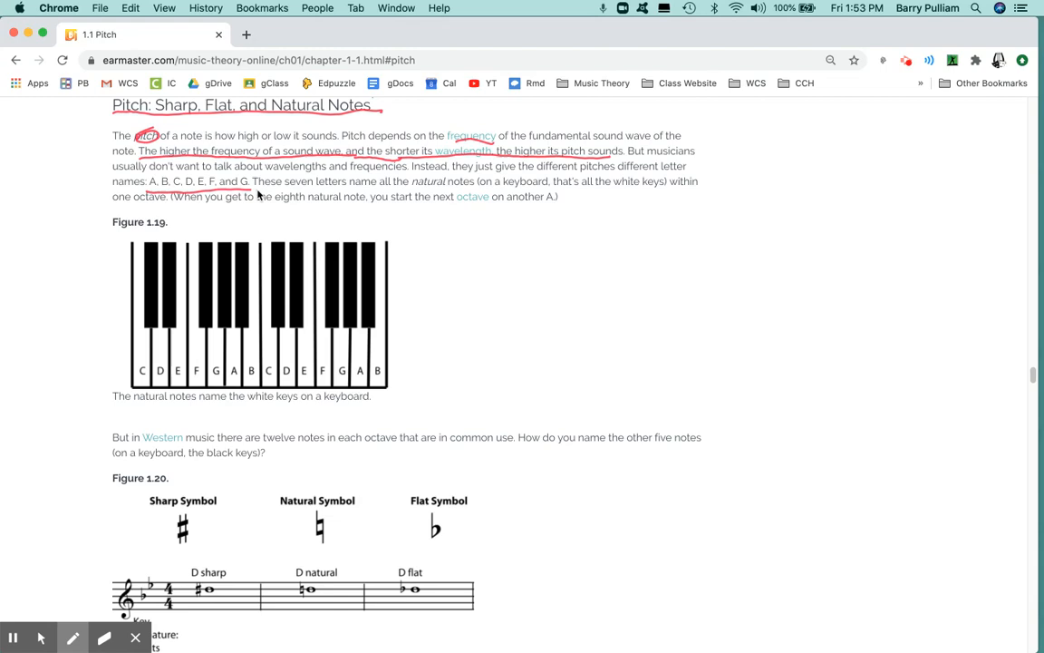
mouse_move(446, 179)
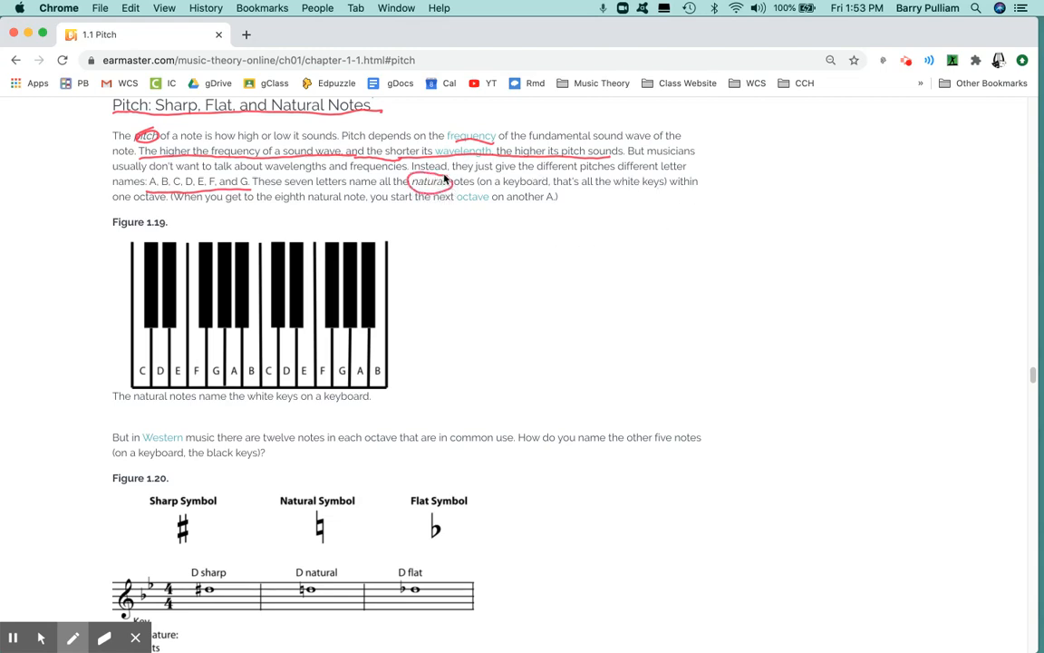
mouse_move(168, 402)
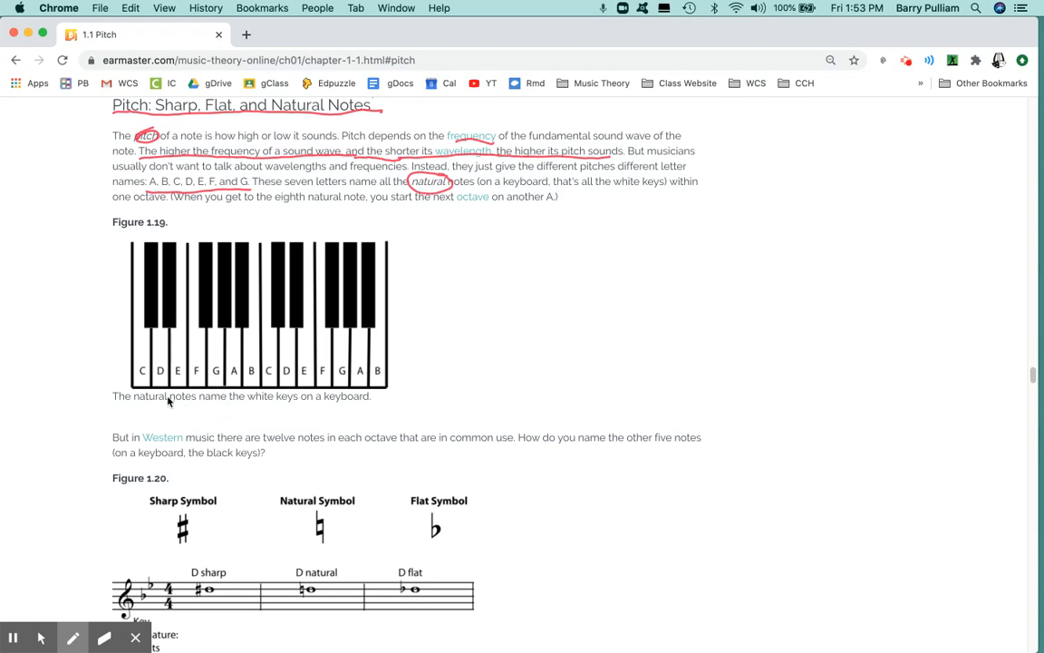
mouse_move(257, 380)
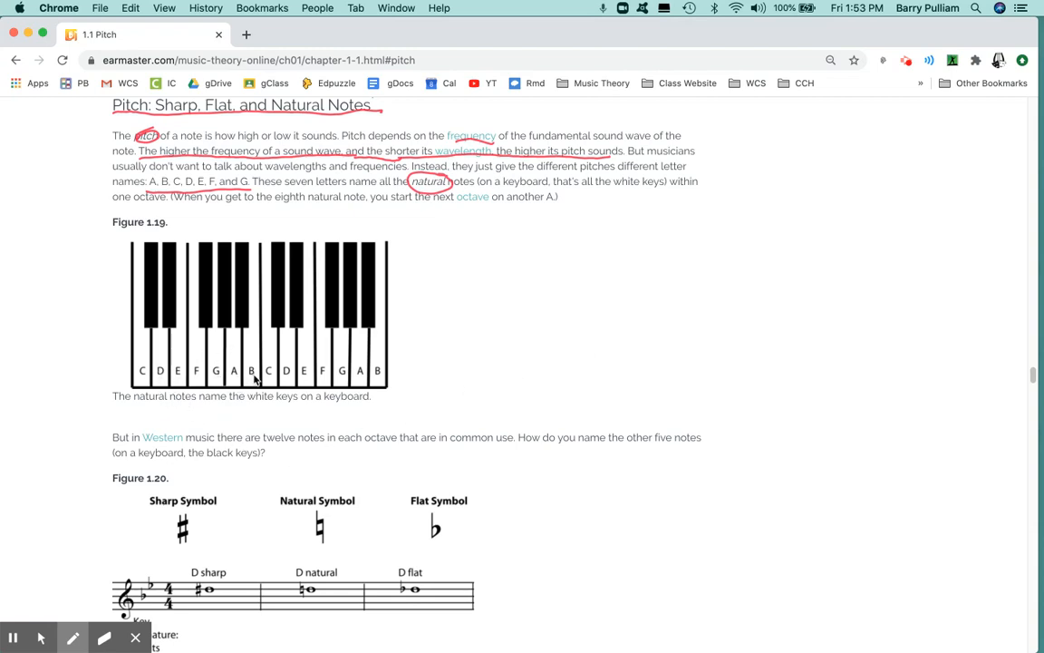
mouse_move(326, 386)
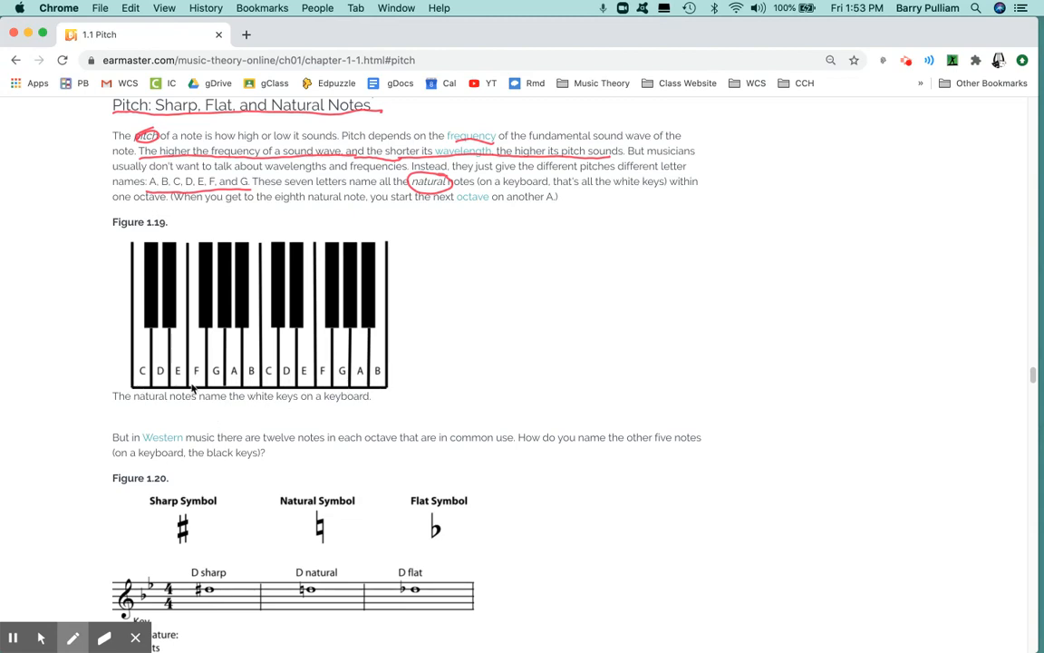
mouse_move(201, 384)
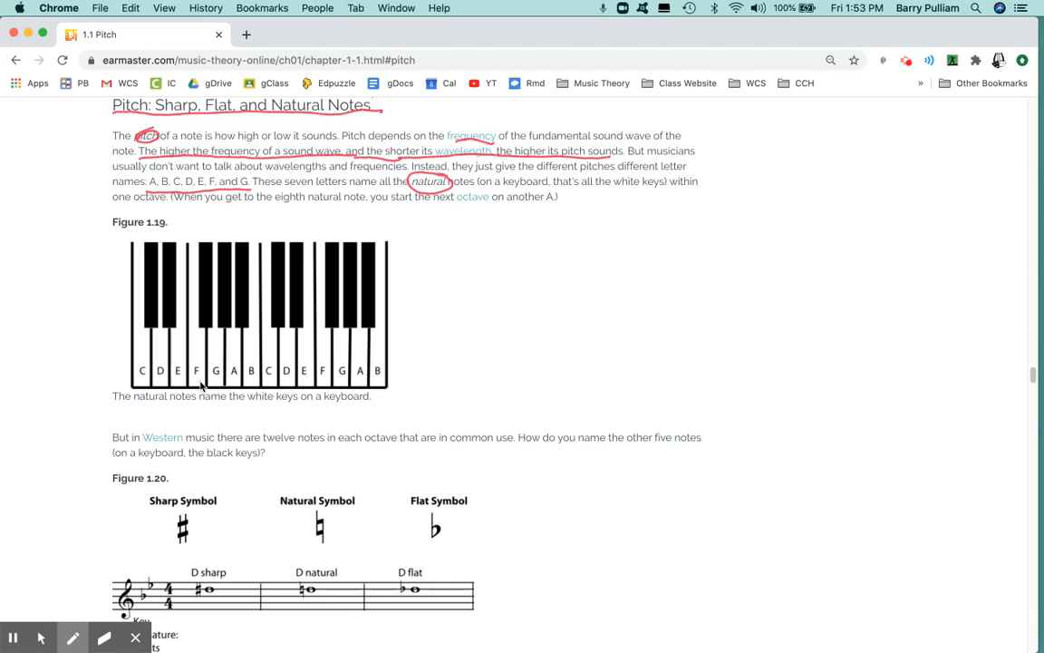
mouse_move(447, 375)
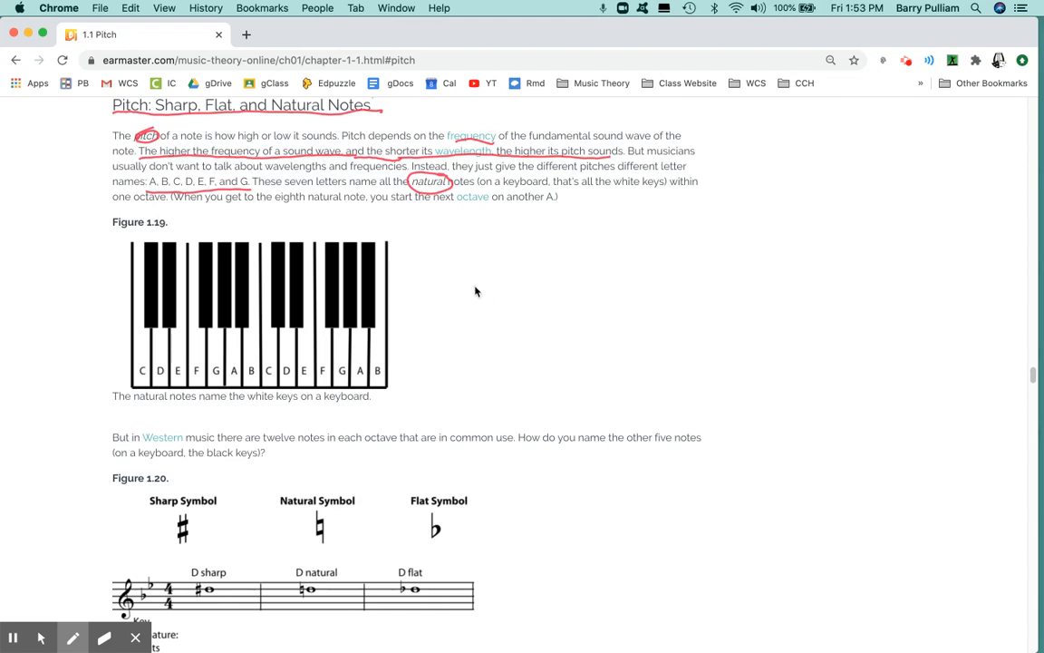
mouse_move(914, 312)
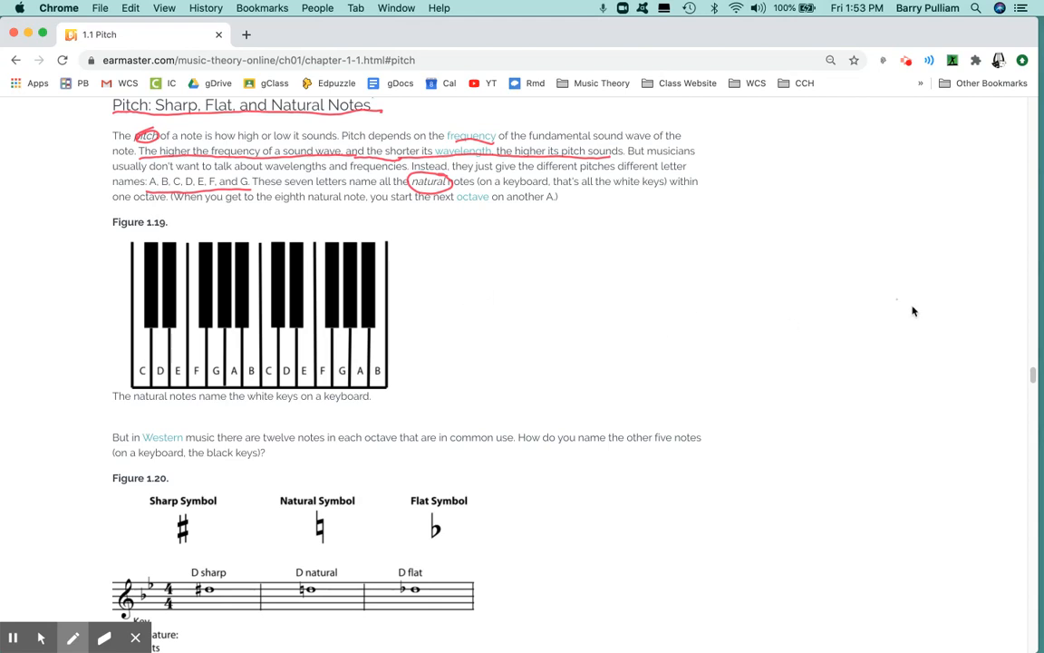
mouse_move(1033, 375)
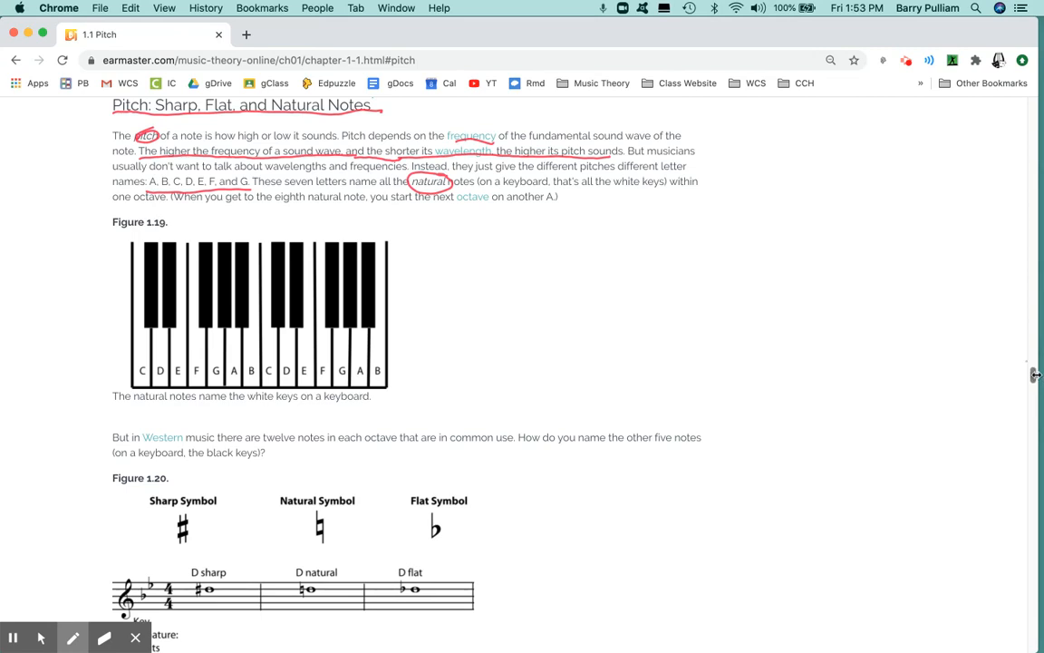
Step: Underline the natural symbol in Figure 1.20 in red
scroll(down, 3)
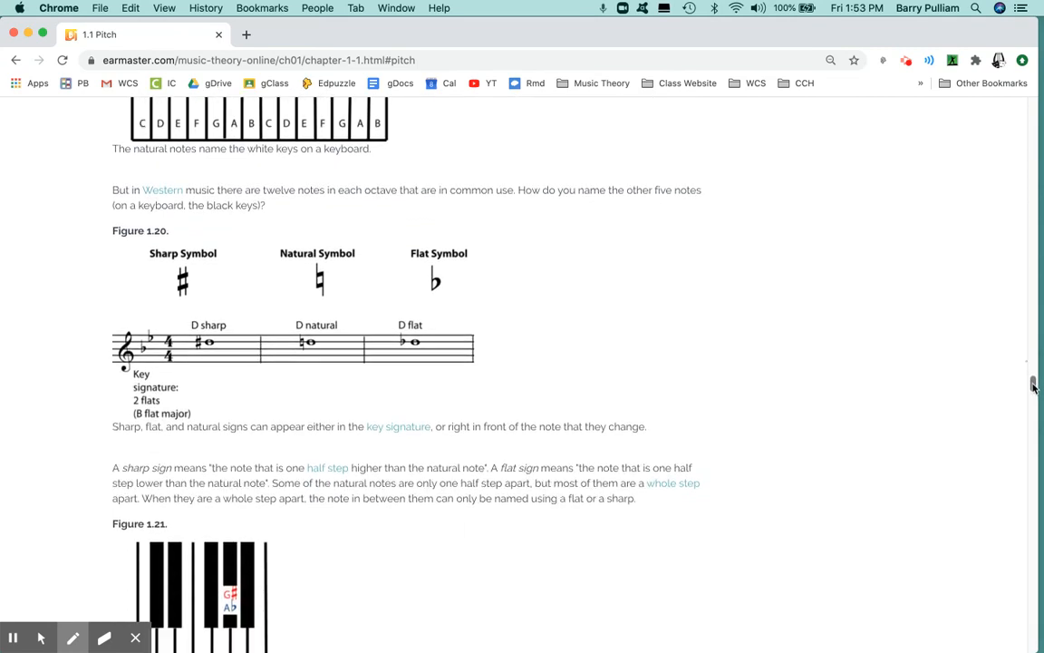
scroll(down, 3)
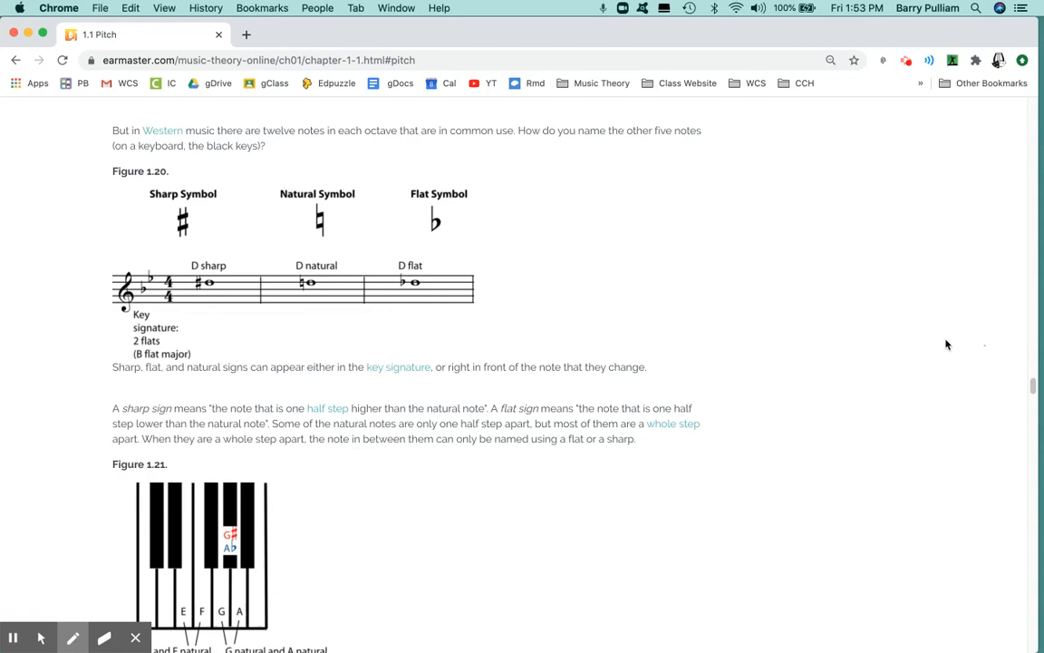
mouse_move(343, 151)
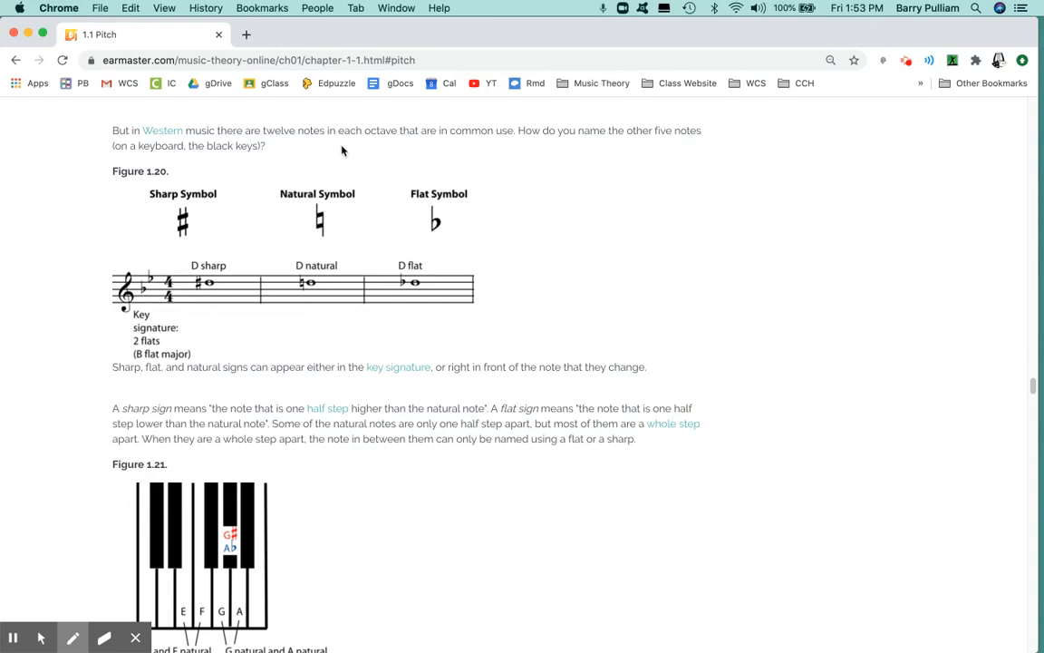
mouse_move(402, 134)
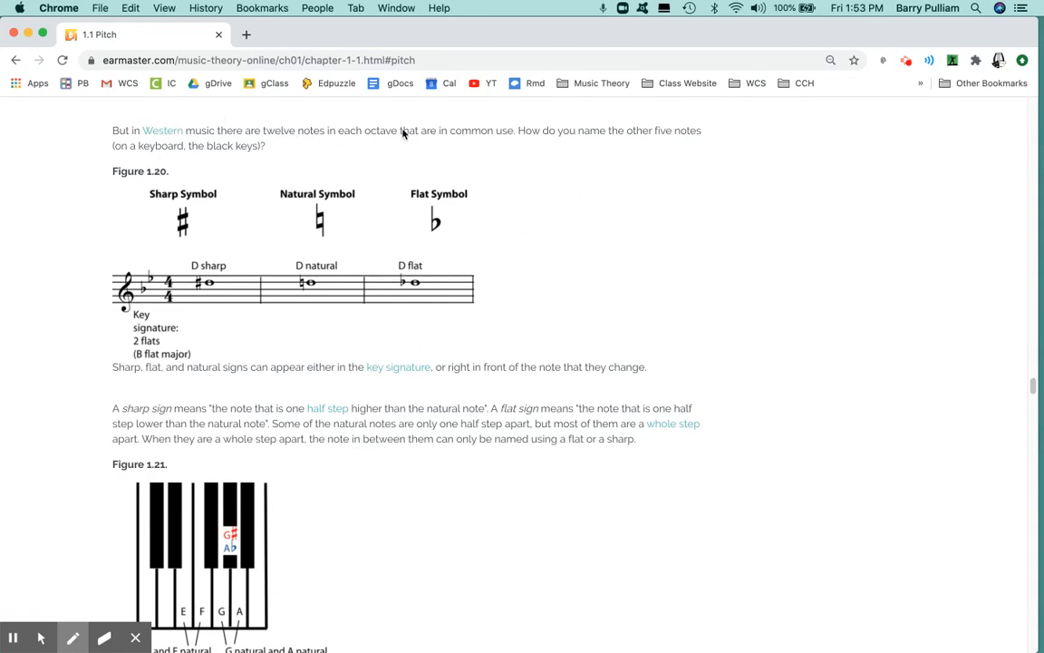
mouse_move(446, 329)
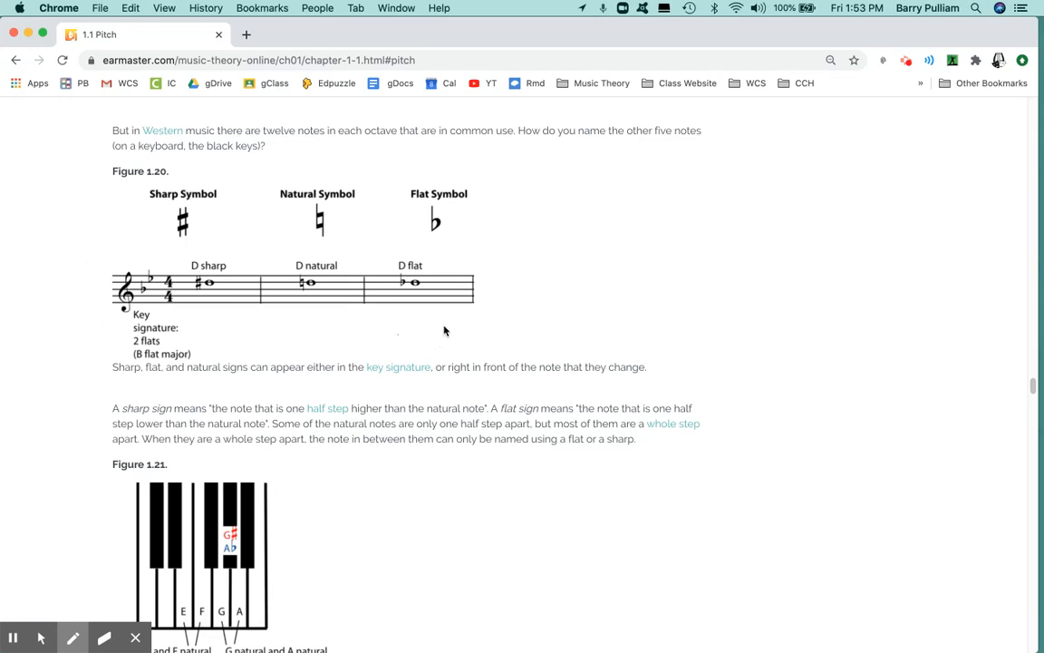
mouse_move(544, 297)
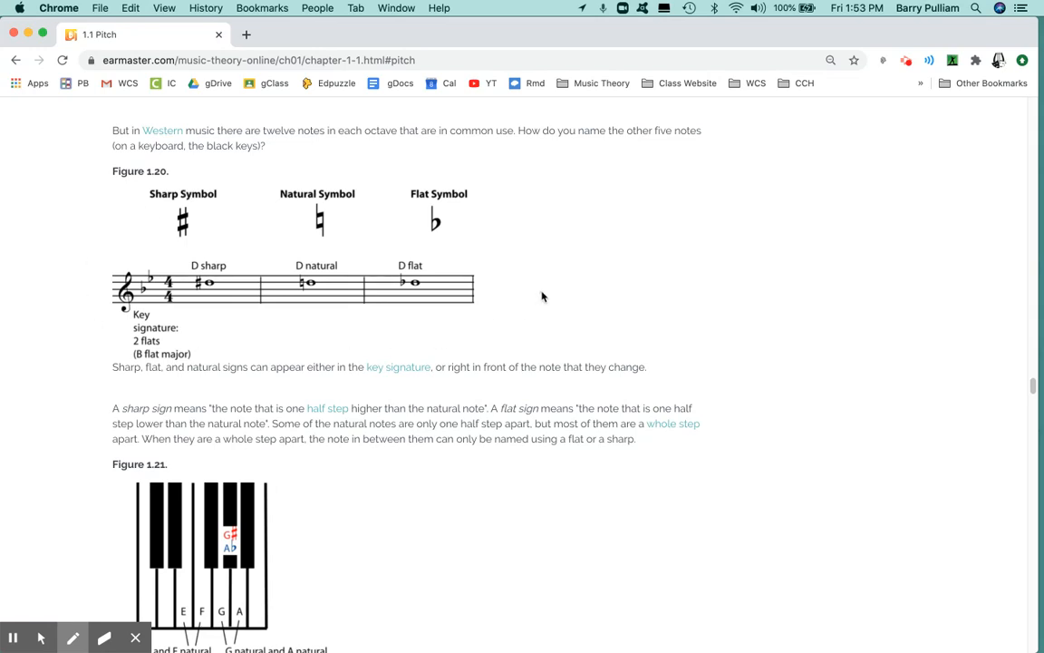
mouse_move(192, 225)
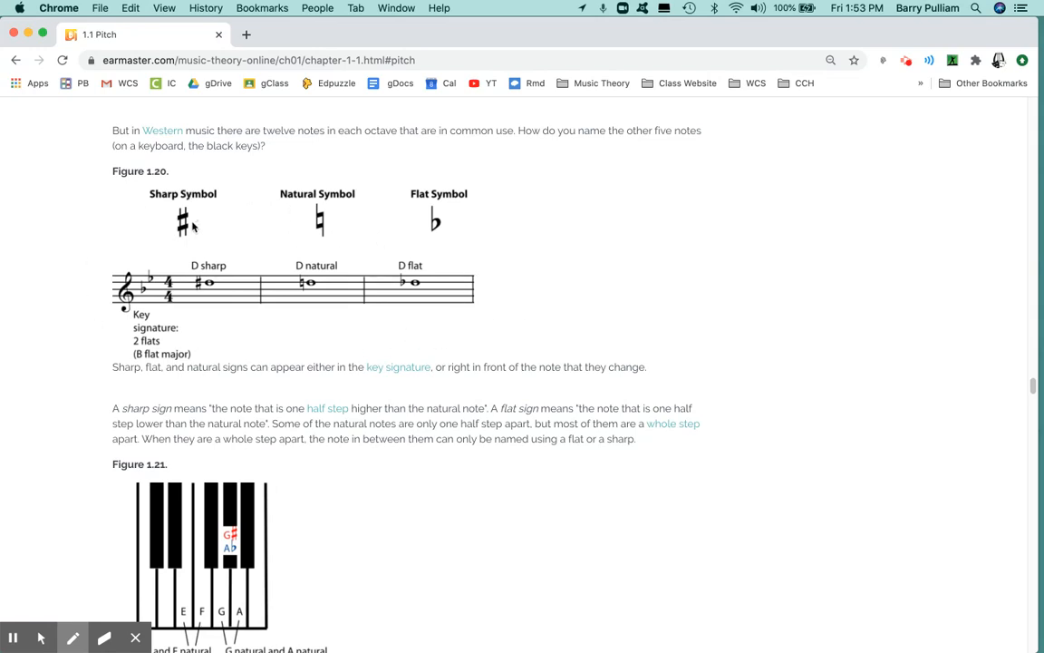
mouse_move(187, 221)
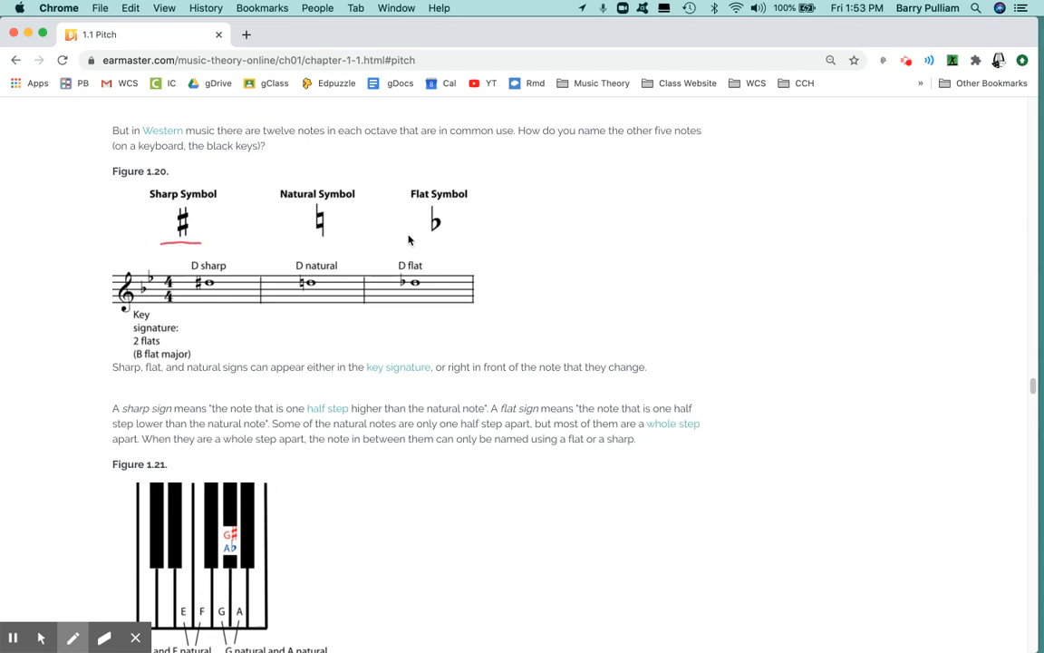
drag(417, 240, 453, 240)
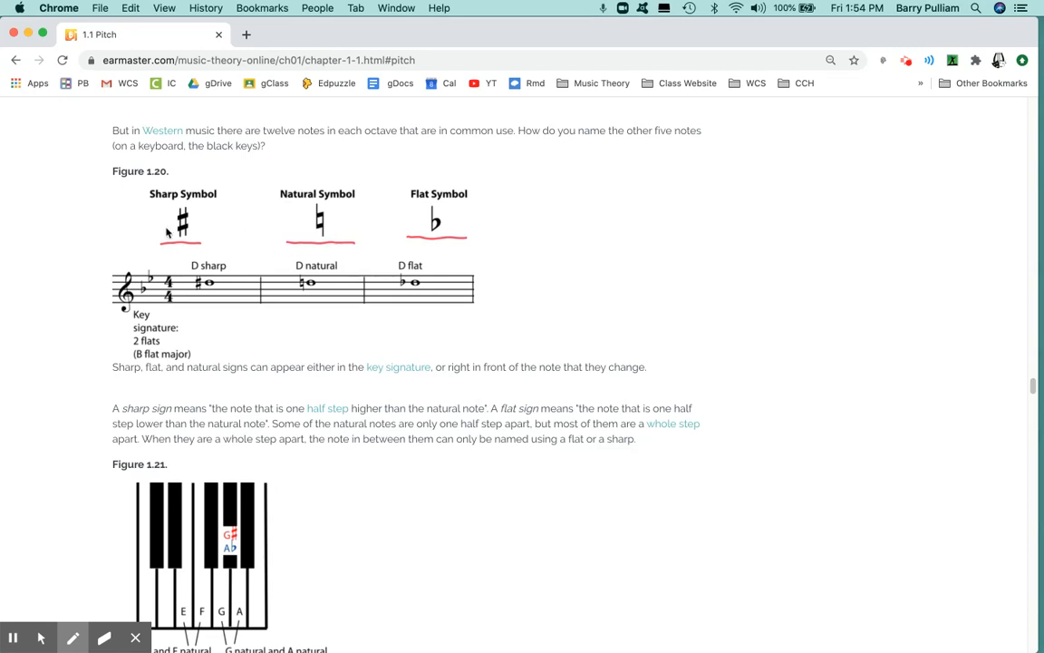
mouse_move(421, 247)
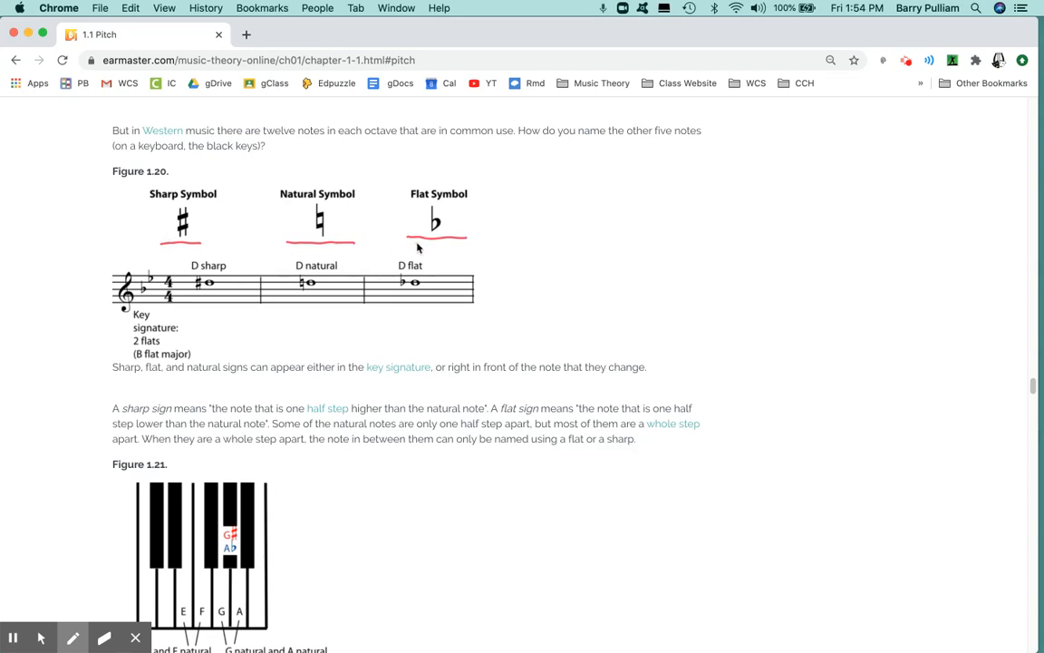
mouse_move(328, 190)
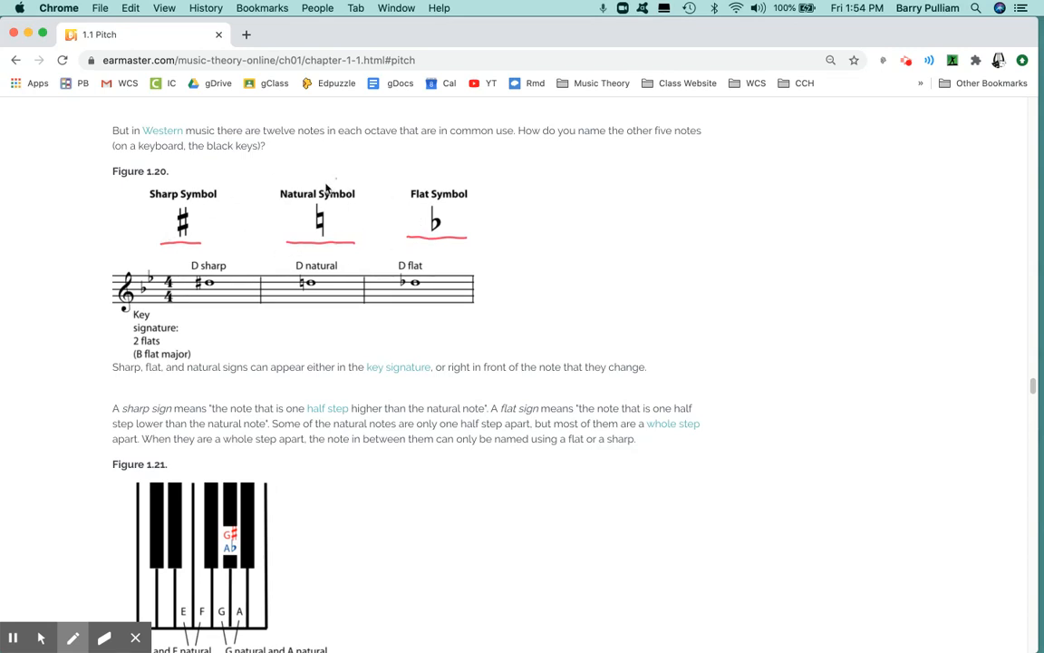
mouse_move(160, 243)
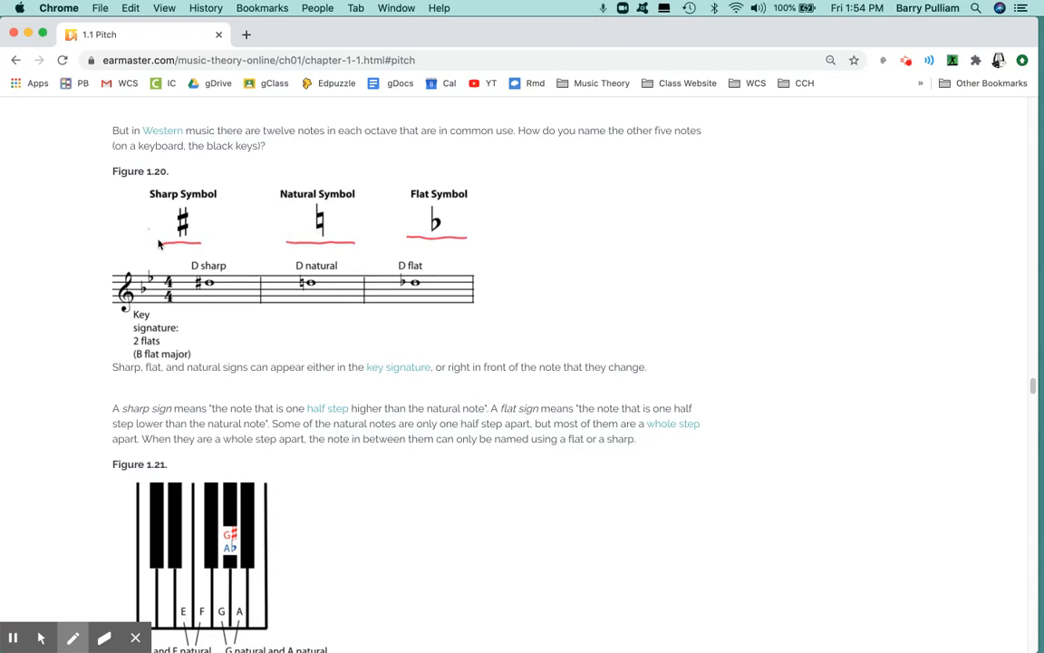
mouse_move(439, 222)
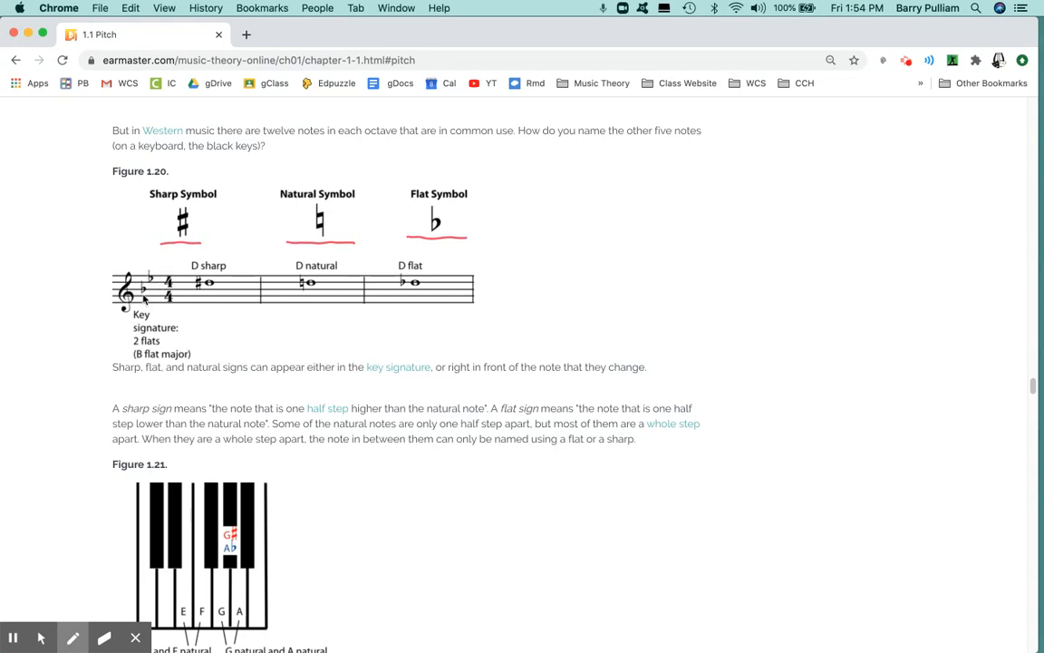
mouse_move(297, 315)
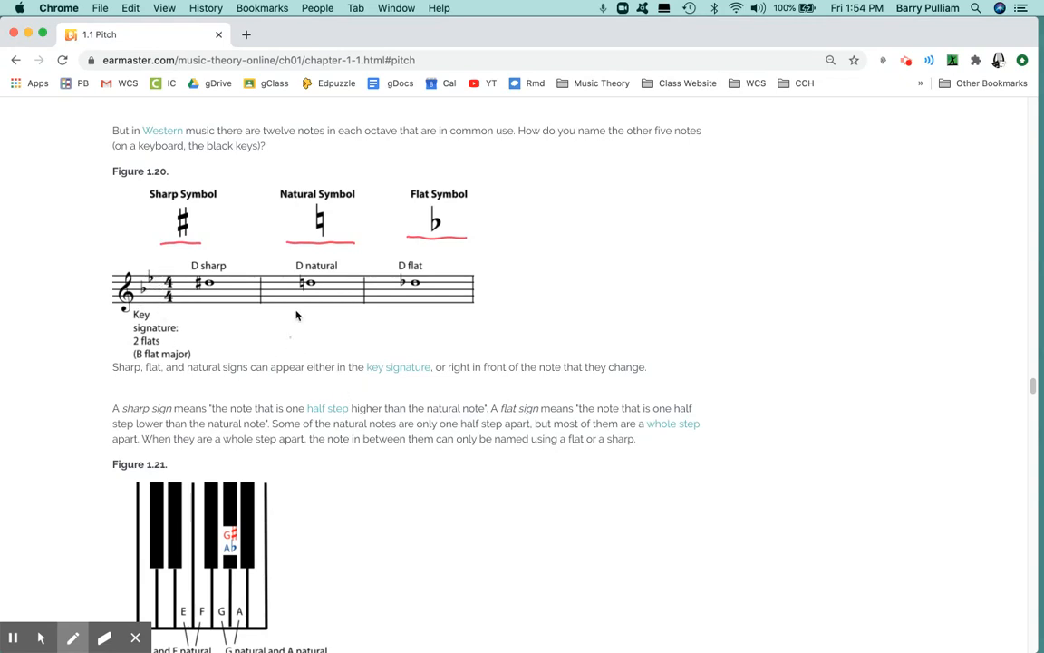
mouse_move(319, 217)
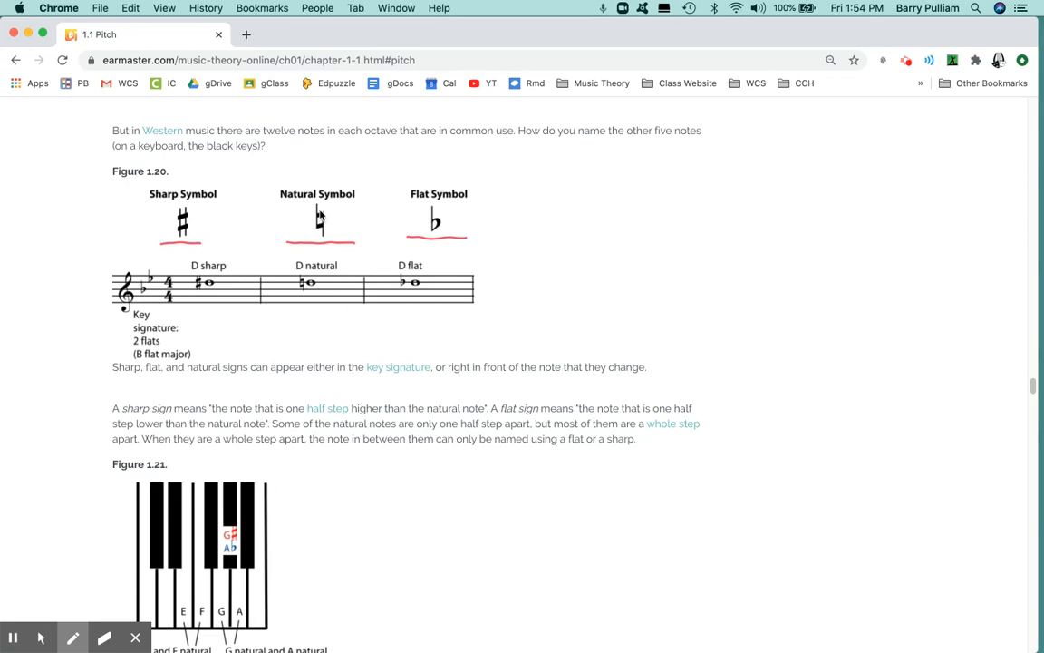
mouse_move(312, 207)
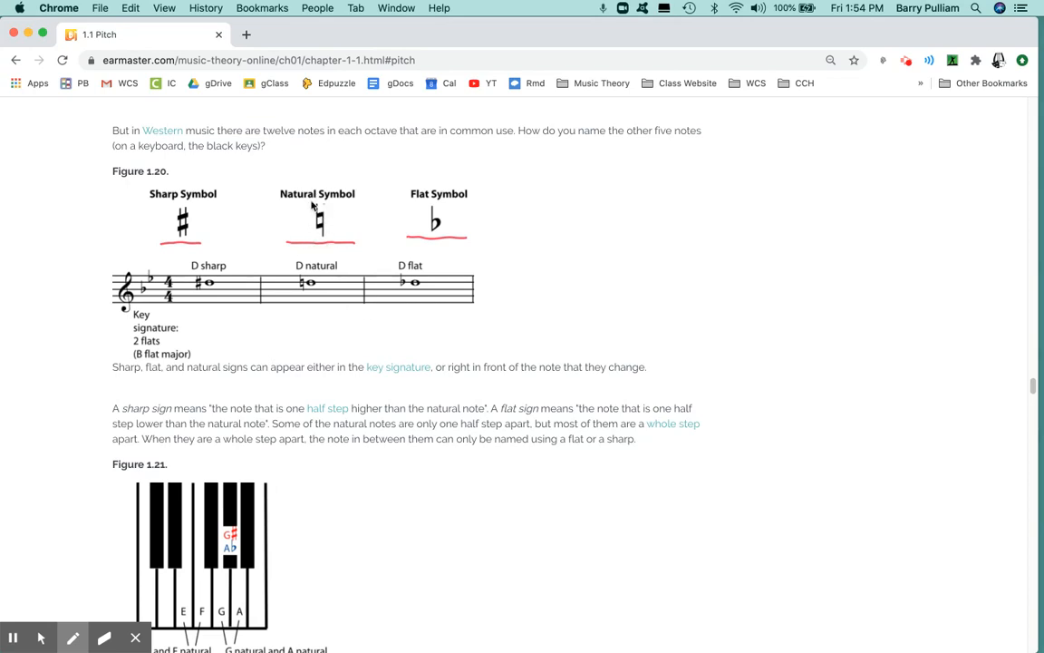
mouse_move(359, 261)
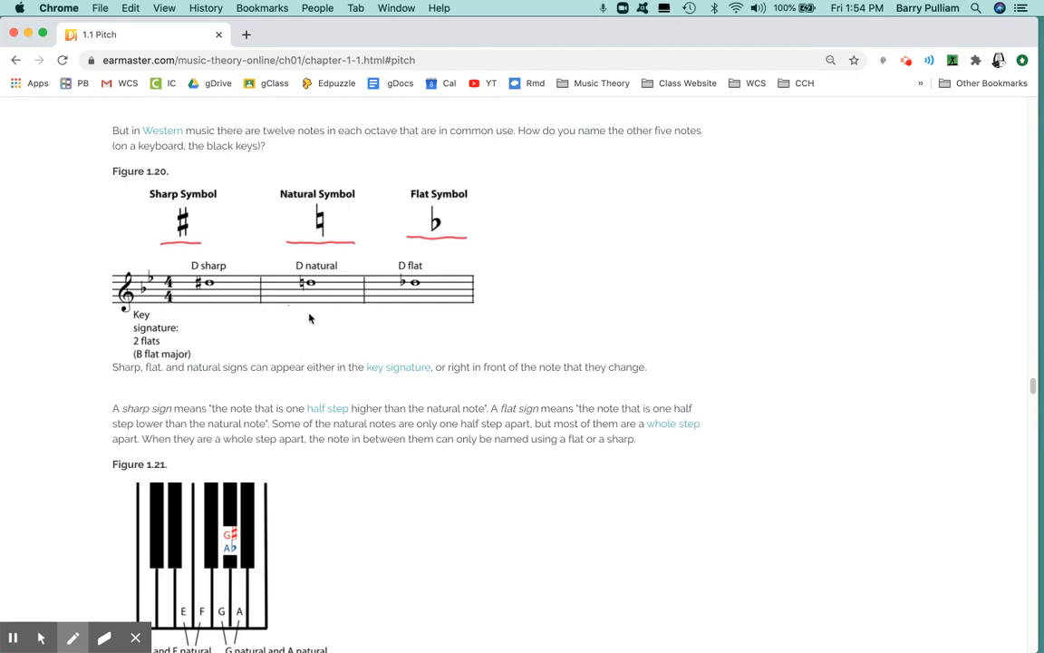
mouse_move(154, 298)
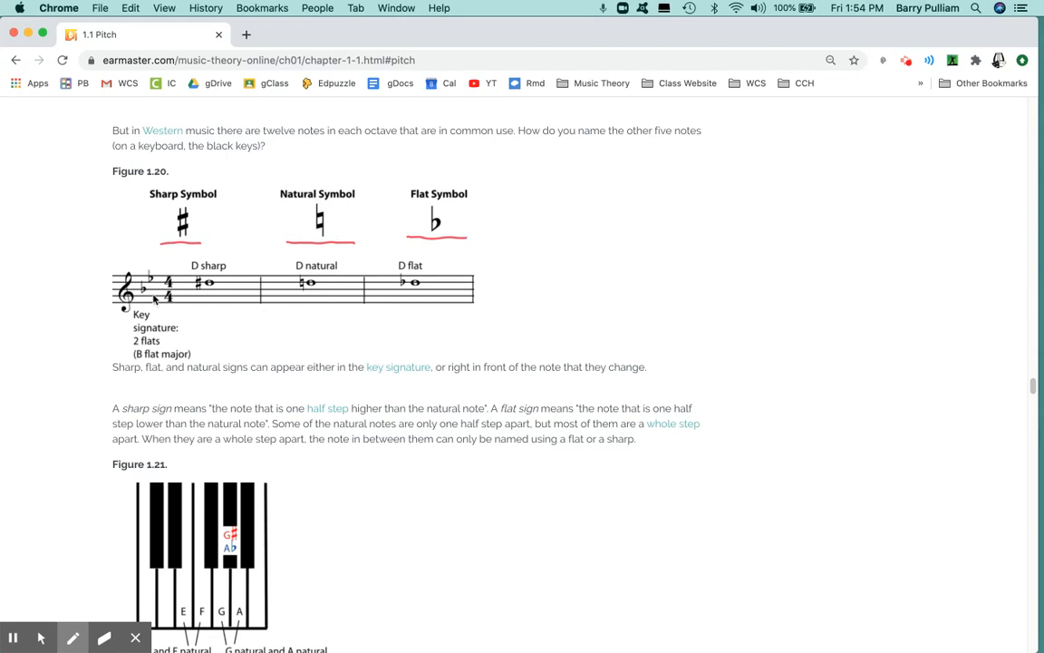
mouse_move(154, 286)
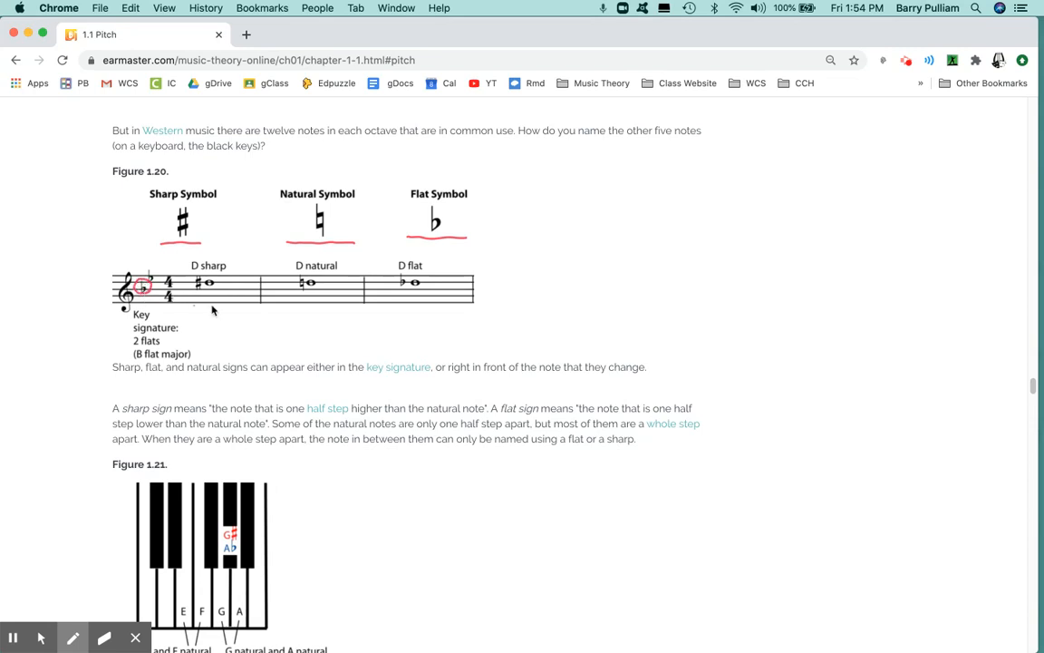
mouse_move(308, 283)
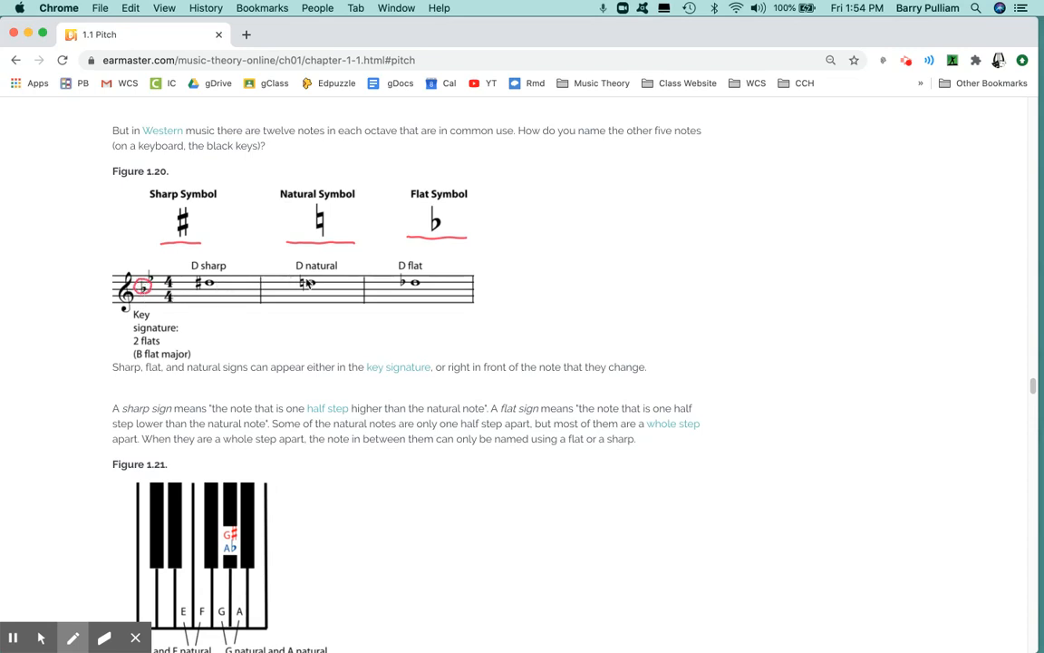
mouse_move(228, 297)
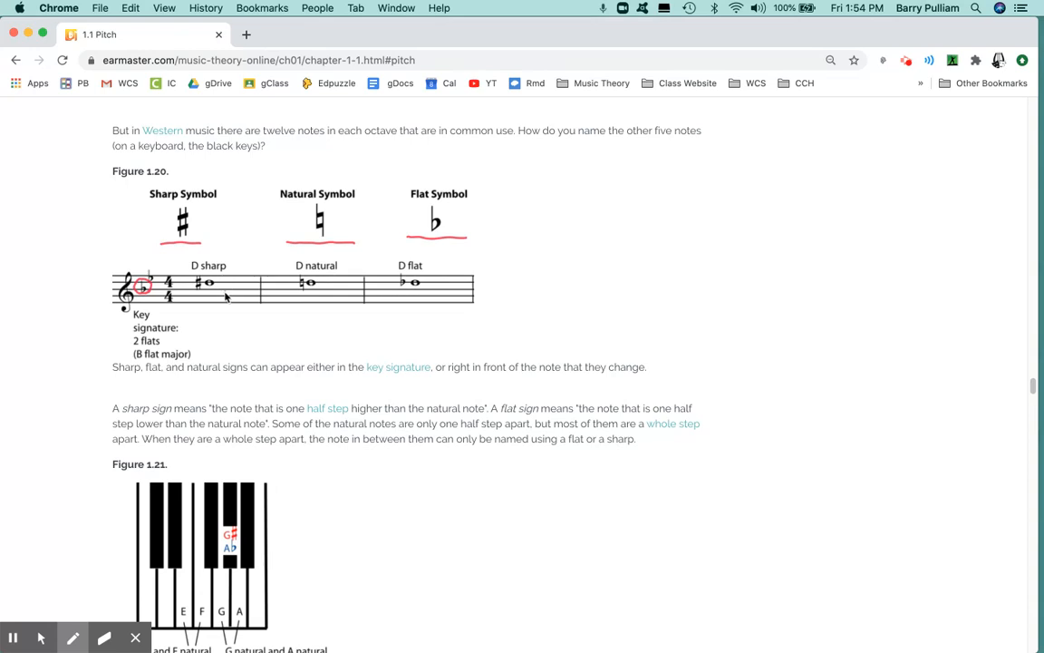
mouse_move(328, 294)
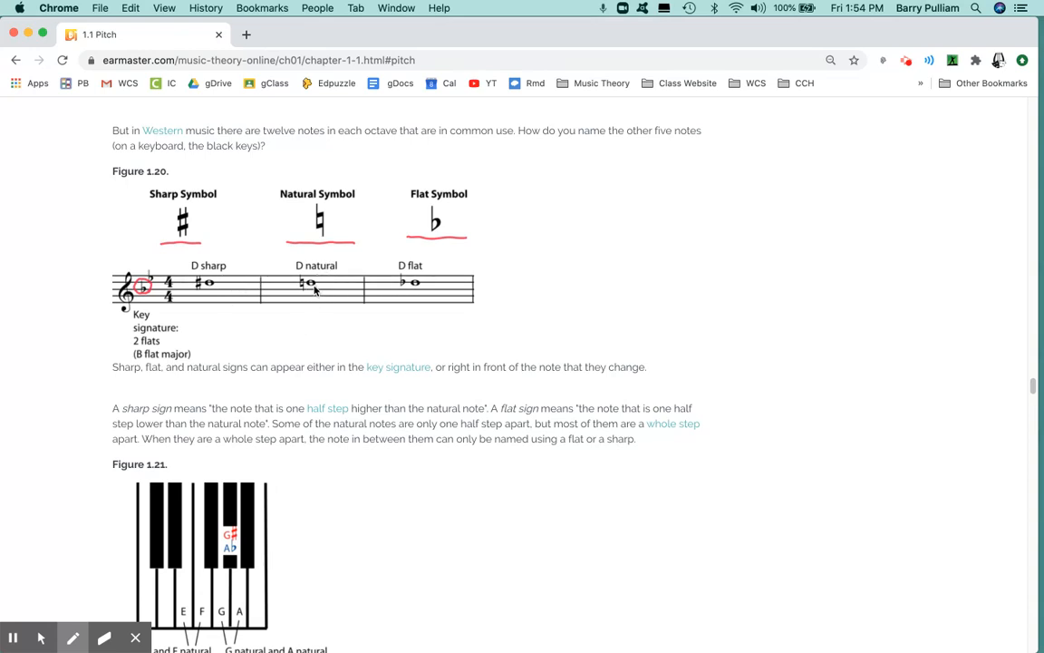
mouse_move(243, 290)
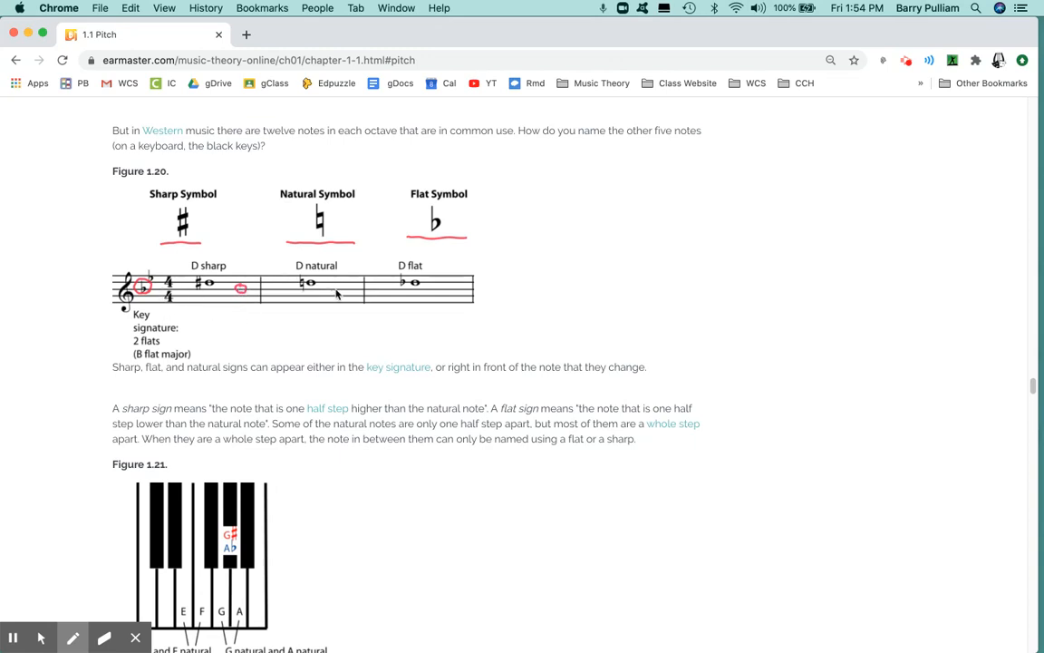
mouse_move(346, 290)
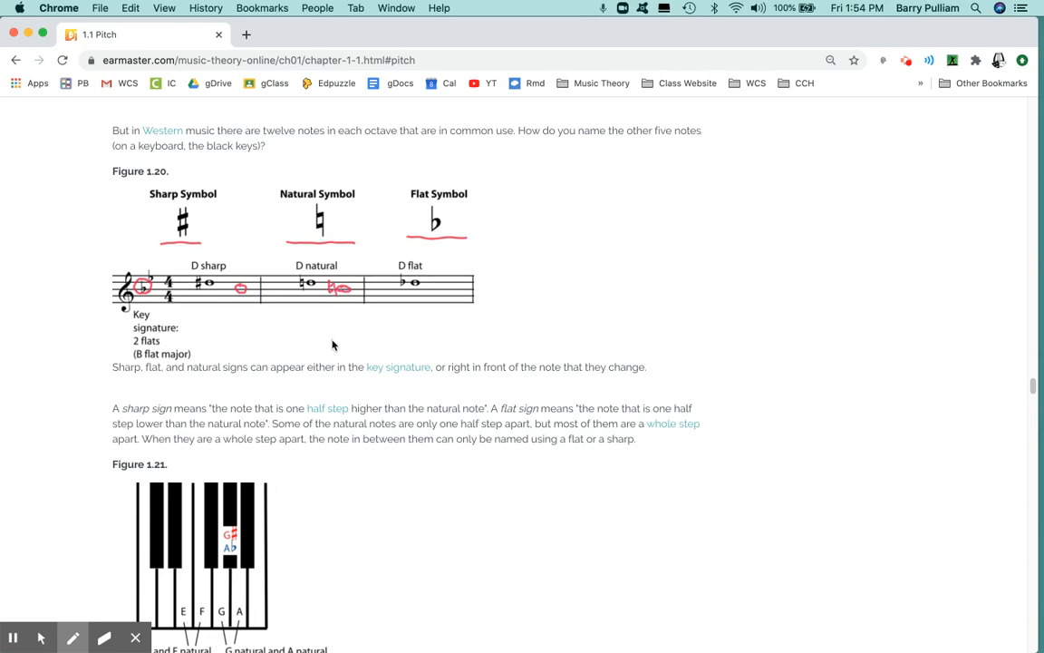
mouse_move(391, 287)
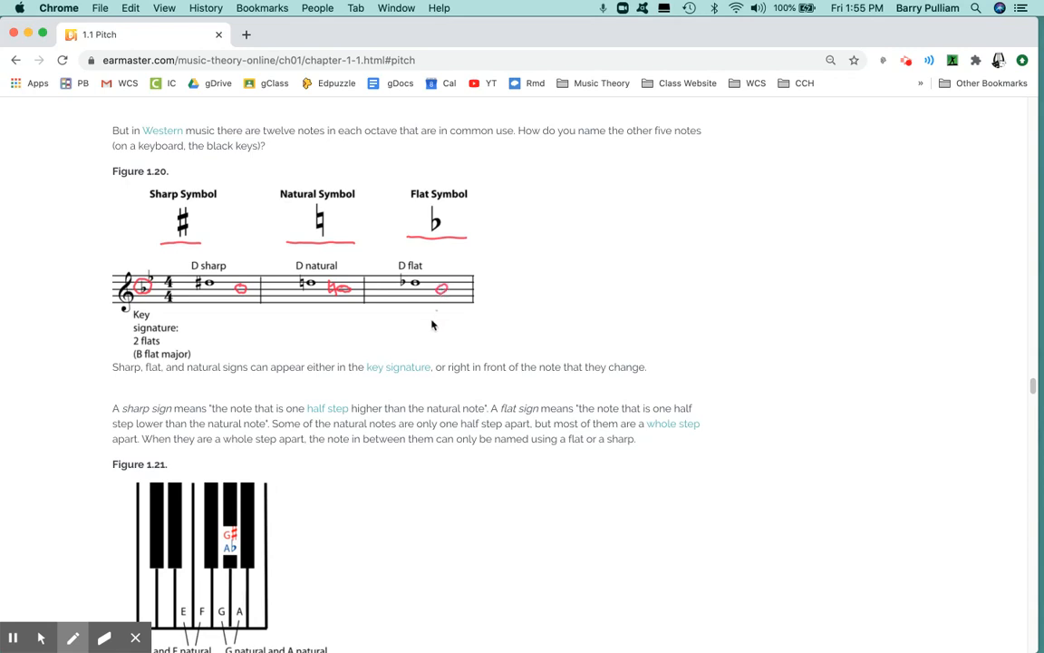
mouse_move(297, 265)
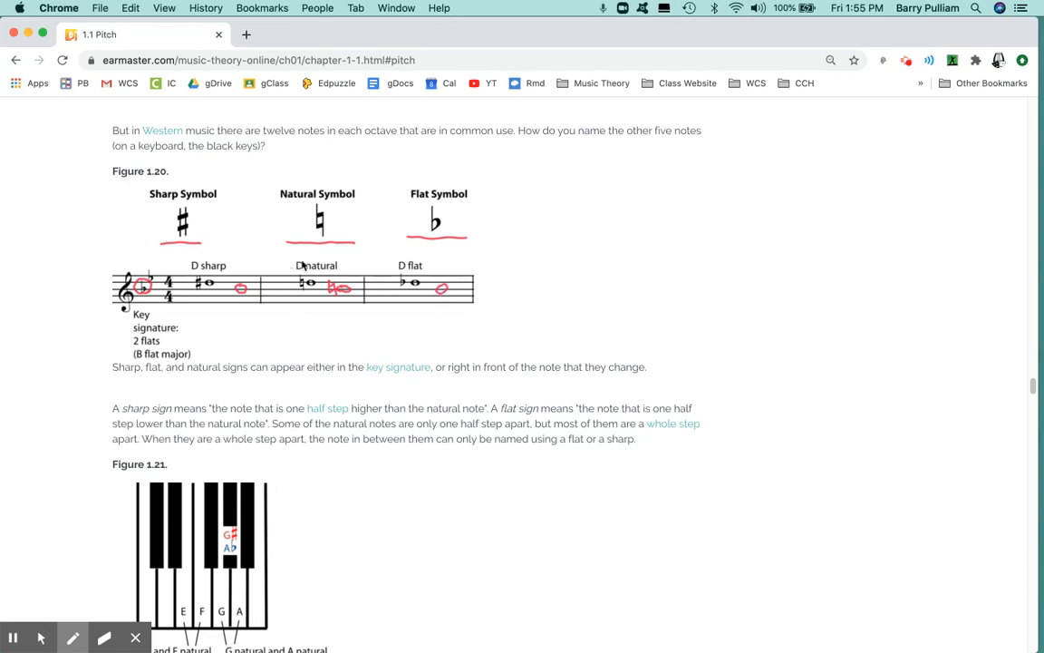
mouse_move(340, 273)
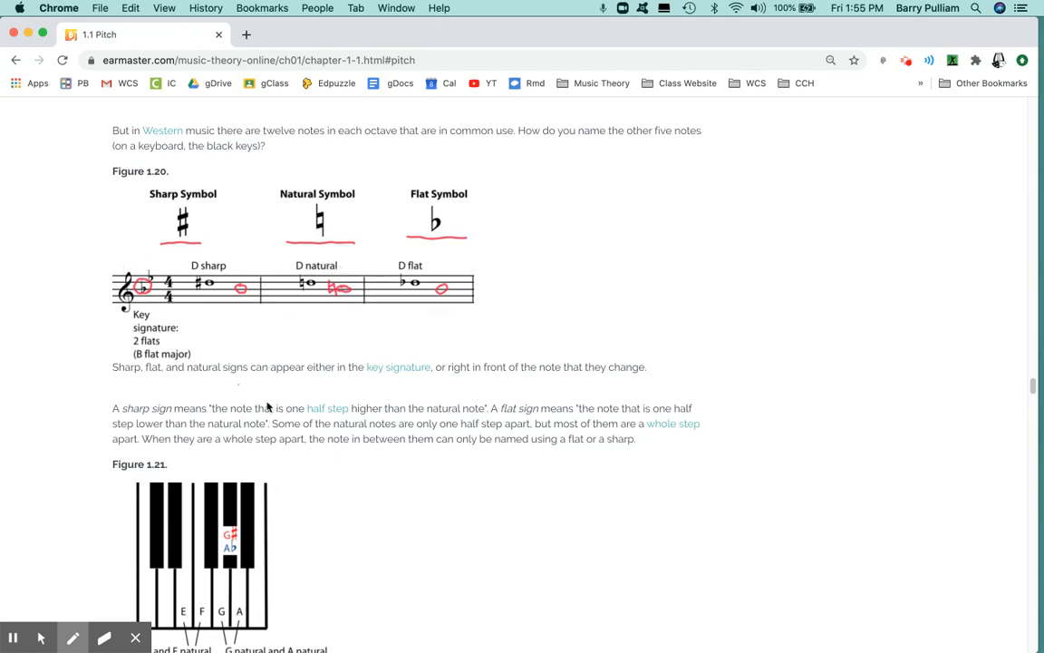
mouse_move(366, 348)
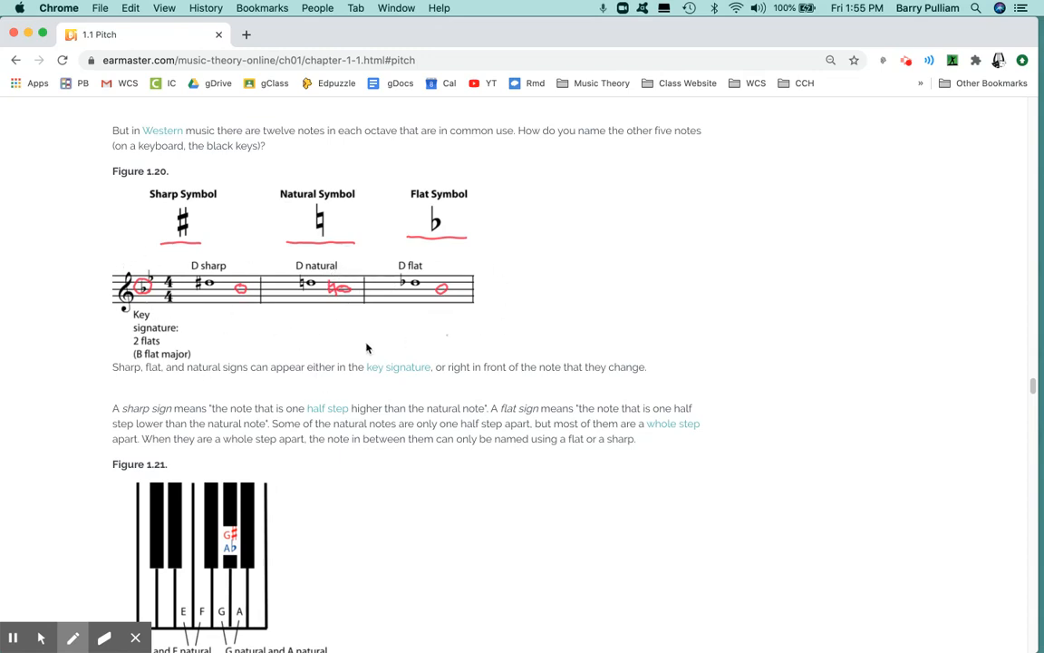
mouse_move(975, 304)
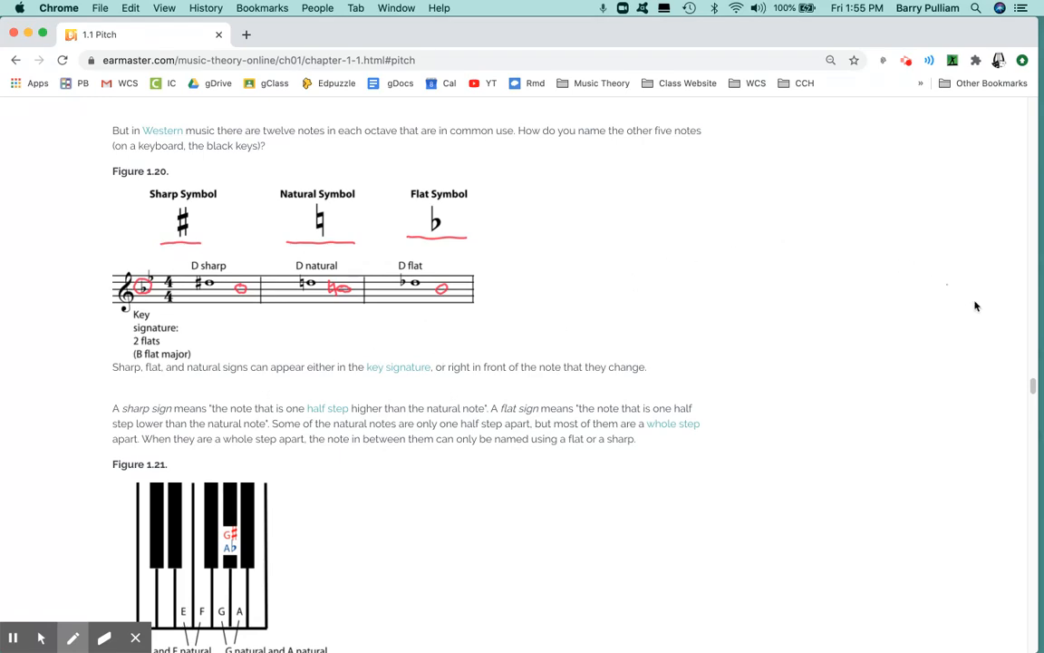
Step: Circle the term 'sharp sign' in red in the definitions paragraph
scroll(down, 3)
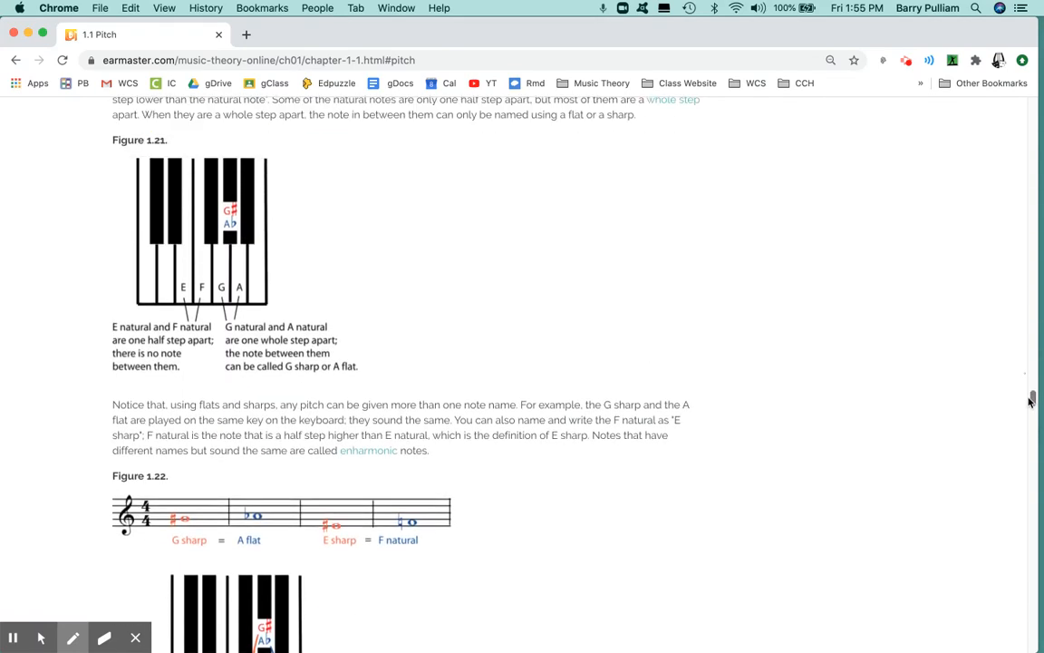
scroll(up, 3)
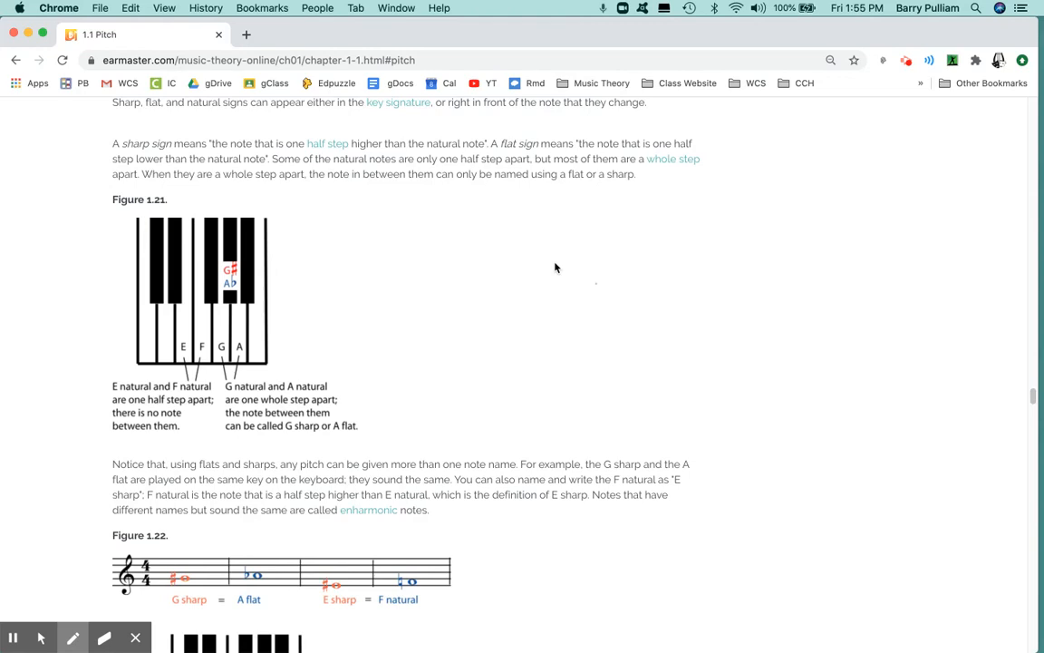
mouse_move(327, 158)
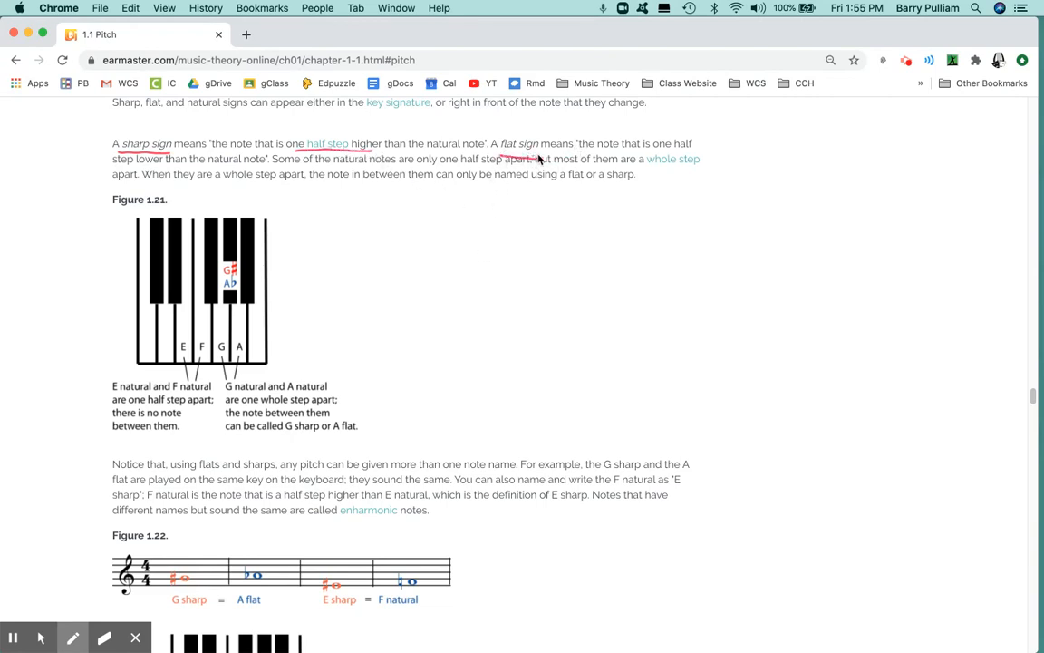
drag(496, 144, 549, 154)
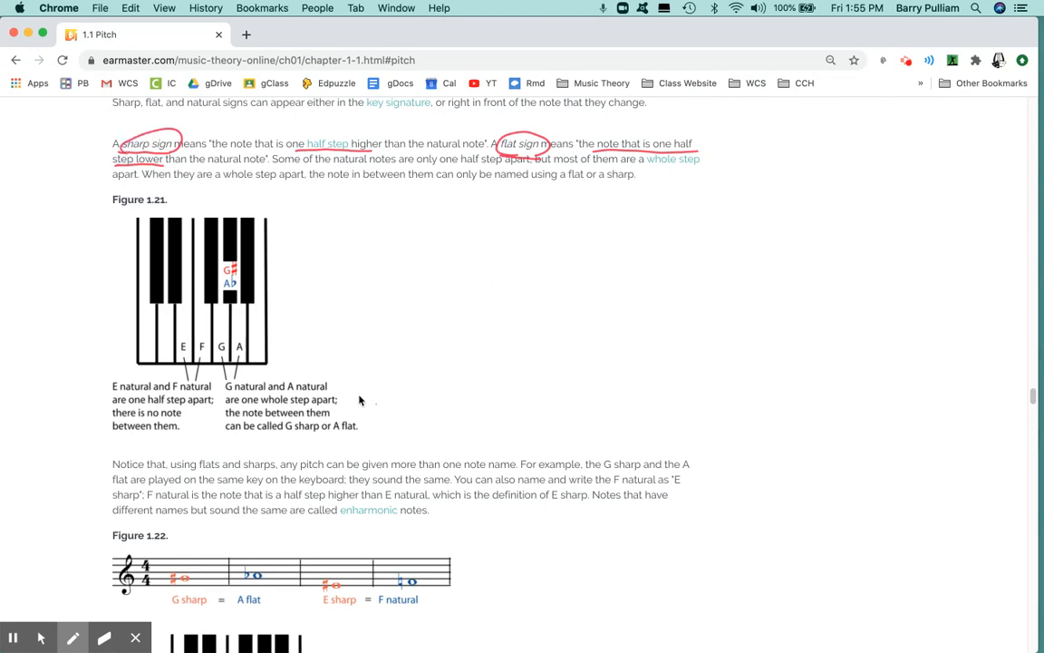
mouse_move(476, 373)
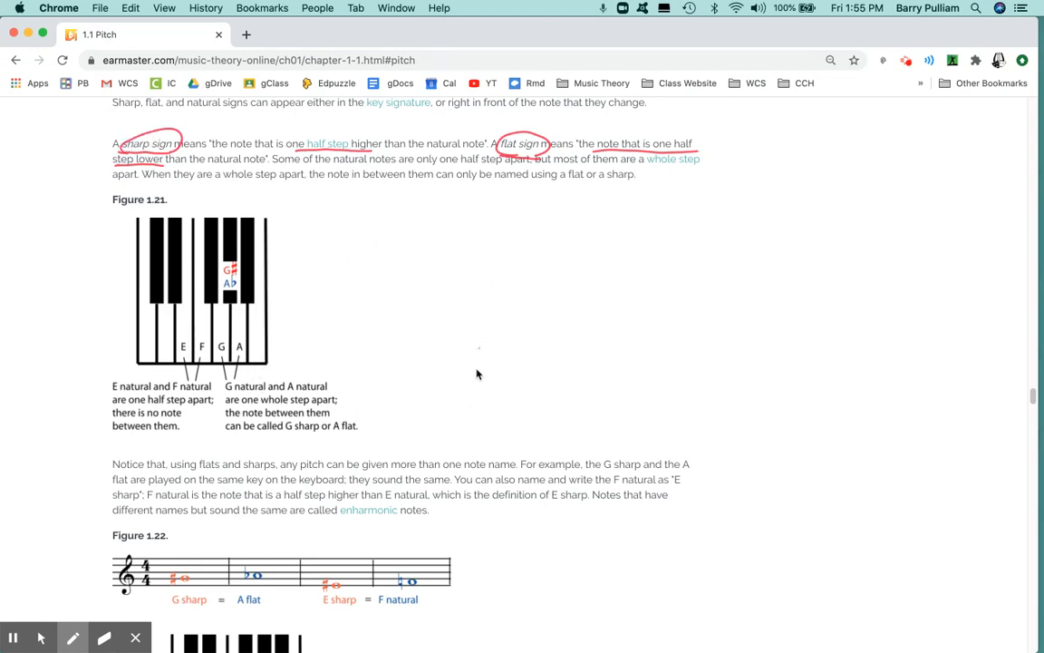
mouse_move(1010, 404)
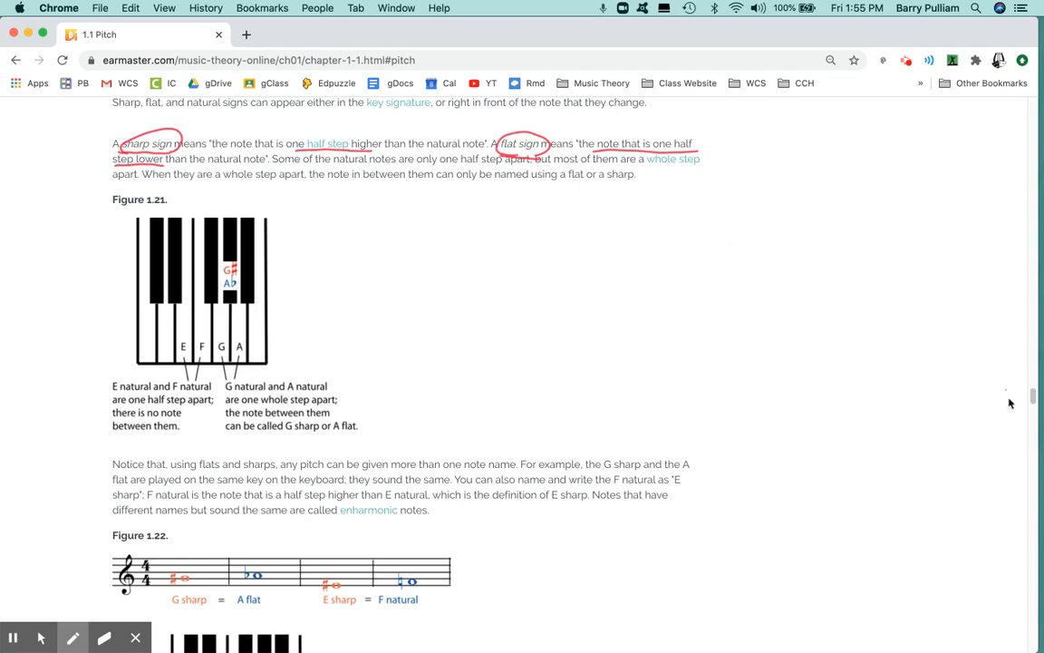
scroll(down, 3)
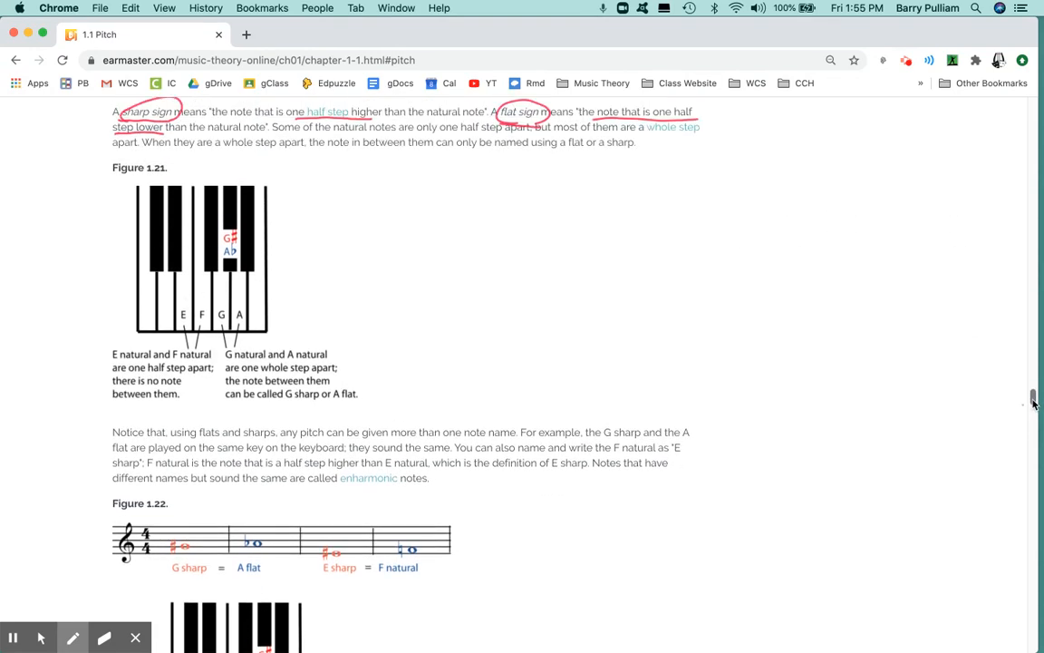
Step: Mark the E and F keys in red on the Figure 1.21 keyboard as a half step apart
scroll(down, 3)
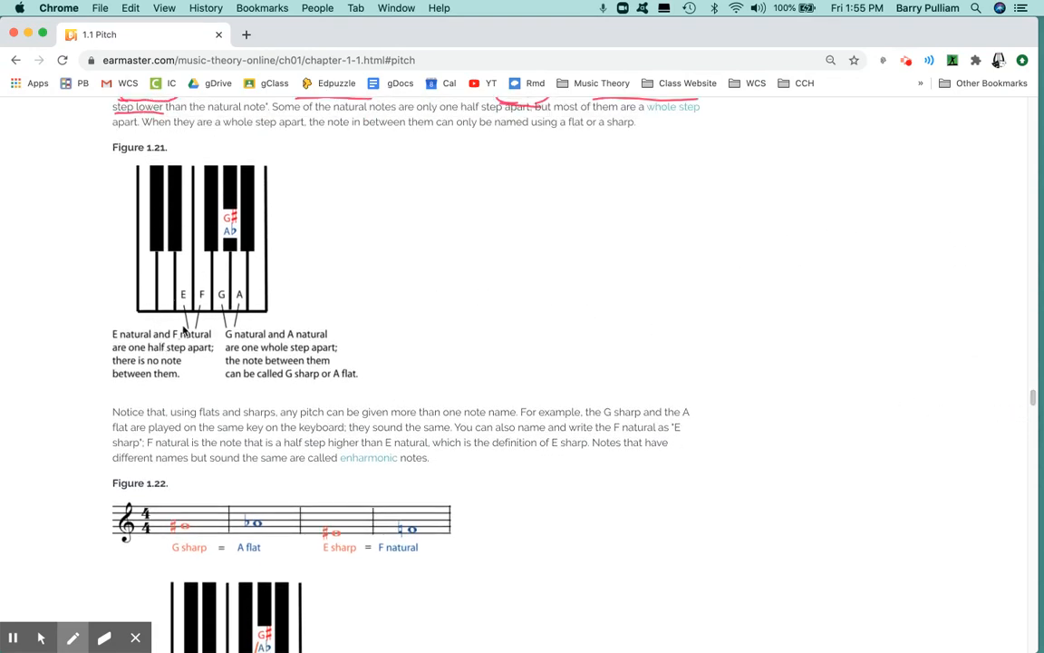
mouse_move(279, 285)
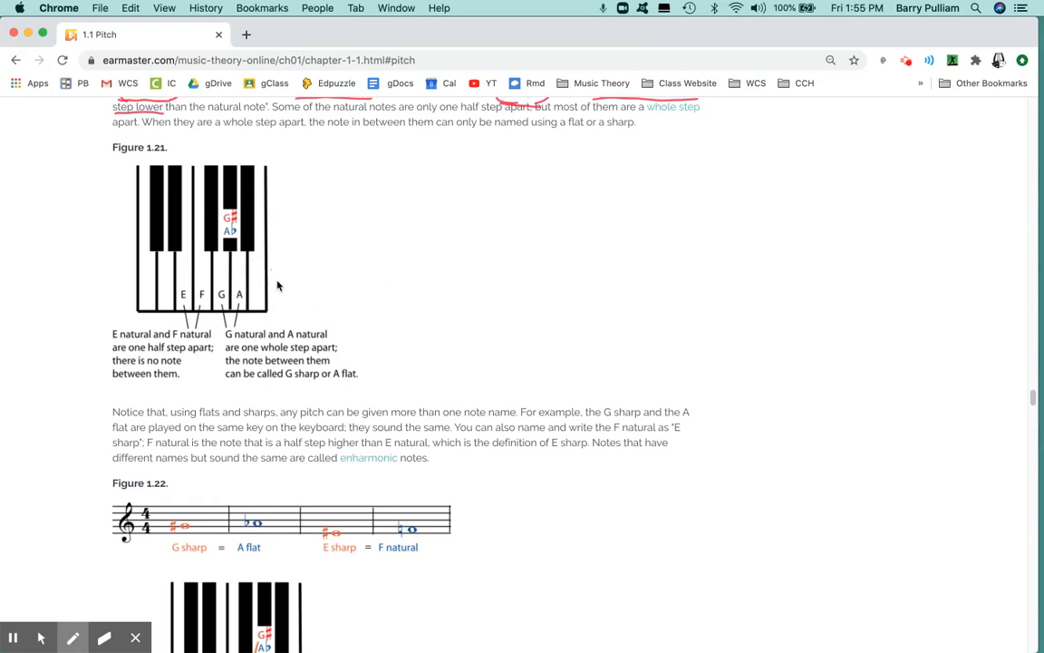
mouse_move(138, 385)
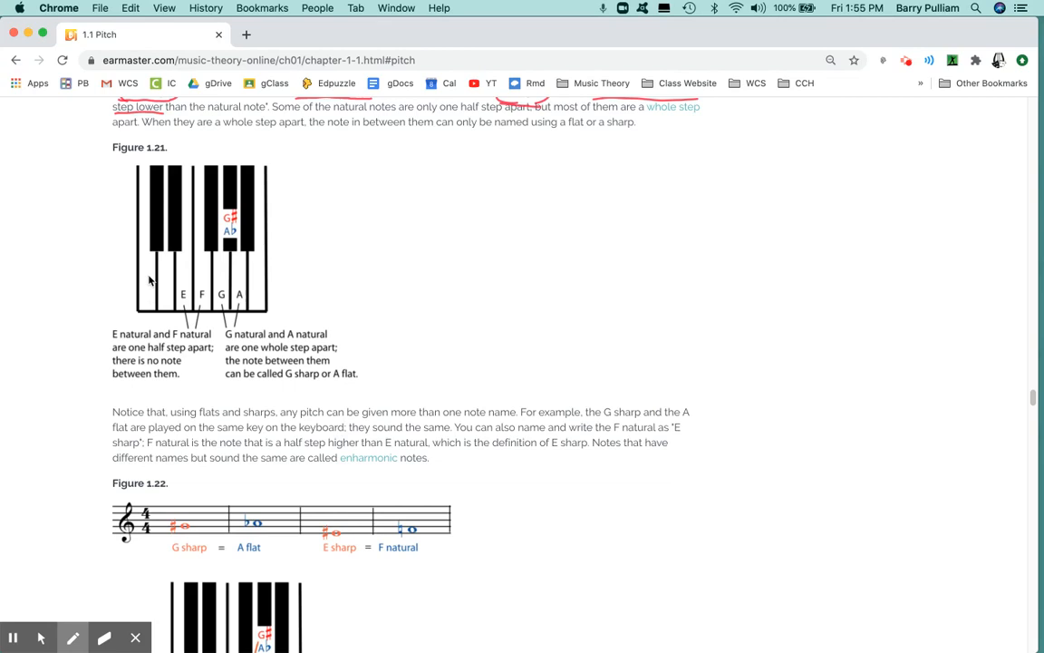
mouse_move(188, 278)
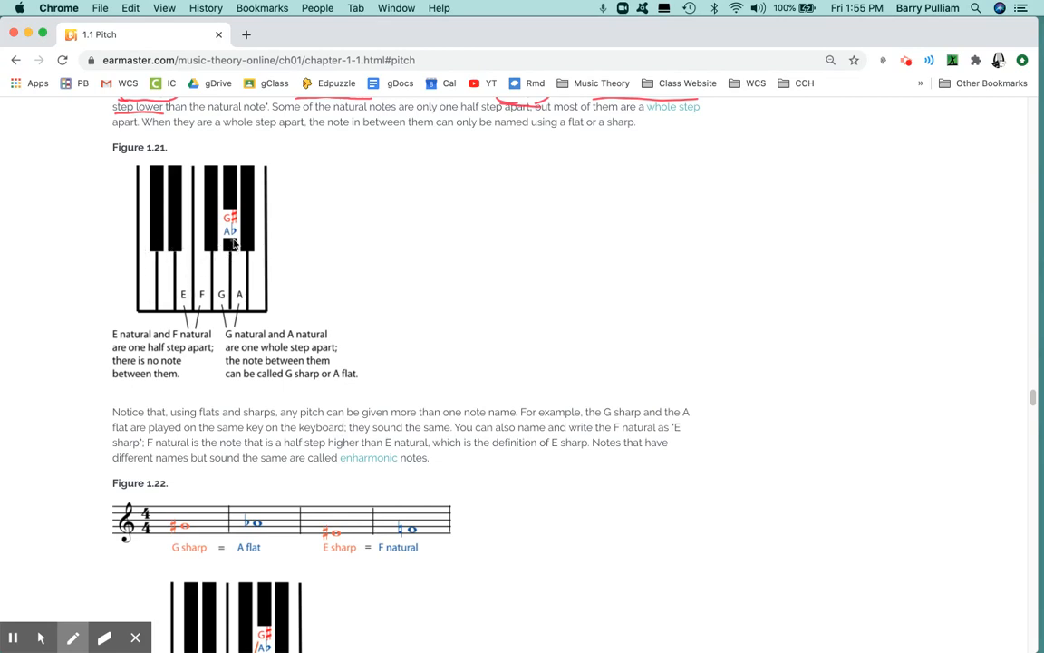
mouse_move(166, 279)
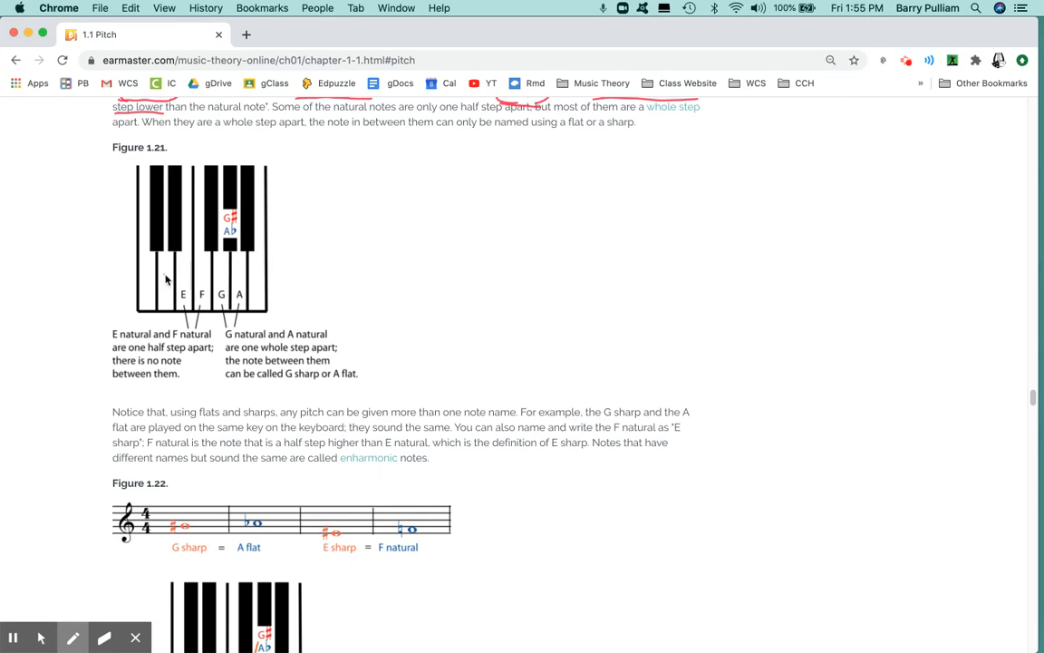
mouse_move(148, 283)
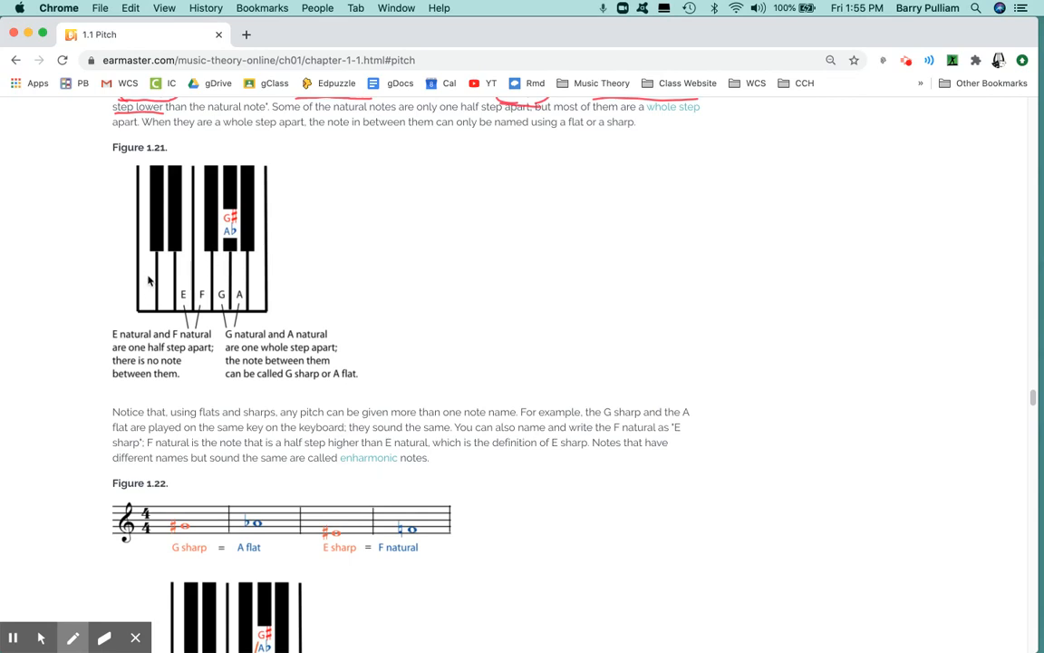
mouse_move(152, 301)
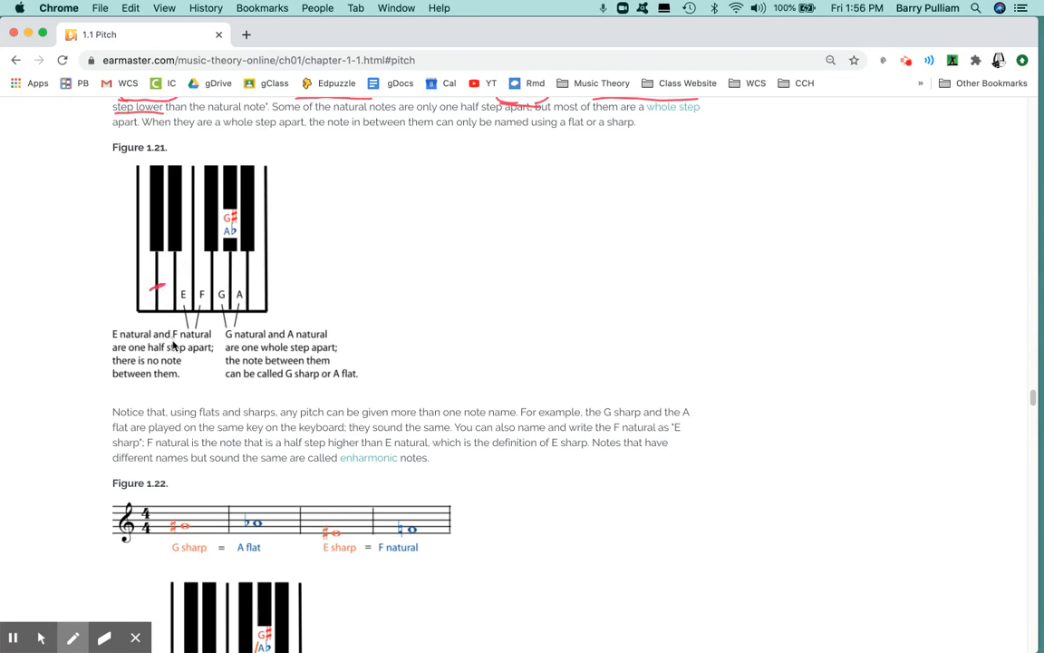
mouse_move(150, 265)
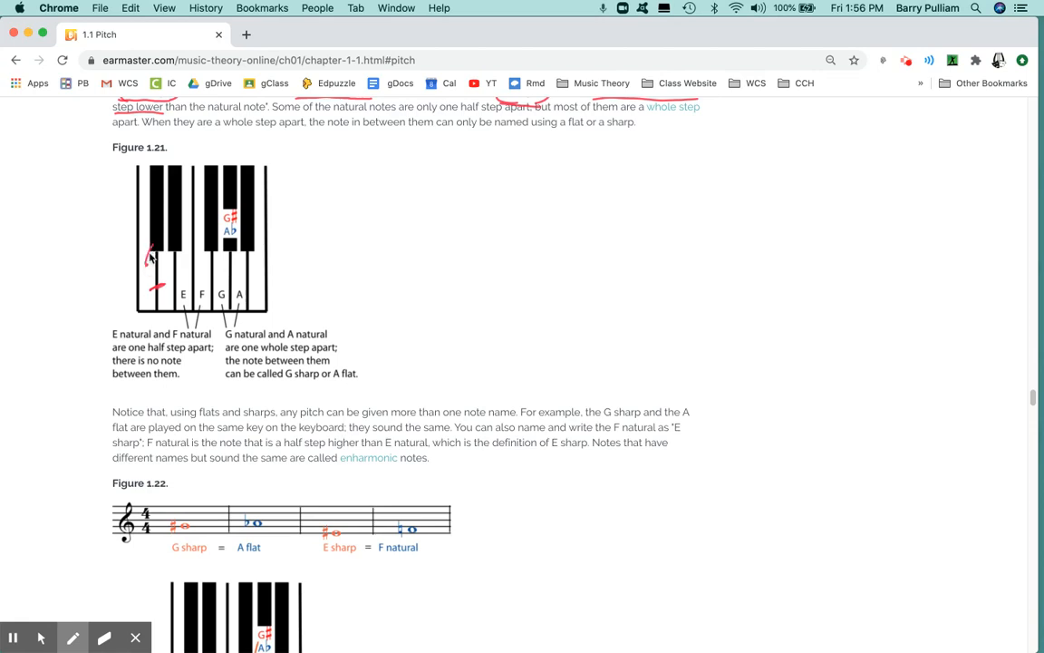
mouse_move(154, 247)
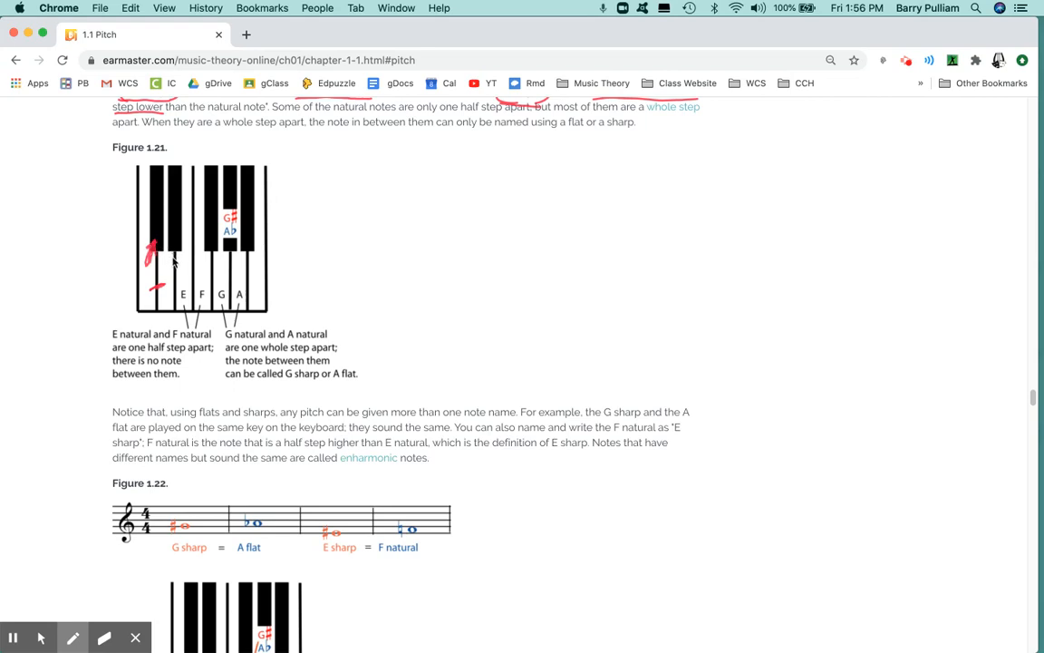
mouse_move(159, 261)
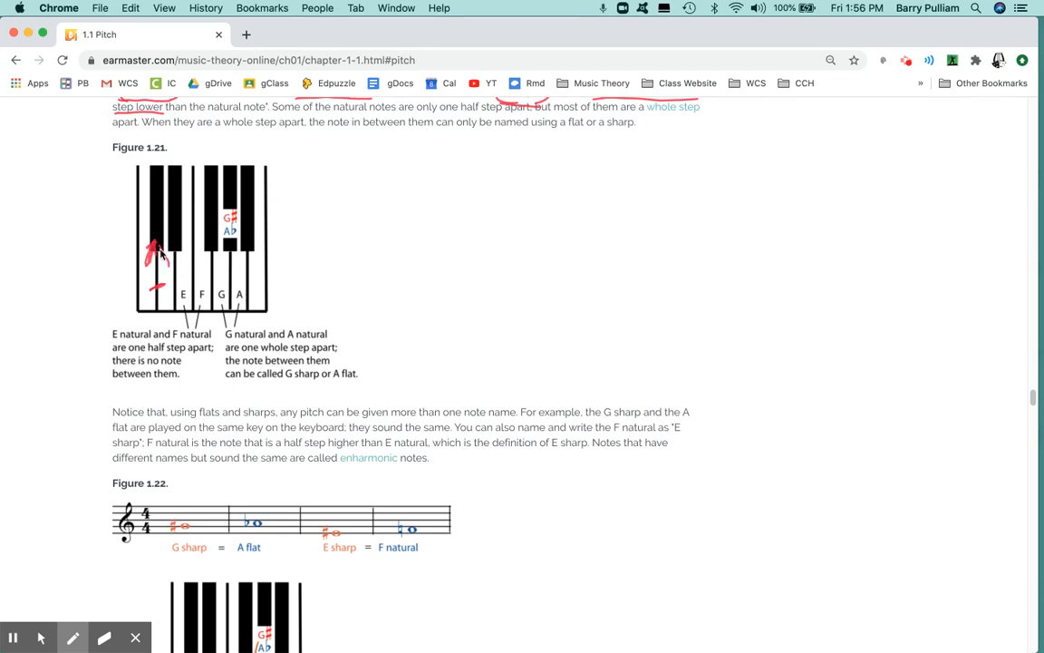
mouse_move(170, 265)
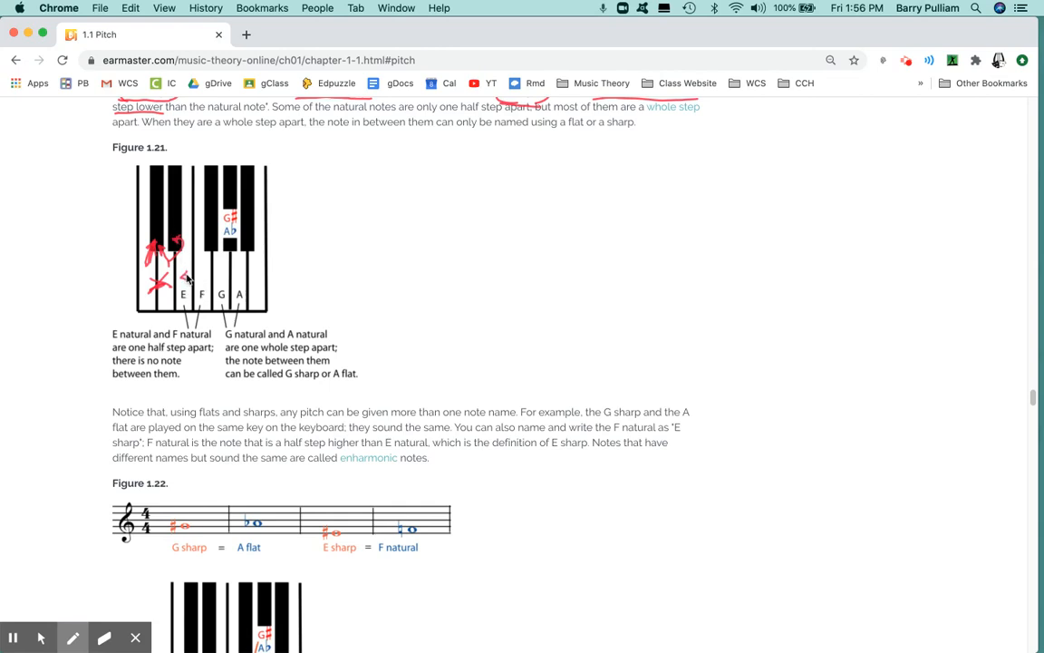
drag(181, 276, 208, 276)
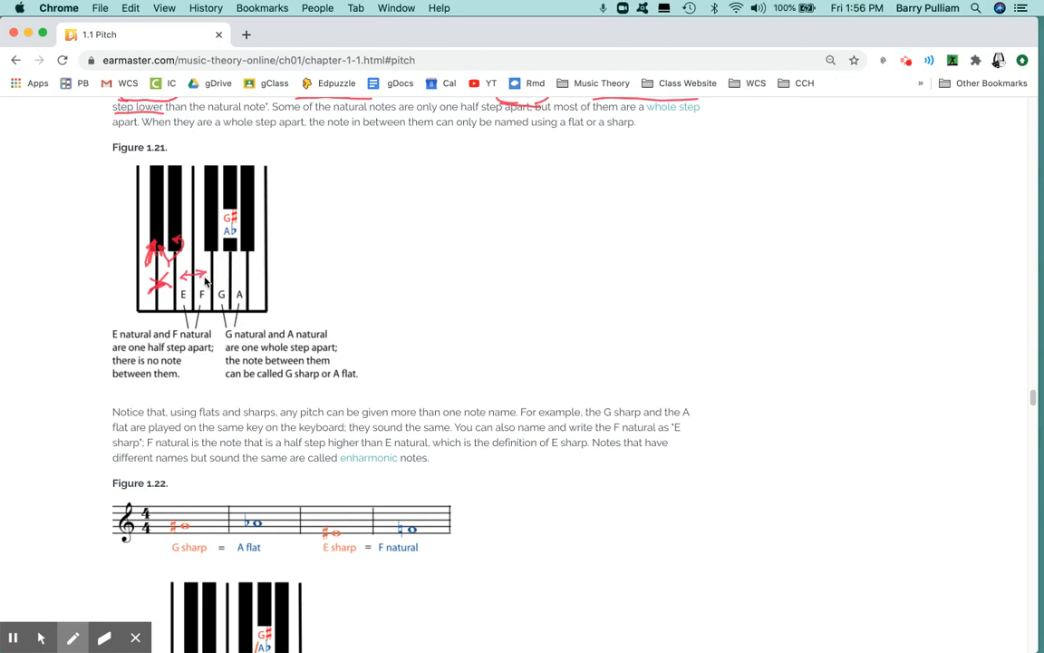
mouse_move(362, 339)
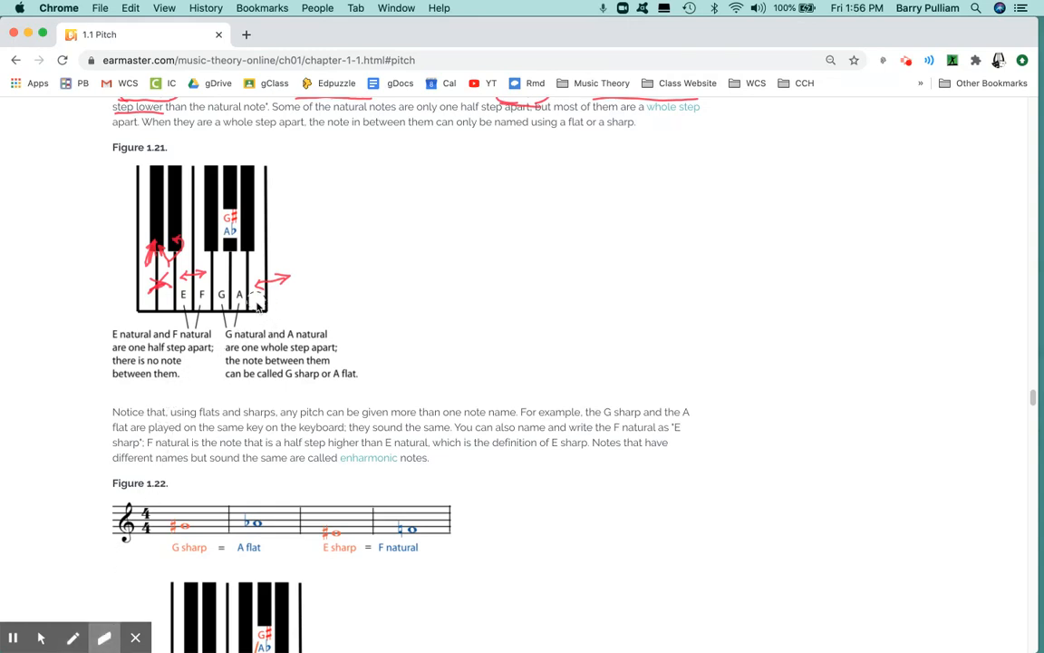
click(76, 637)
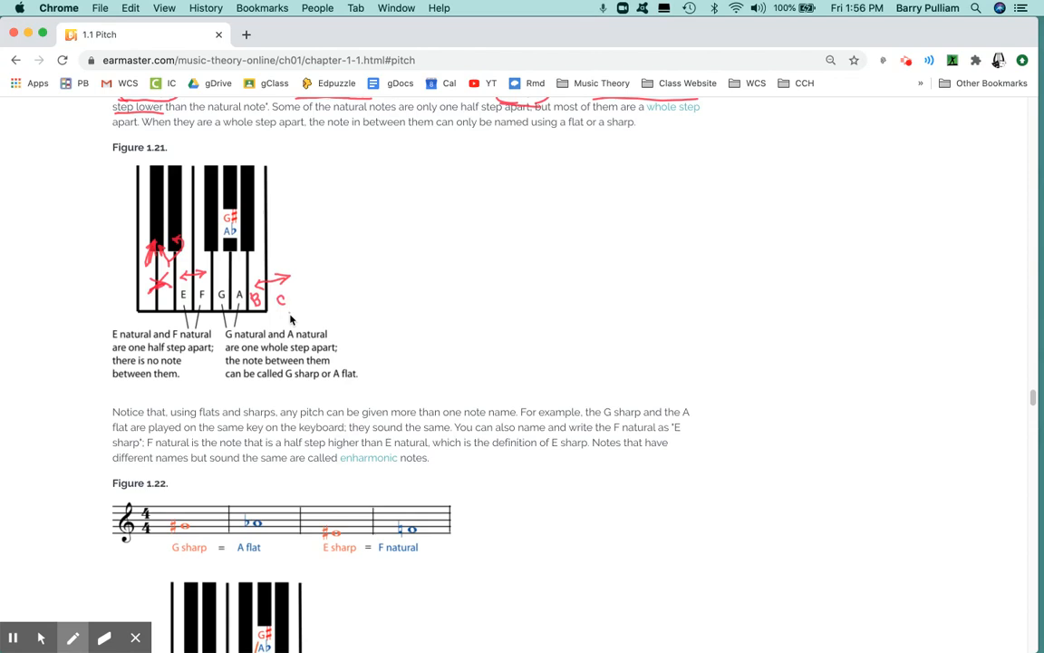
mouse_move(450, 375)
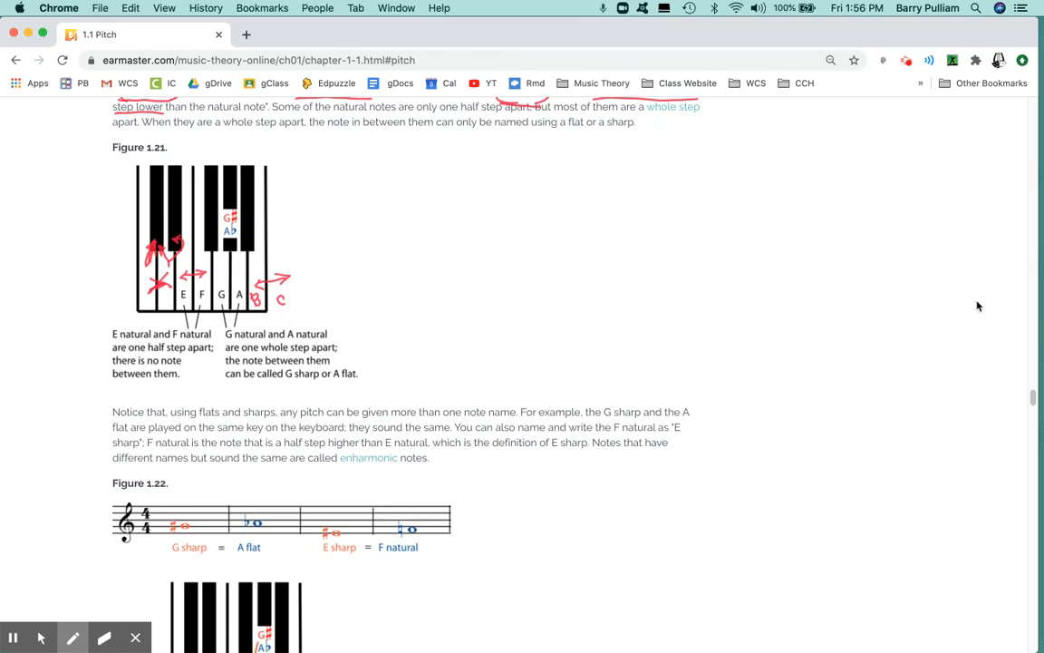
mouse_move(250, 348)
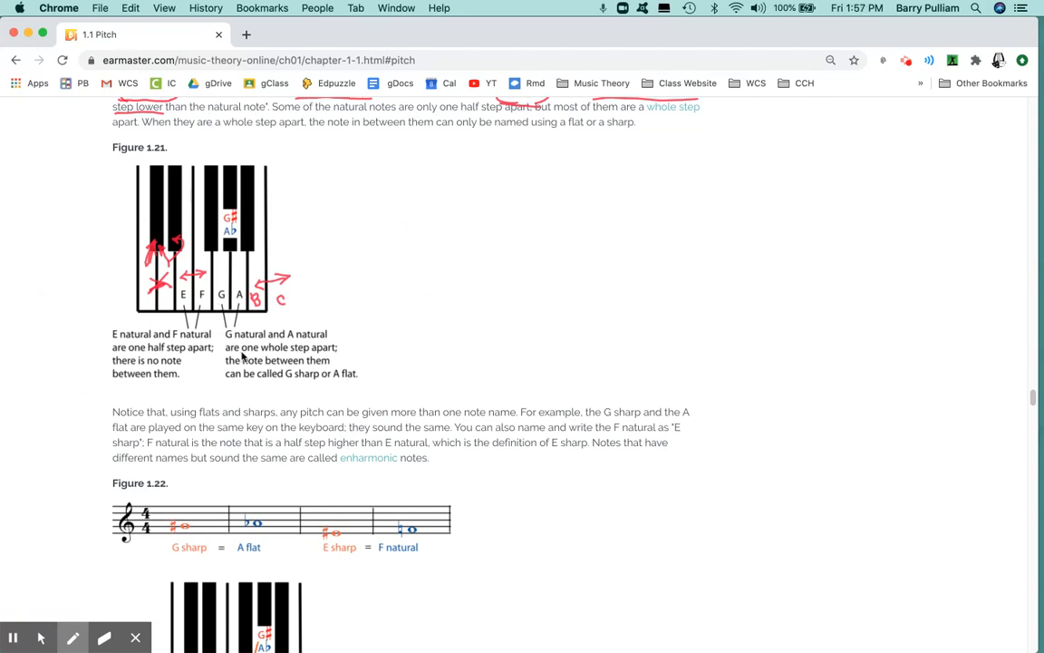
mouse_move(1033, 408)
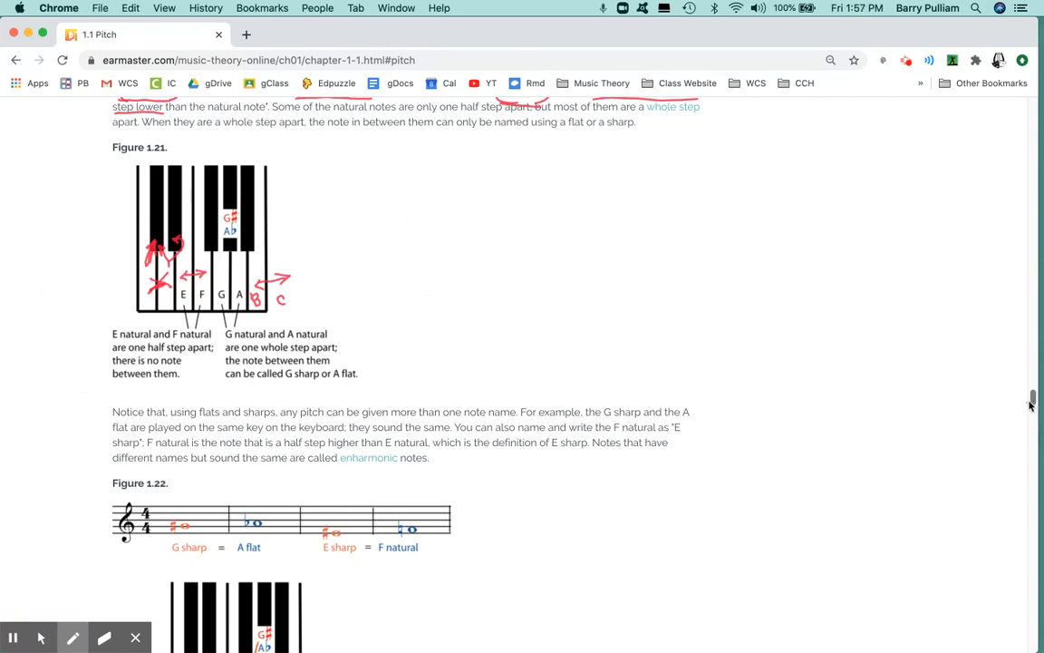
mouse_move(1034, 399)
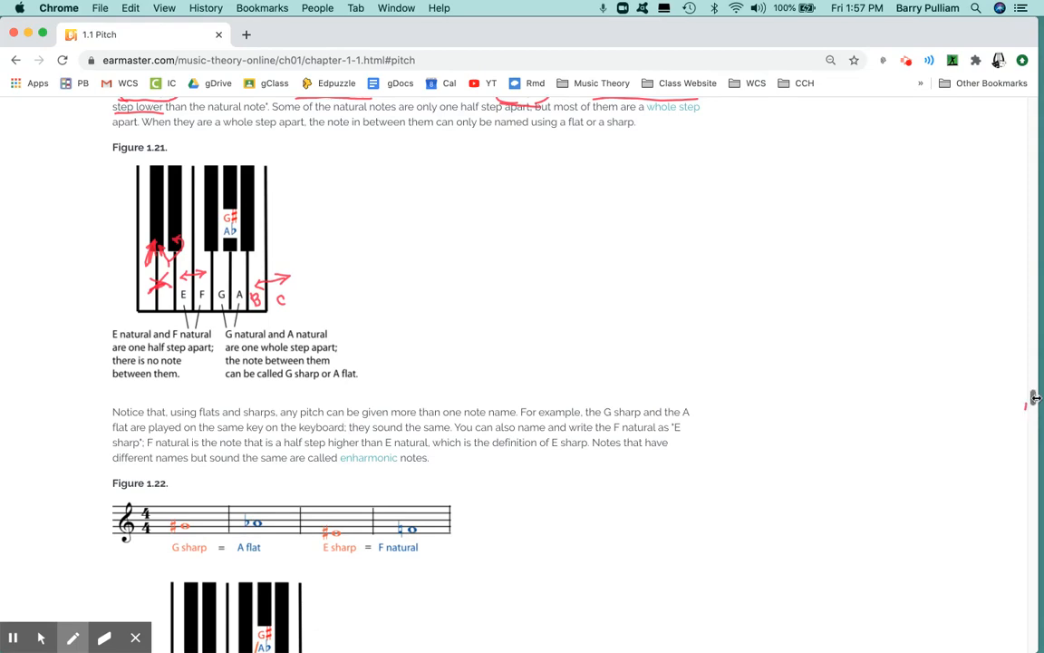
scroll(down, 3)
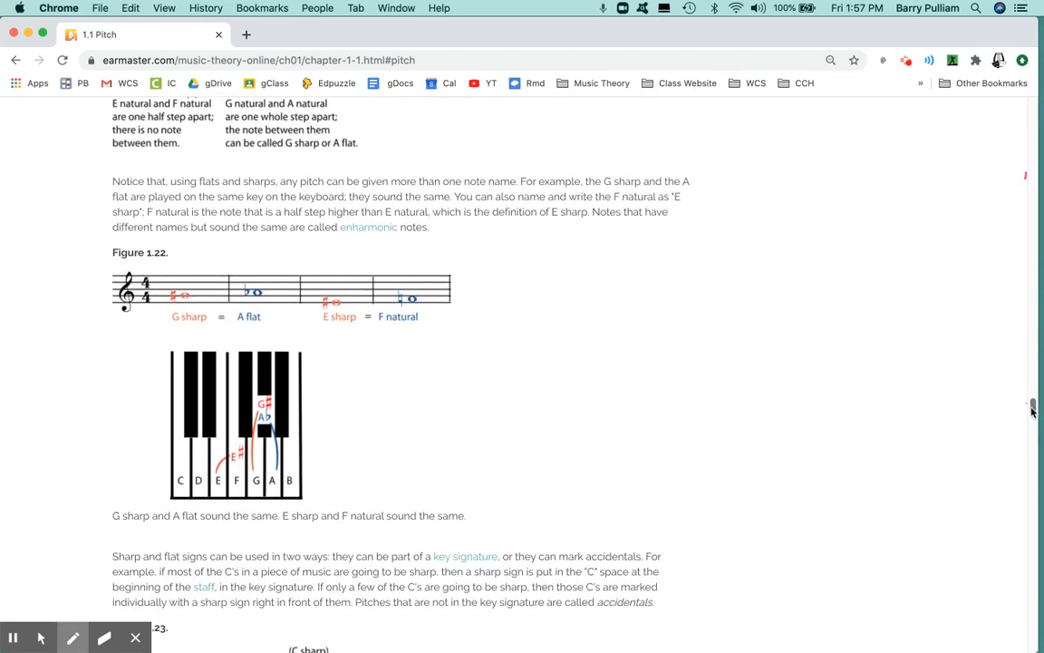
scroll(down, 3)
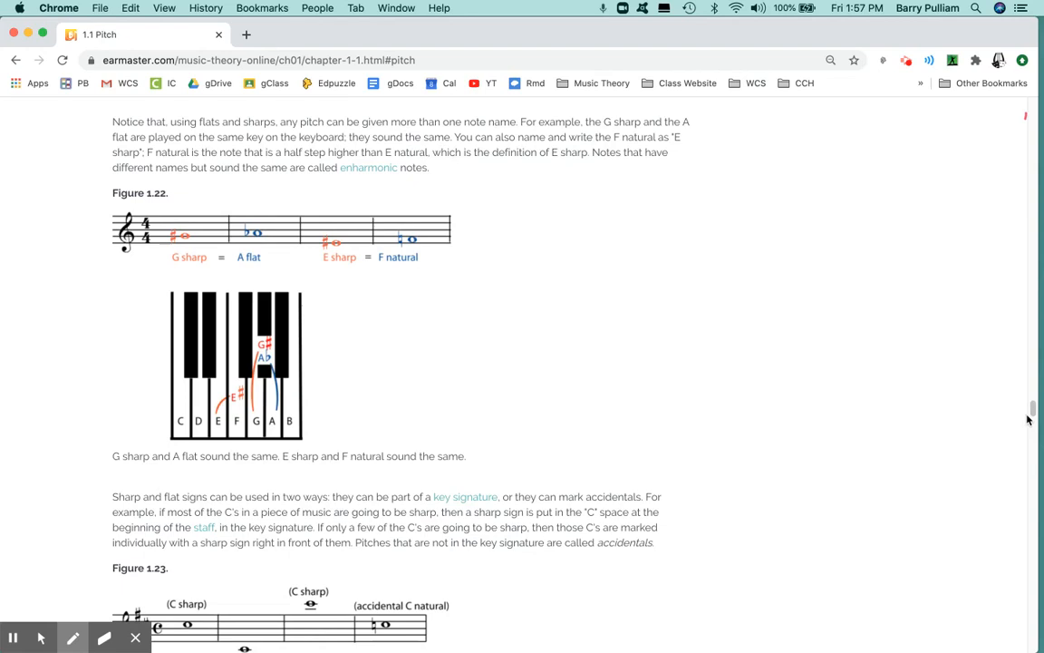
mouse_move(1029, 413)
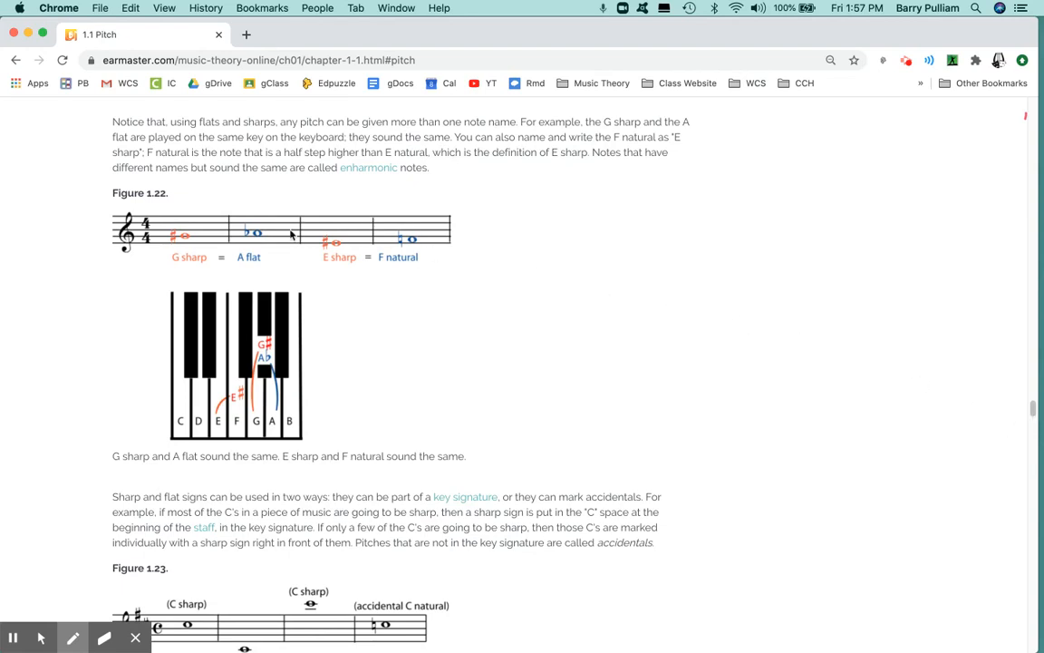
mouse_move(257, 240)
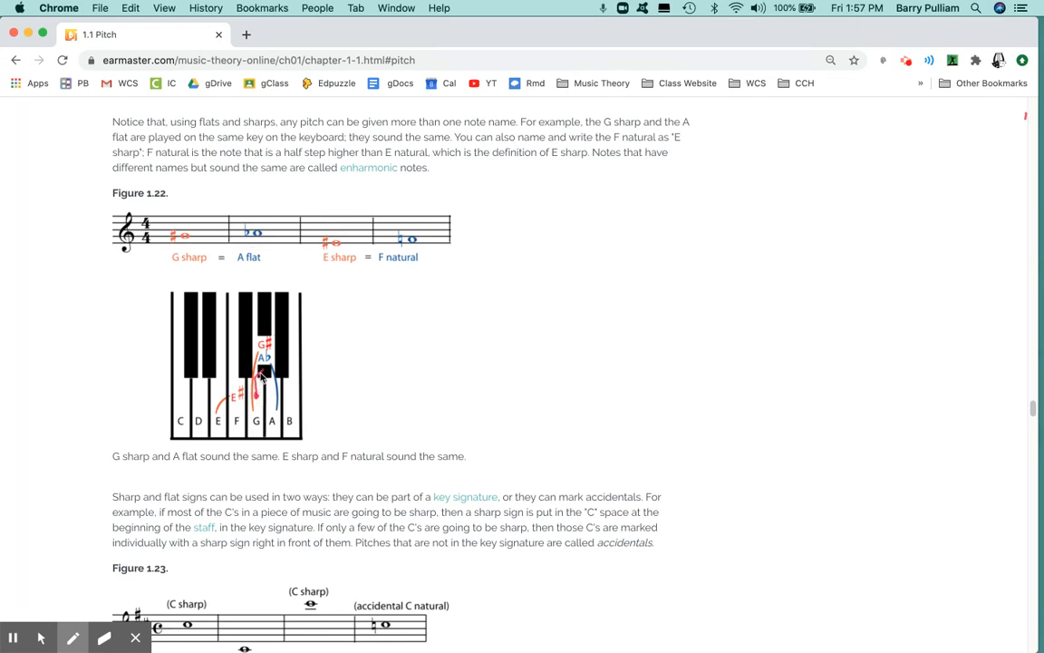
mouse_move(286, 402)
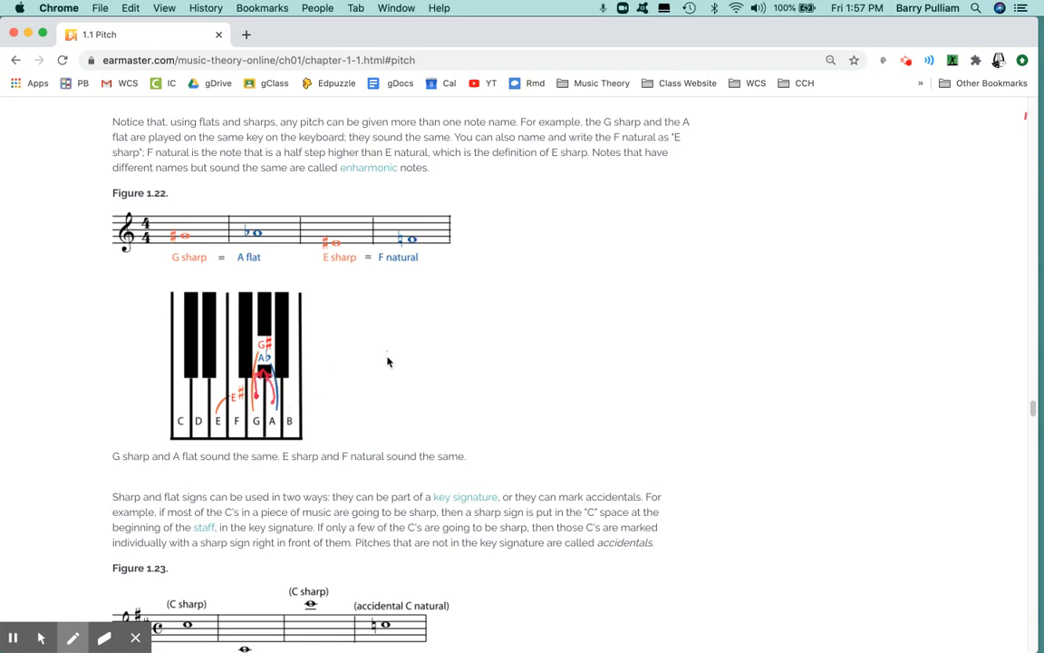
mouse_move(391, 366)
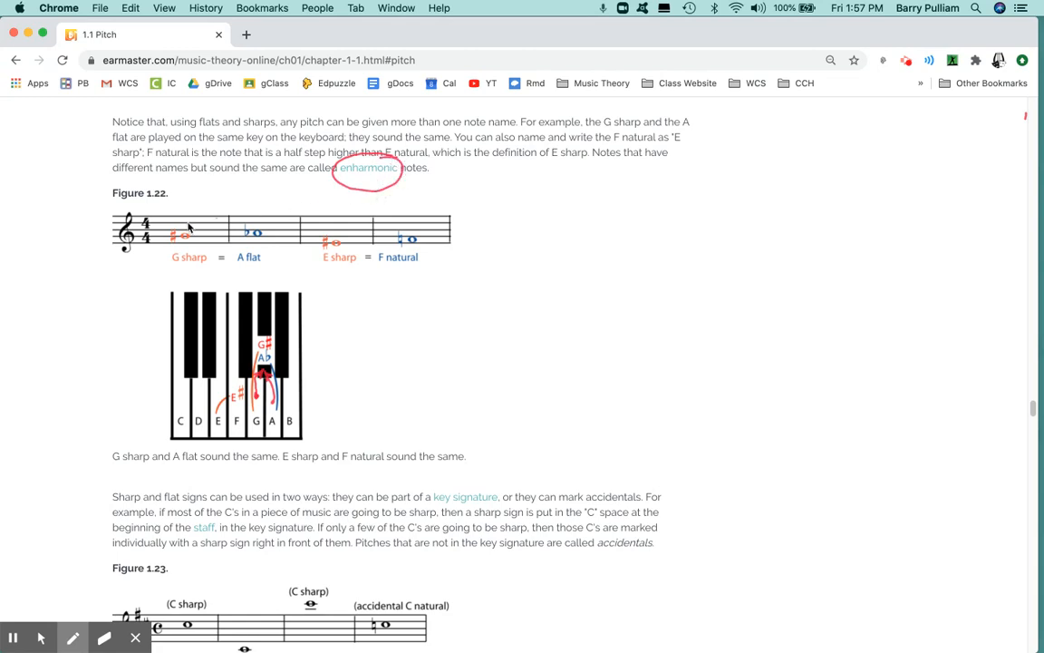
mouse_move(406, 449)
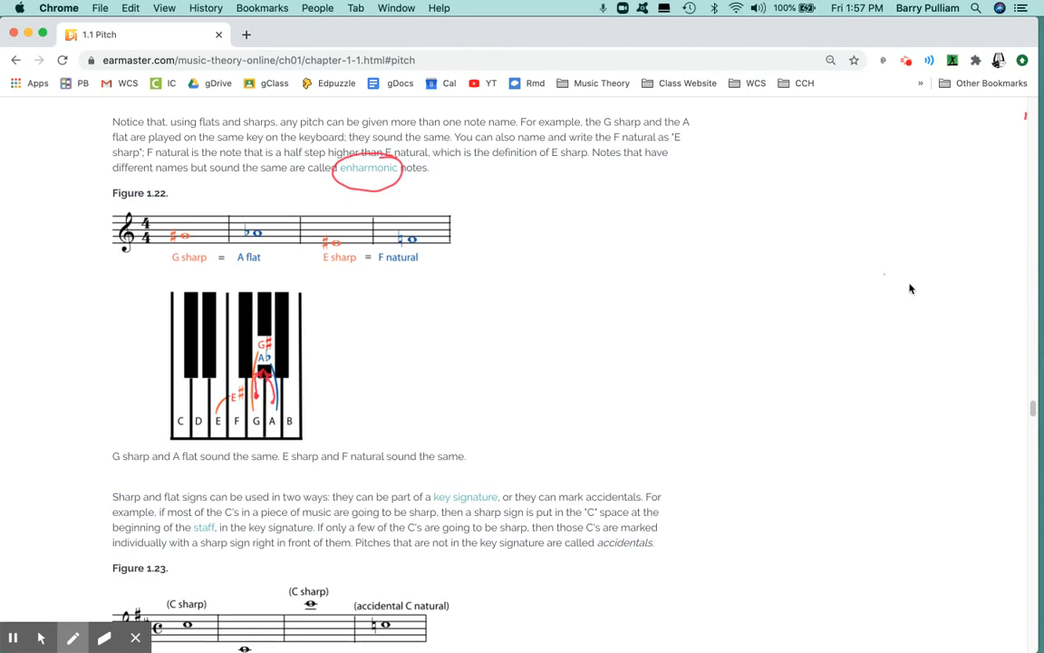
Step: Underline the sentence defining accidentals in red near Figure 1.23
scroll(down, 3)
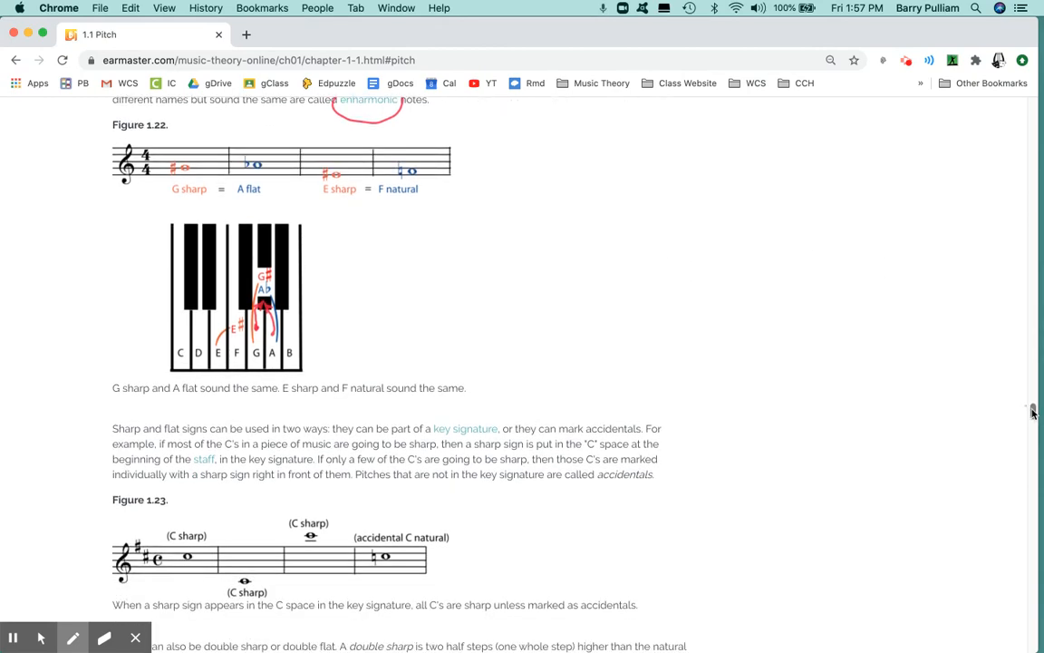
scroll(down, 3)
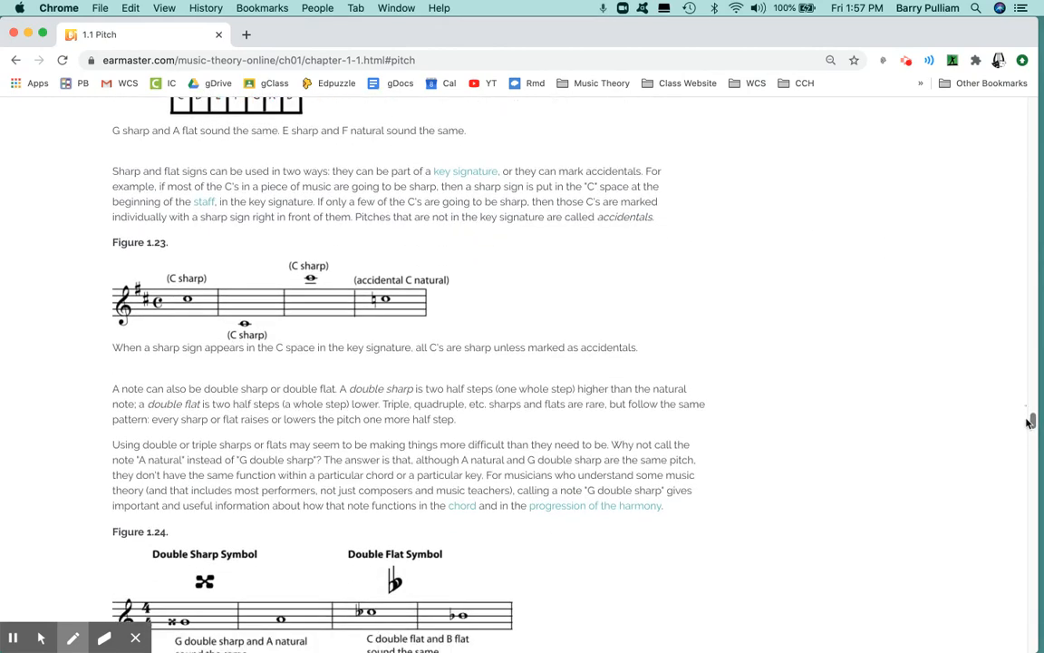
mouse_move(903, 419)
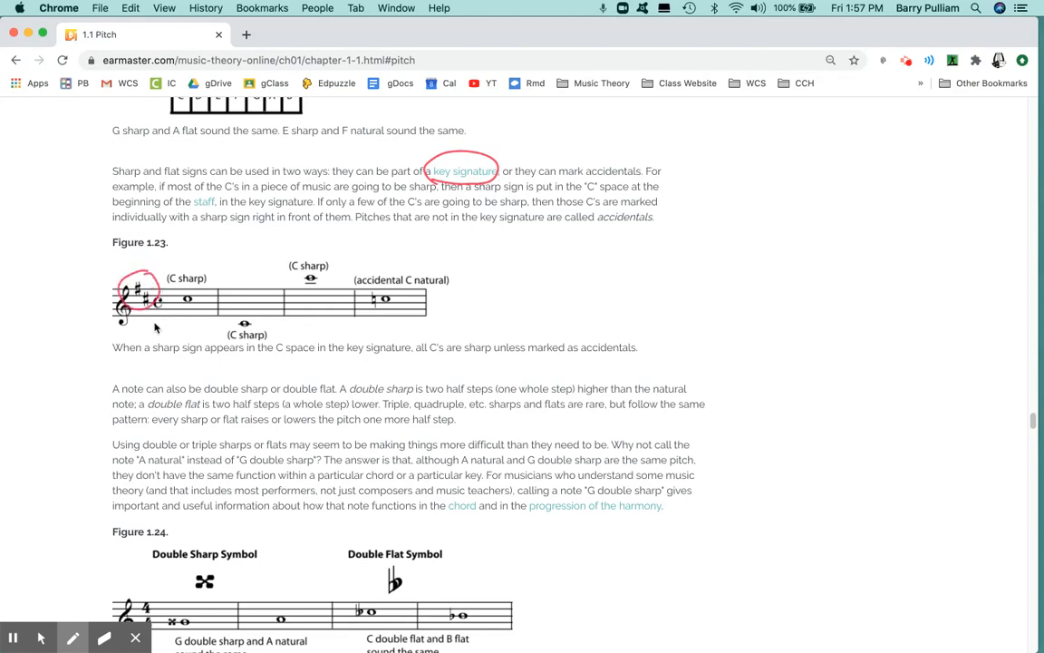
mouse_move(641, 270)
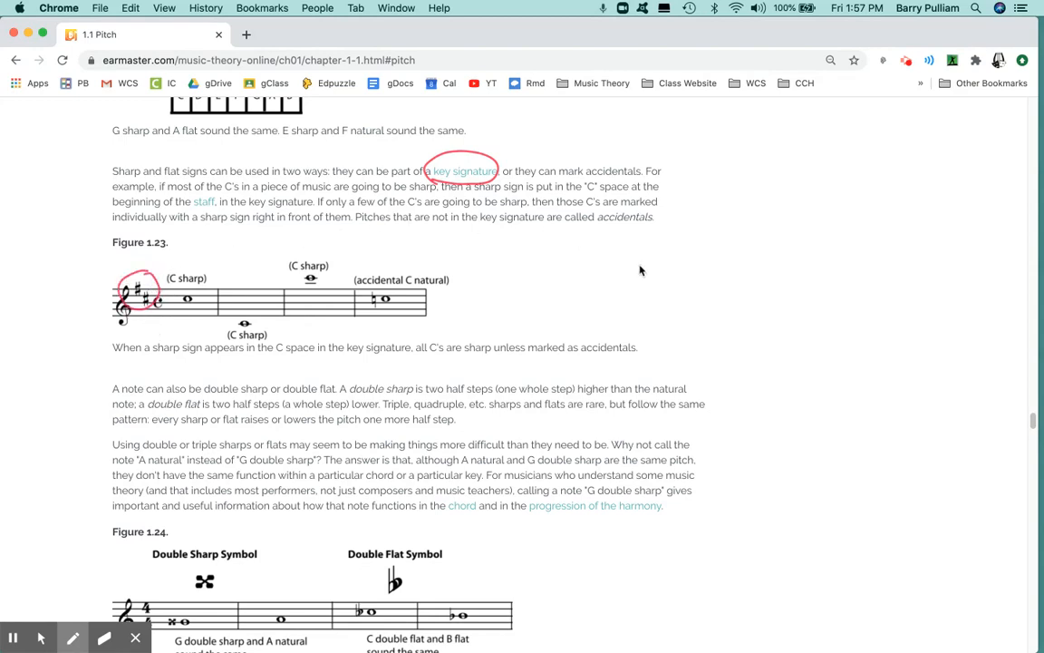
mouse_move(558, 247)
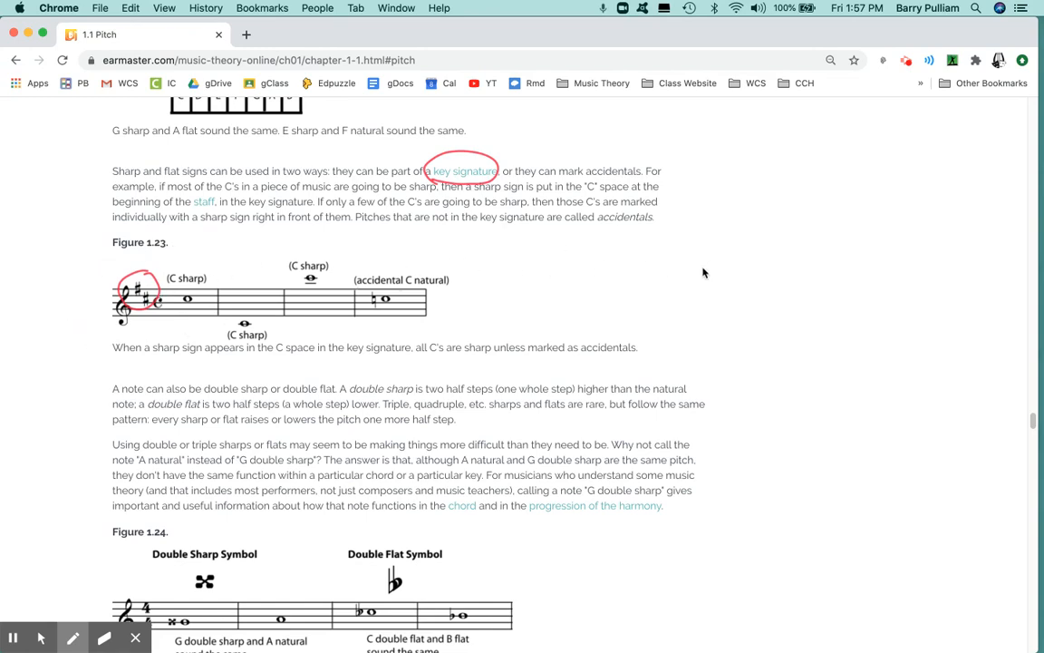
mouse_move(577, 239)
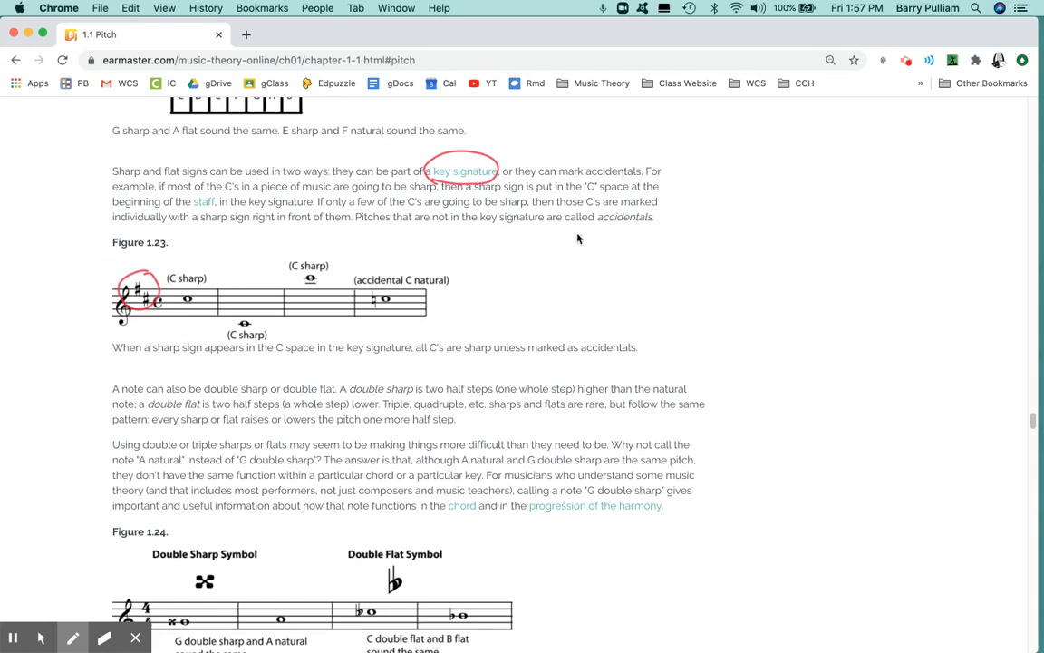
drag(355, 223, 511, 223)
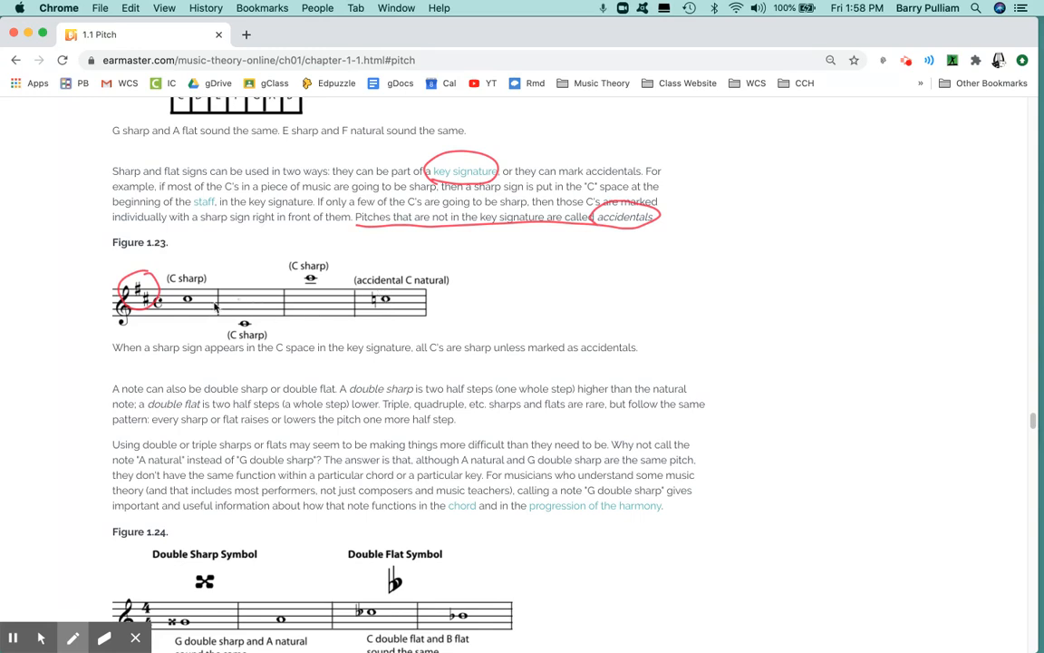
mouse_move(145, 316)
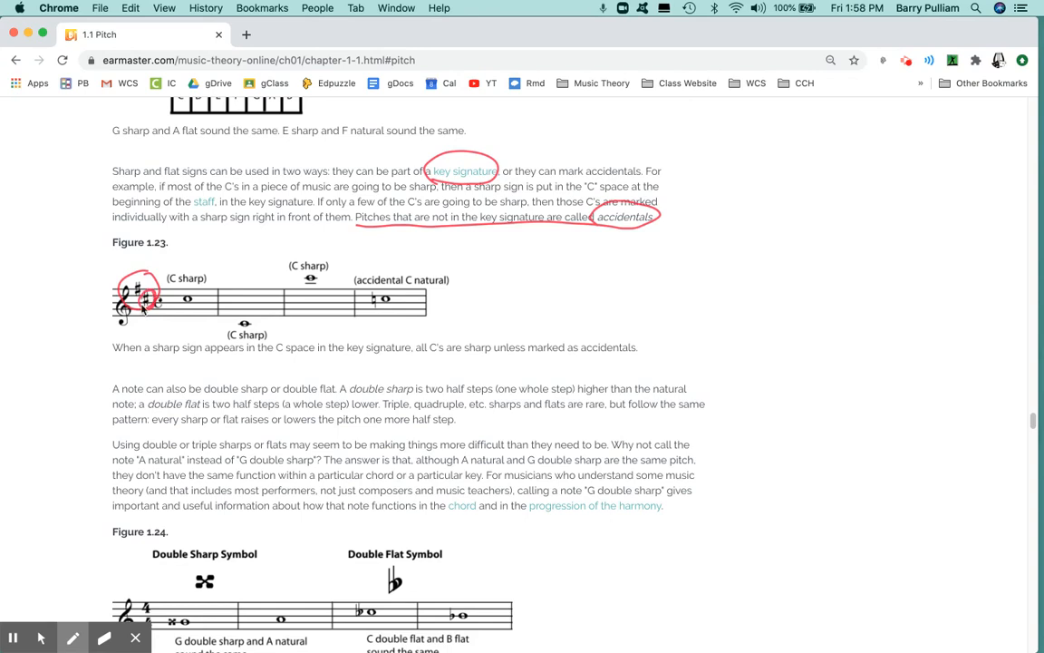
mouse_move(338, 322)
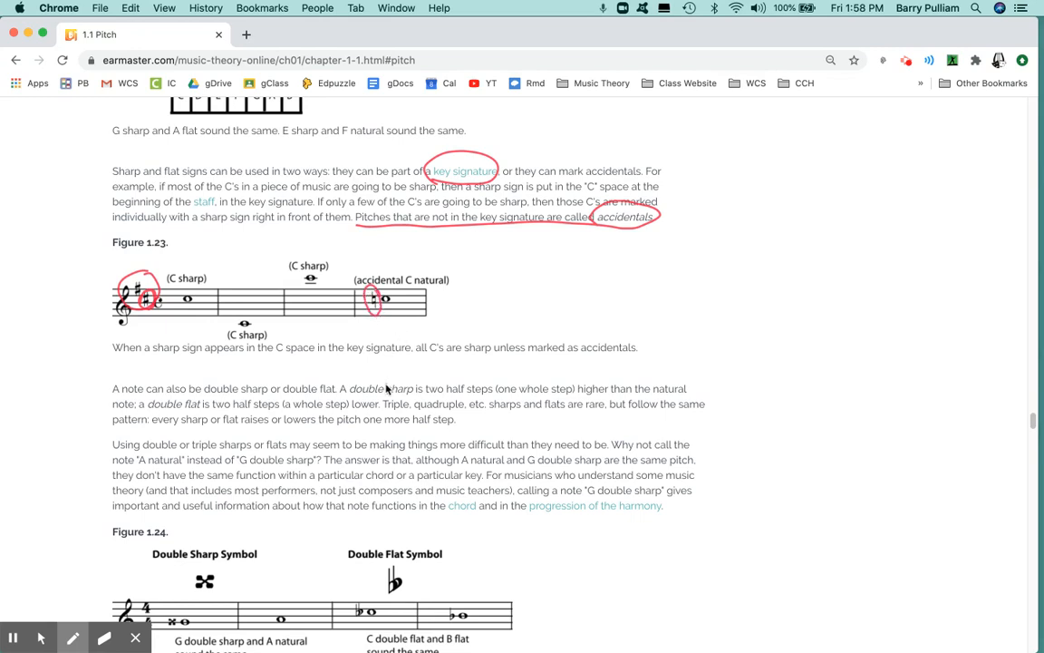
mouse_move(381, 311)
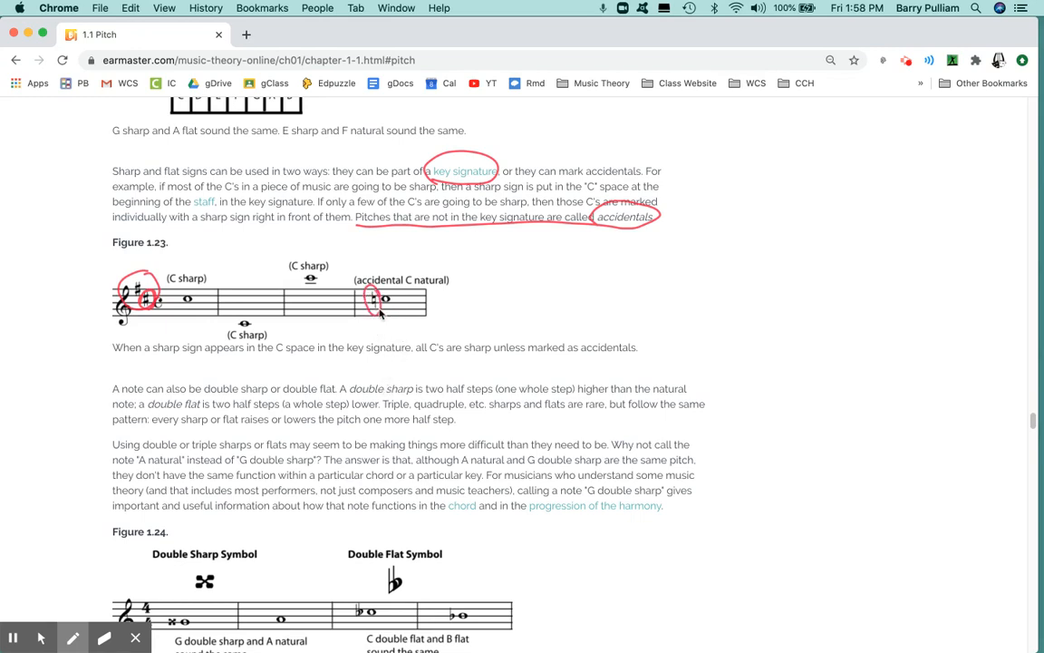
mouse_move(442, 299)
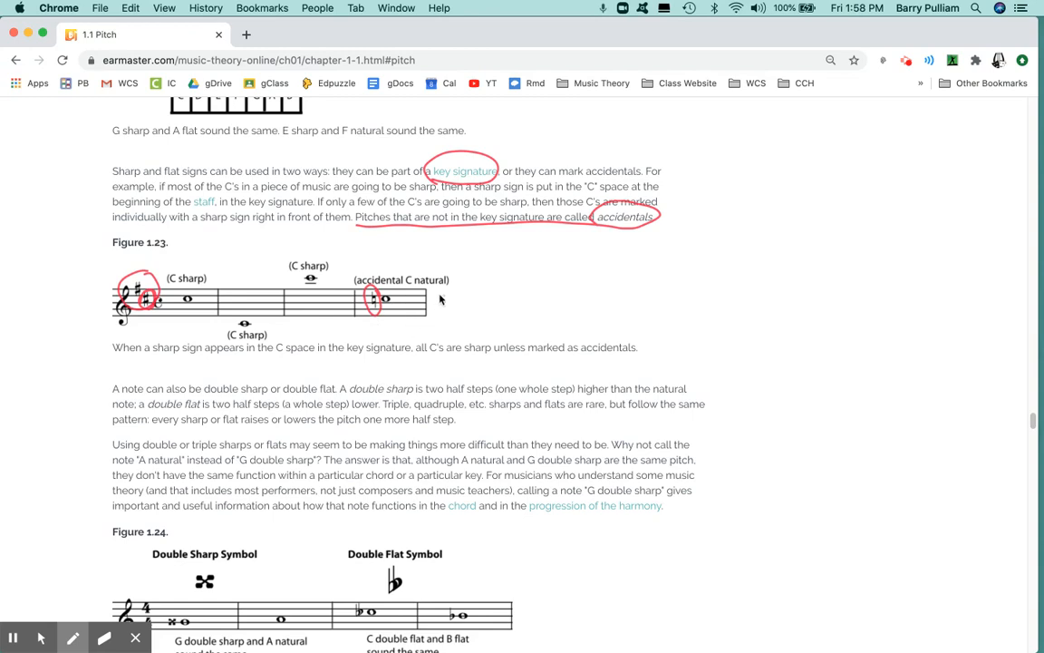
mouse_move(482, 323)
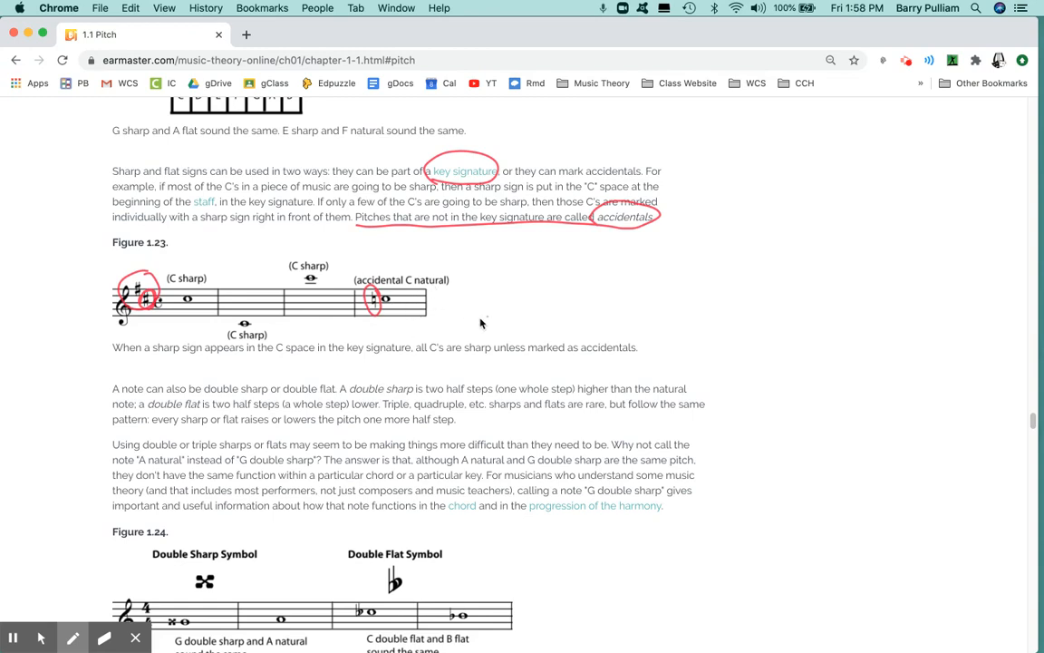
mouse_move(475, 317)
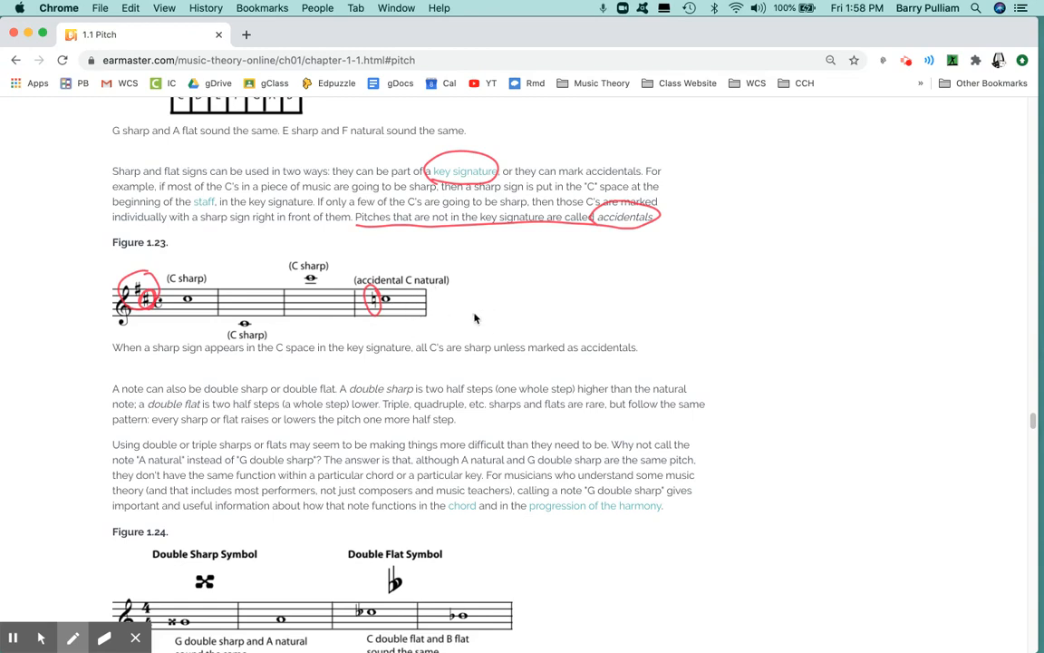
mouse_move(615, 302)
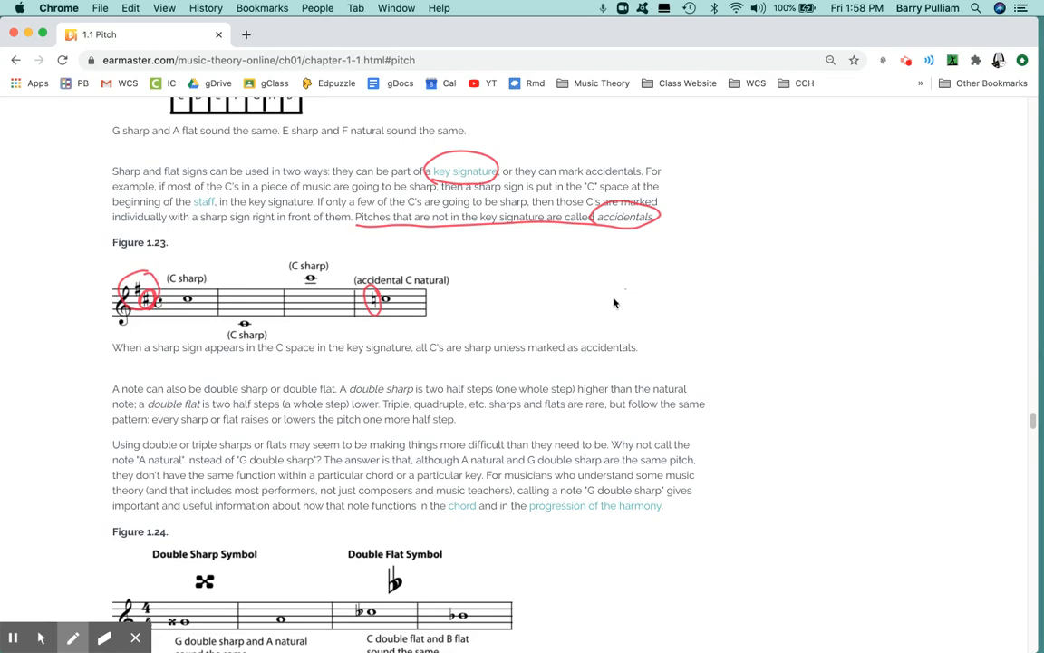
mouse_move(965, 334)
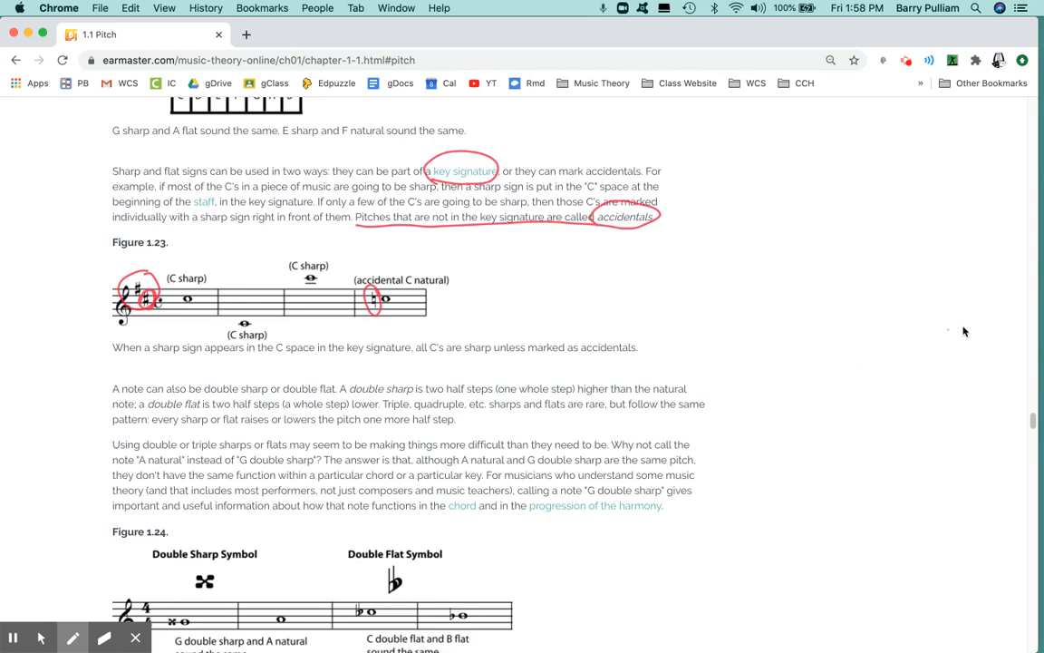
mouse_move(441, 207)
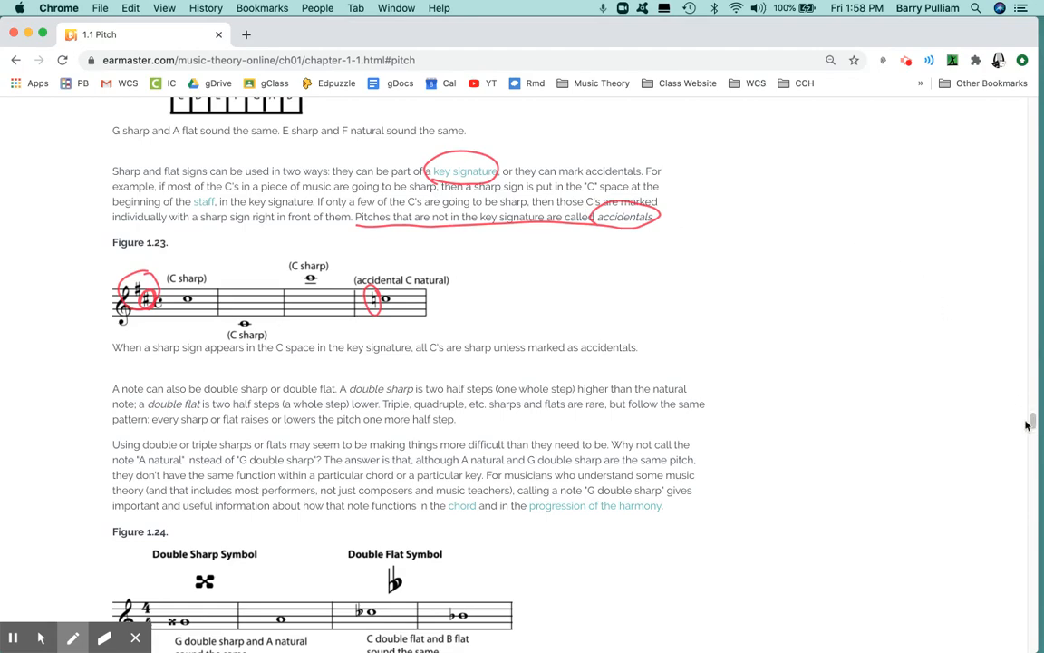
Step: Scroll down to bring Figure 1.24's double sharp and double flat symbols into view
scroll(down, 3)
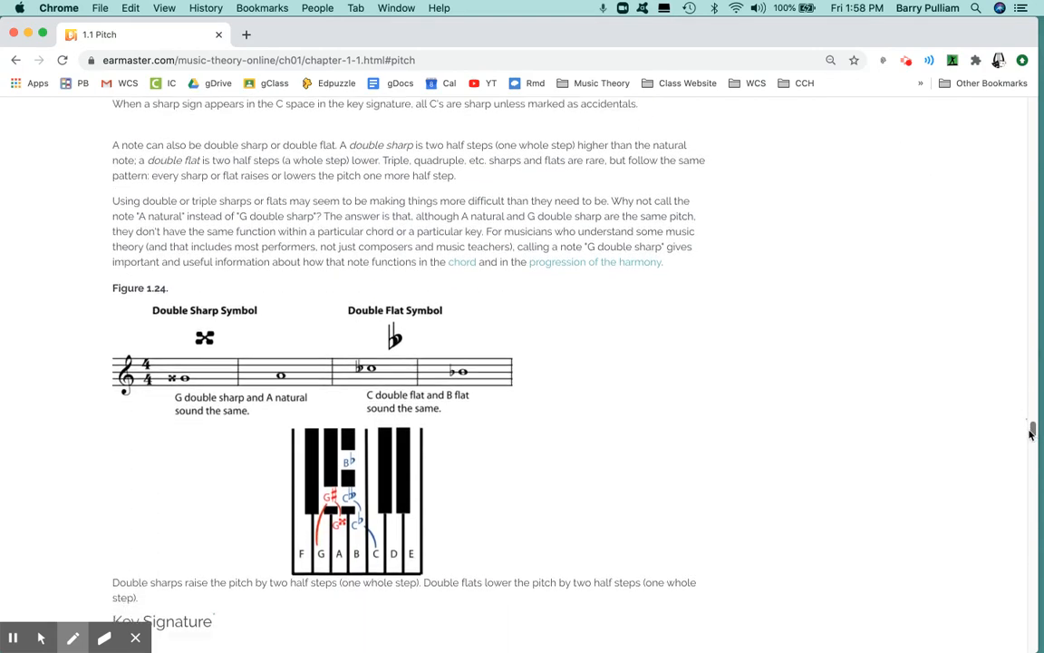
mouse_move(258, 149)
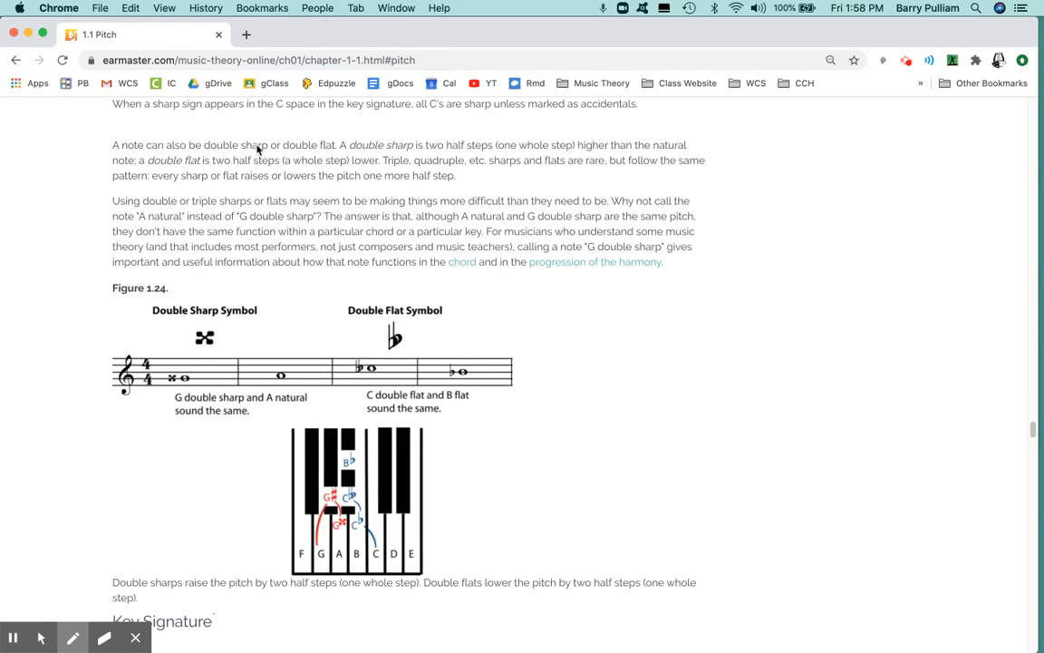
mouse_move(351, 161)
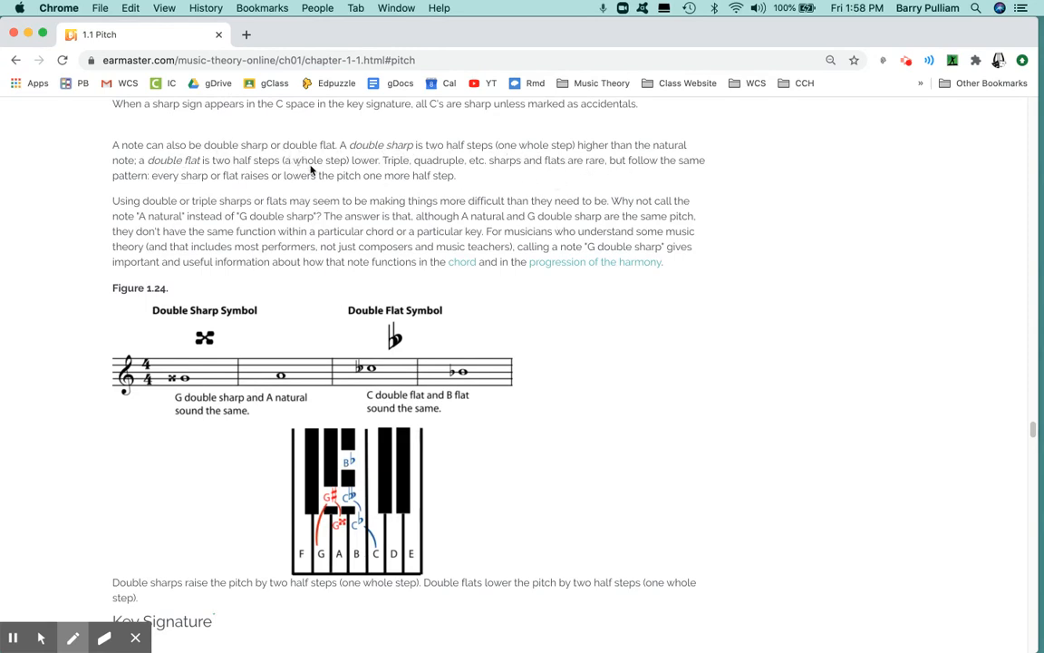
mouse_move(424, 181)
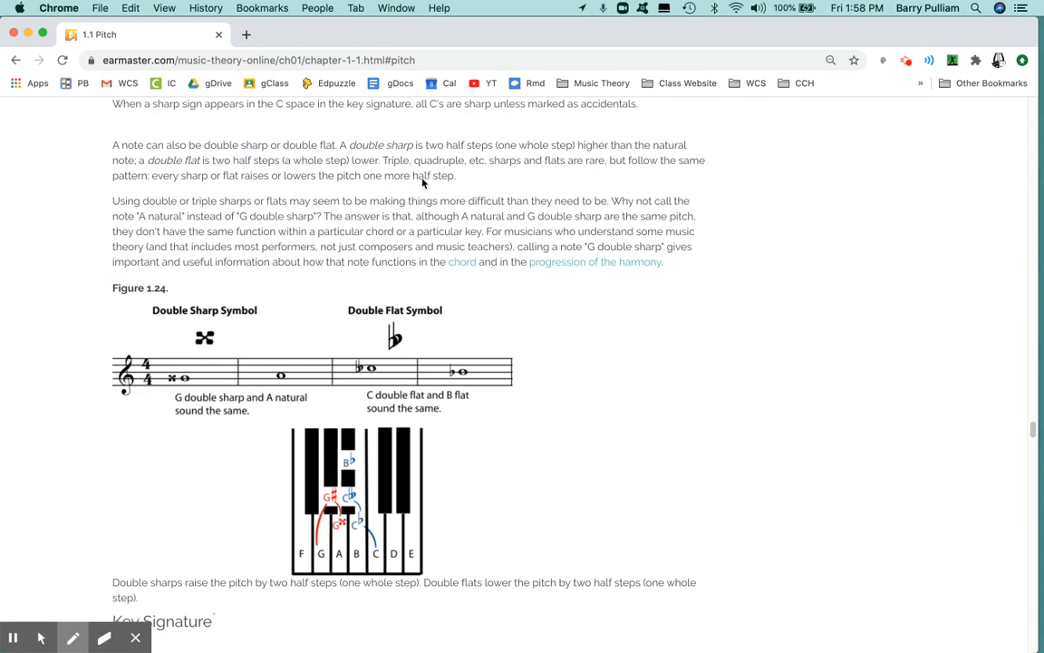
mouse_move(355, 192)
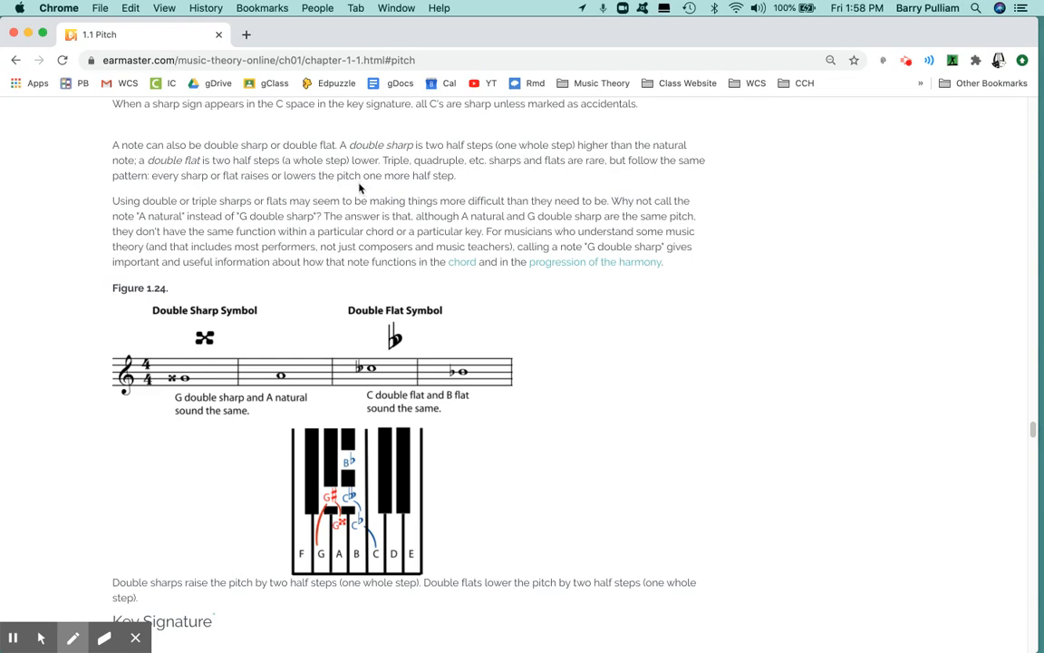
mouse_move(464, 270)
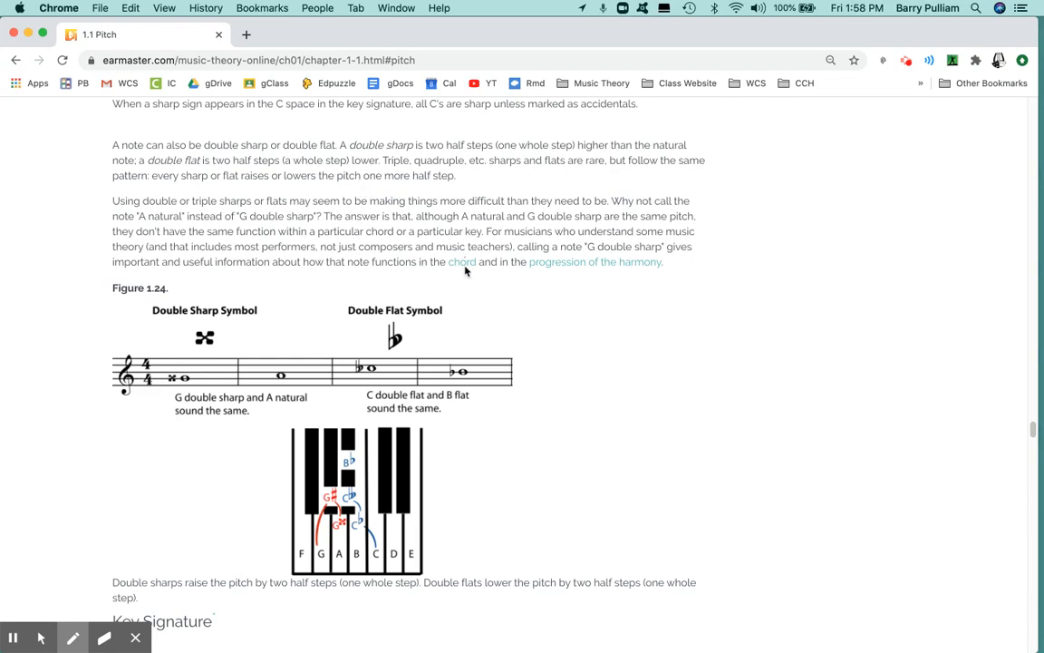
mouse_move(468, 264)
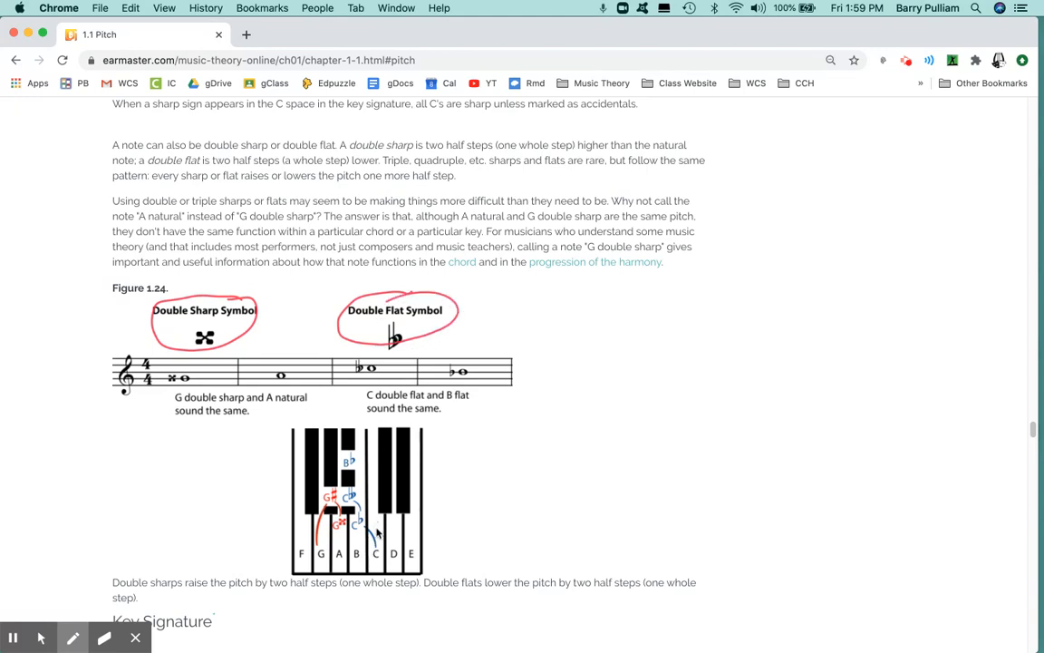
mouse_move(206, 384)
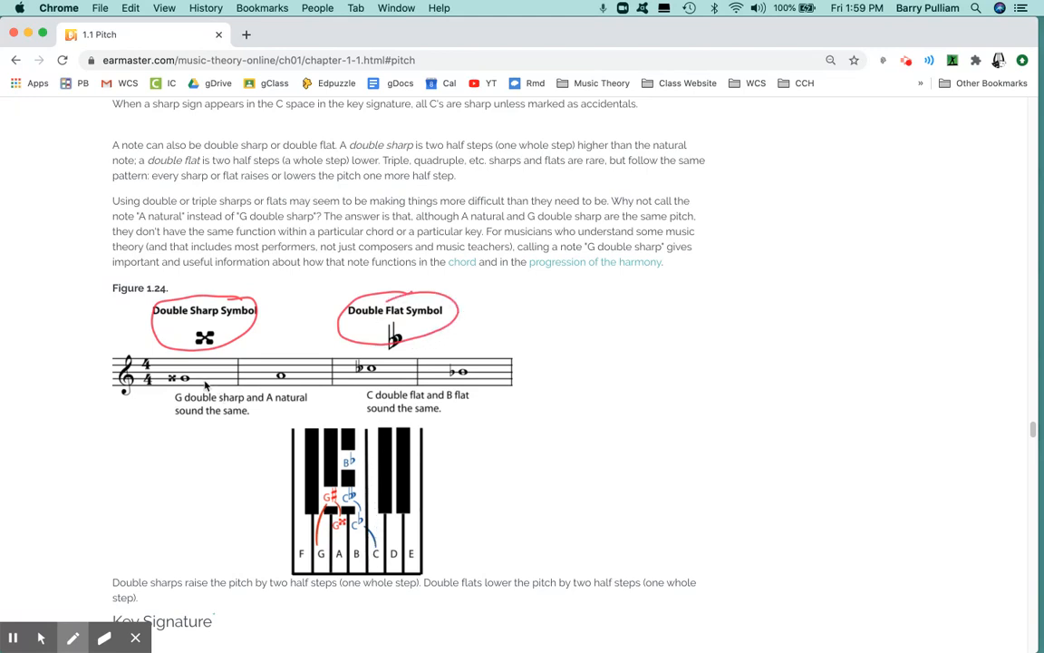
mouse_move(164, 390)
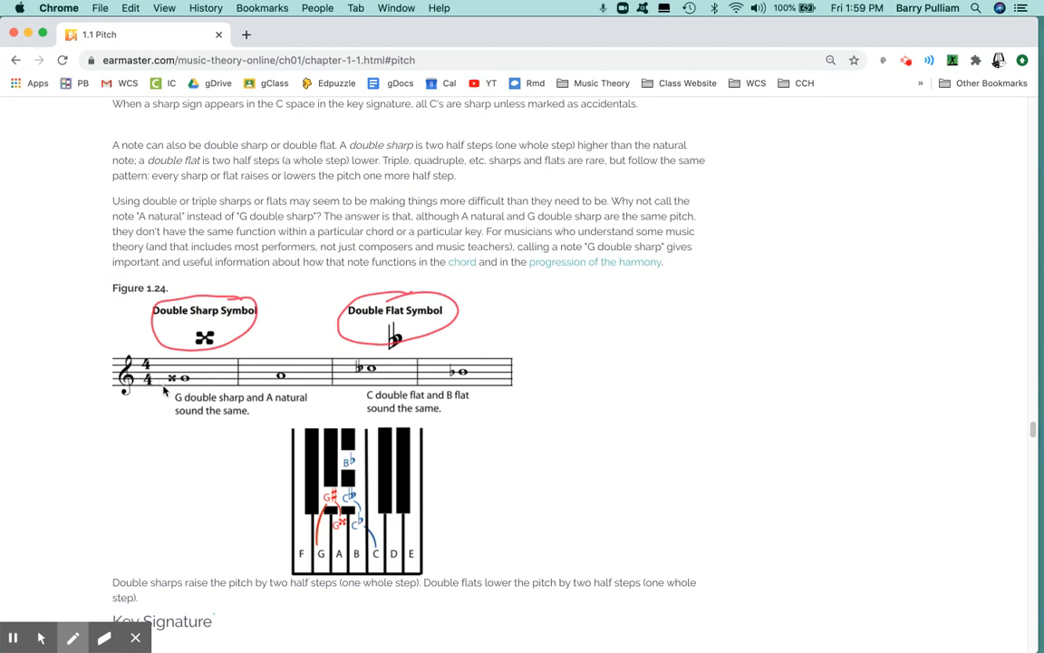
mouse_move(489, 364)
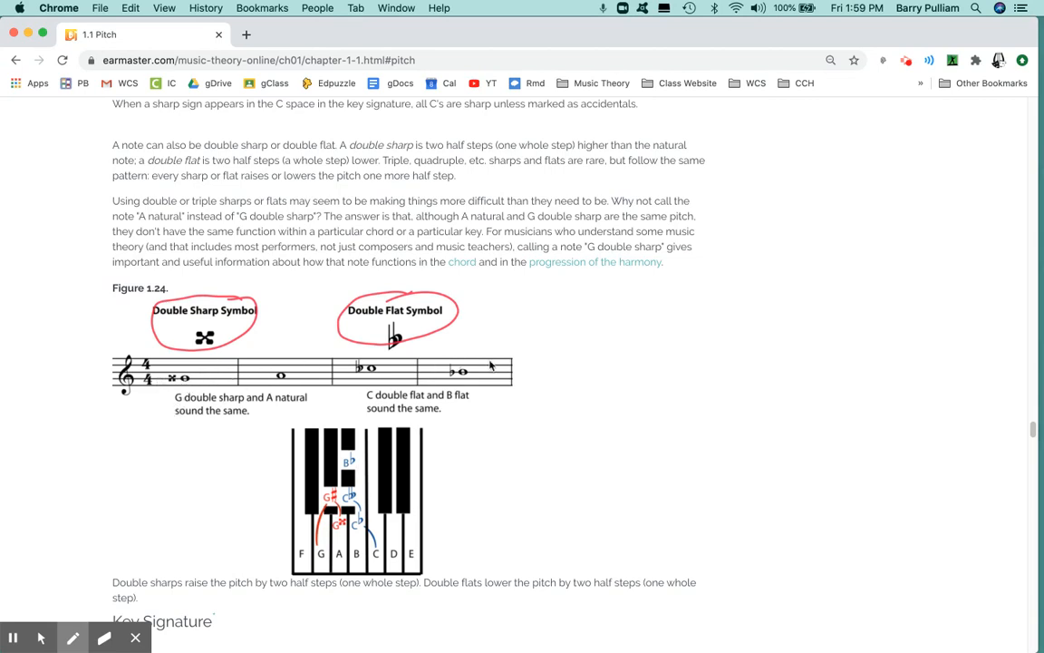
mouse_move(301, 453)
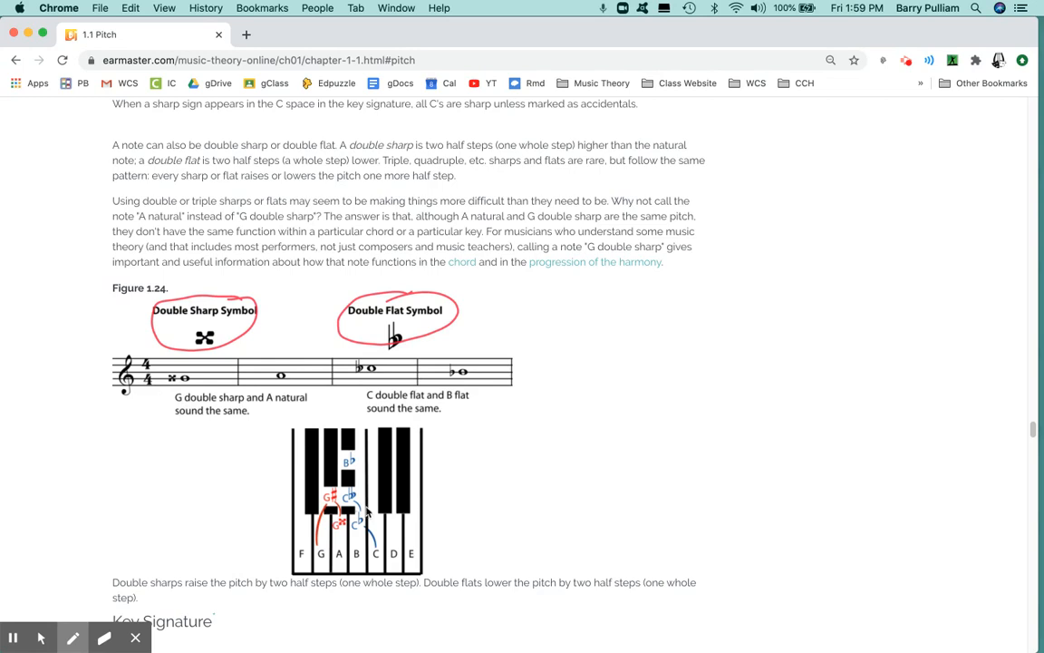
mouse_move(961, 335)
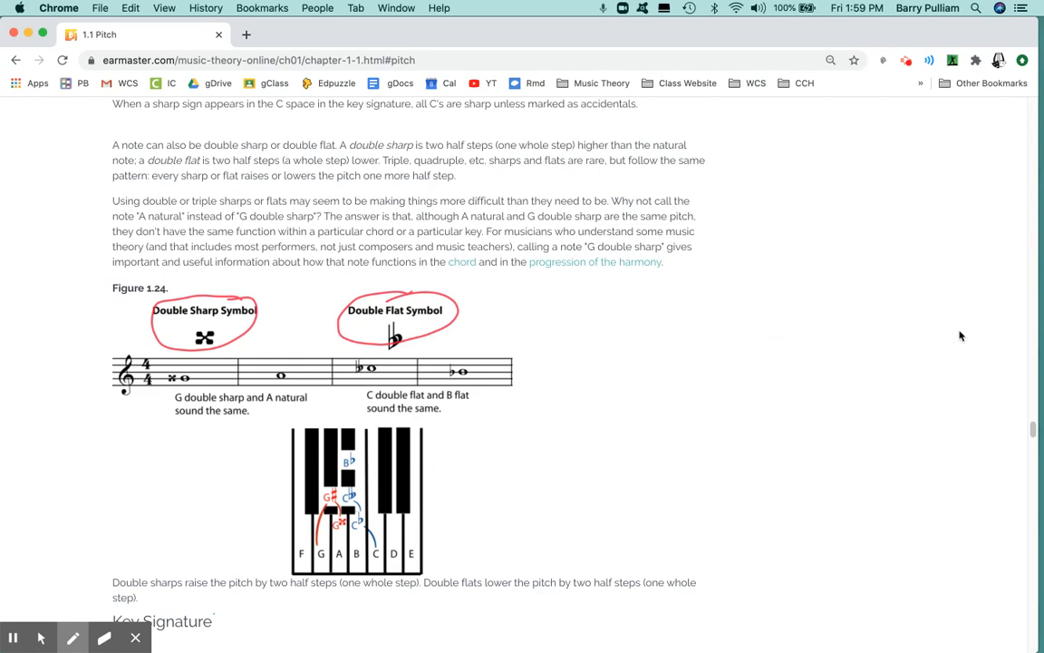
mouse_move(1029, 433)
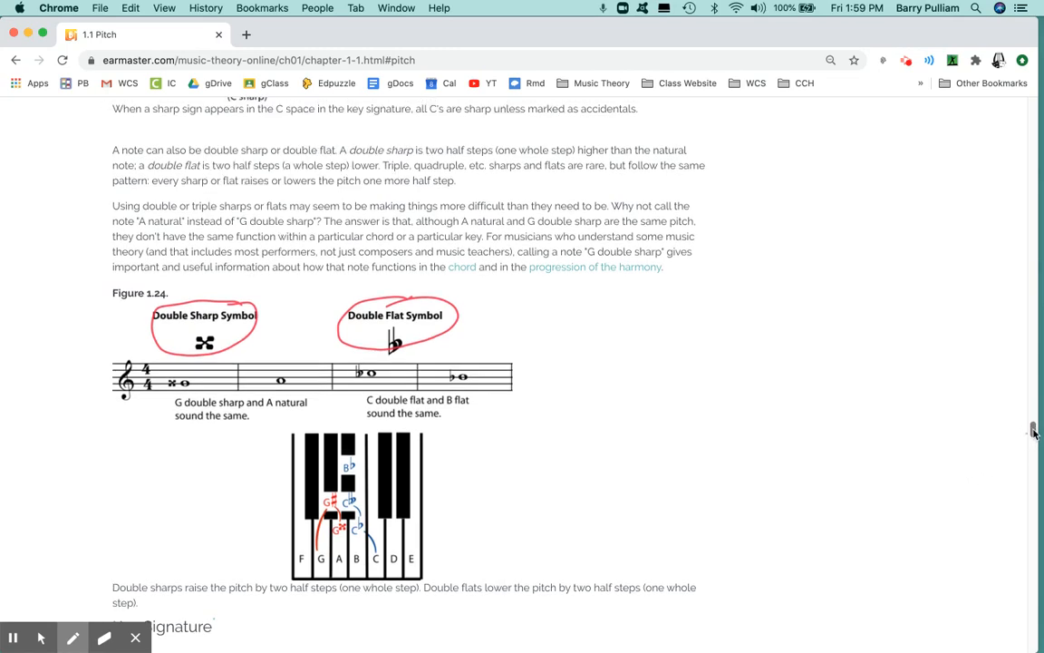
Step: Circle the Key Signature section's Note box about opening measures in red
scroll(down, 3)
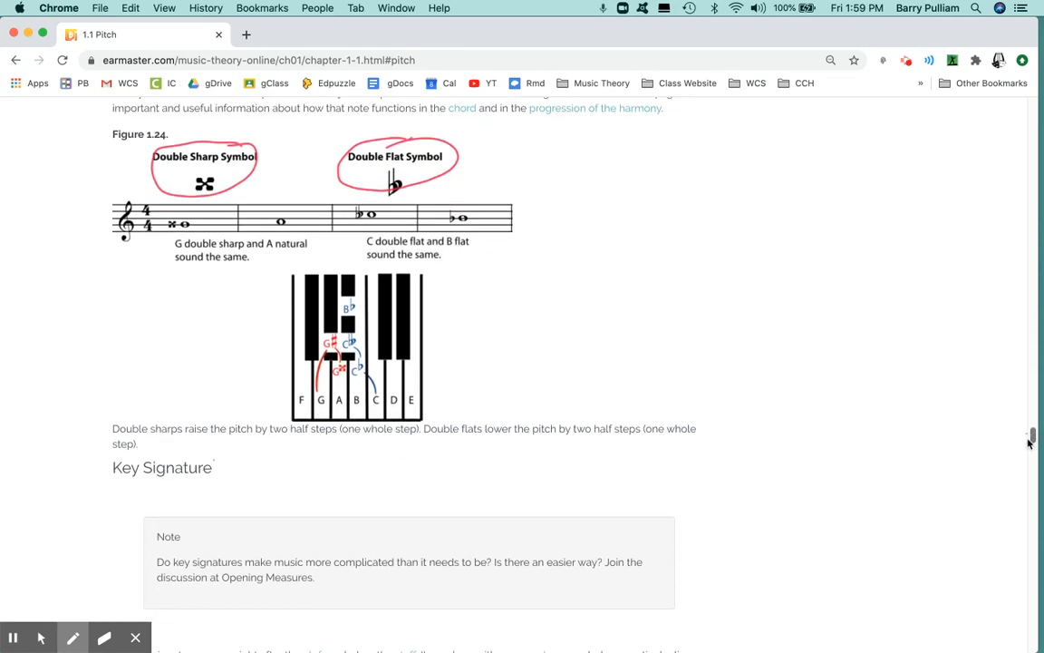
mouse_move(493, 453)
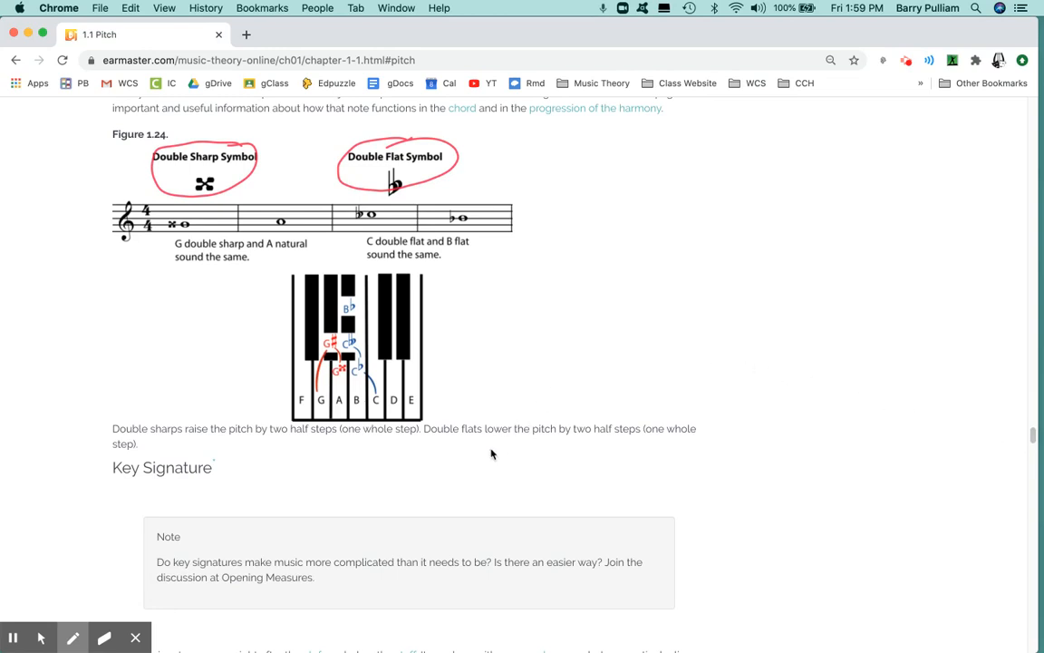
mouse_move(493, 447)
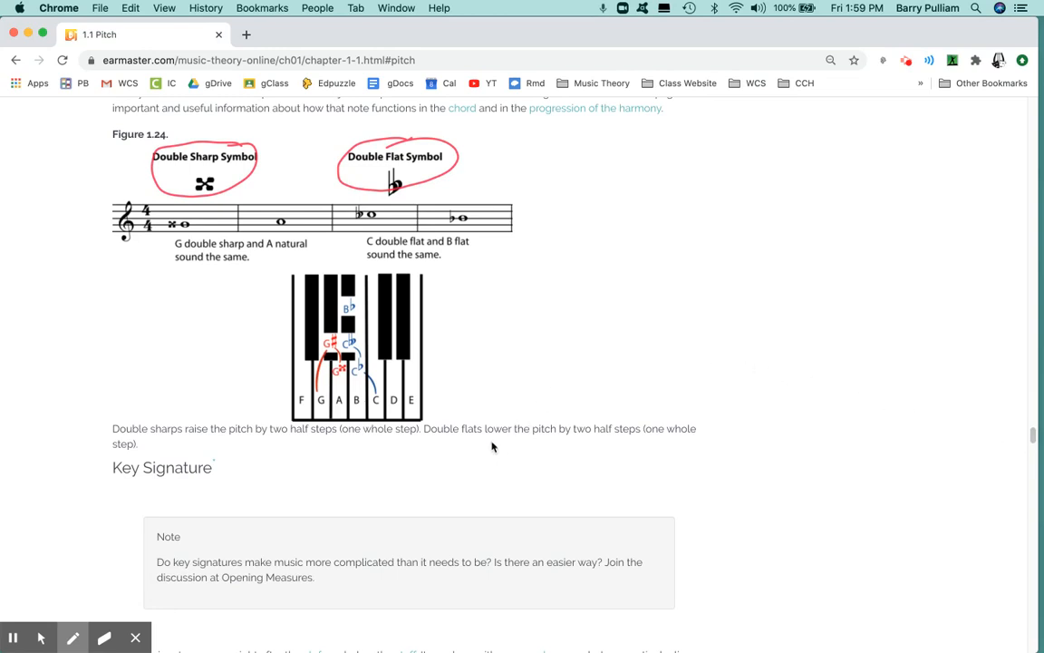
mouse_move(207, 303)
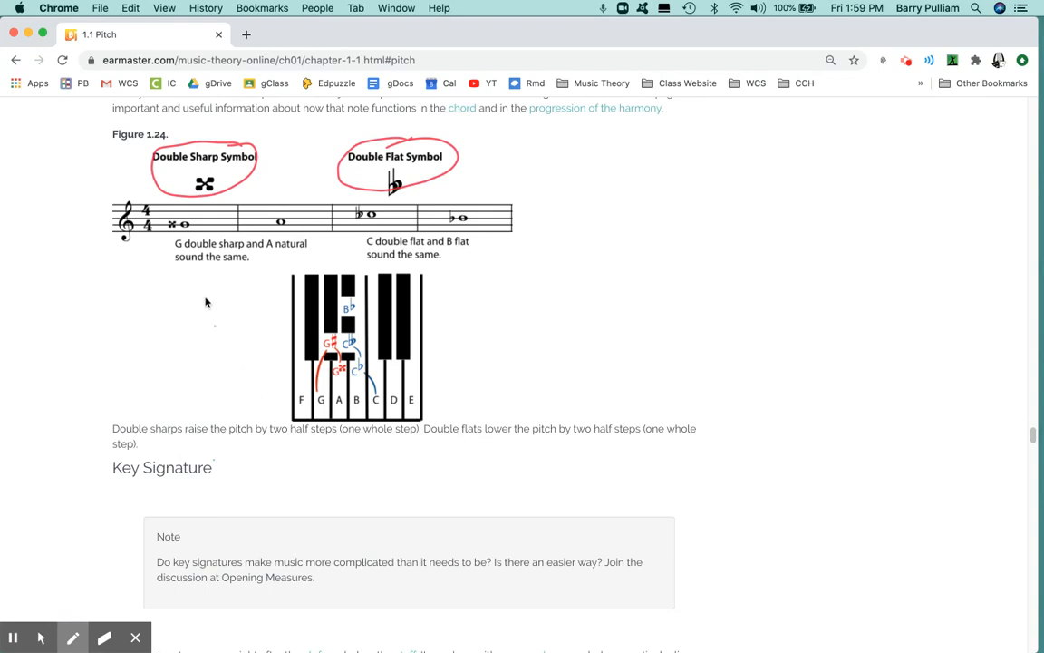
mouse_move(185, 245)
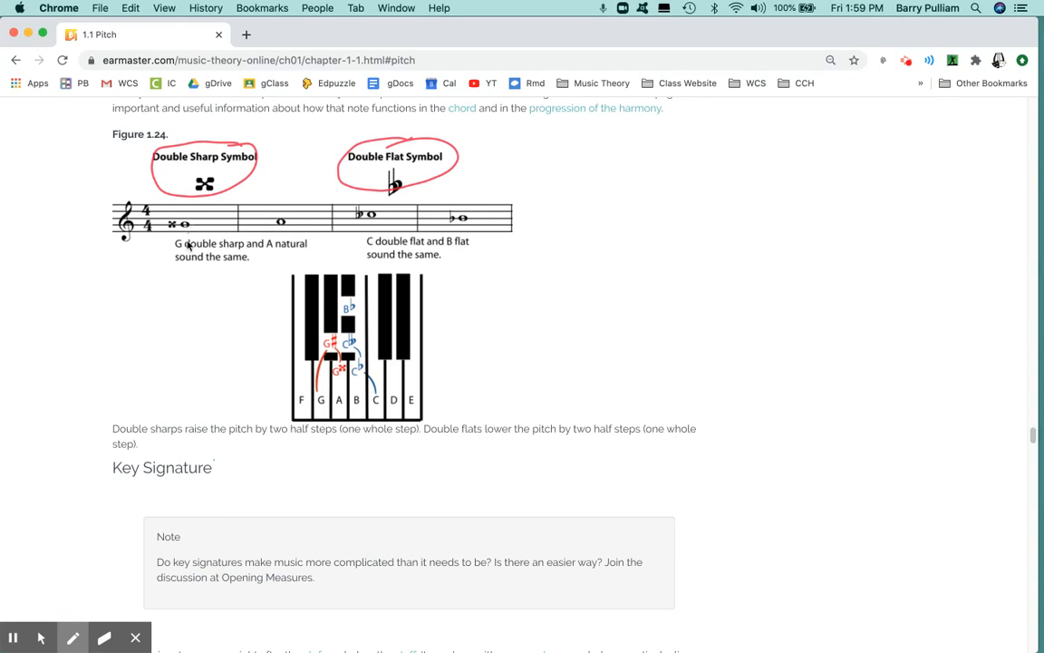
mouse_move(185, 257)
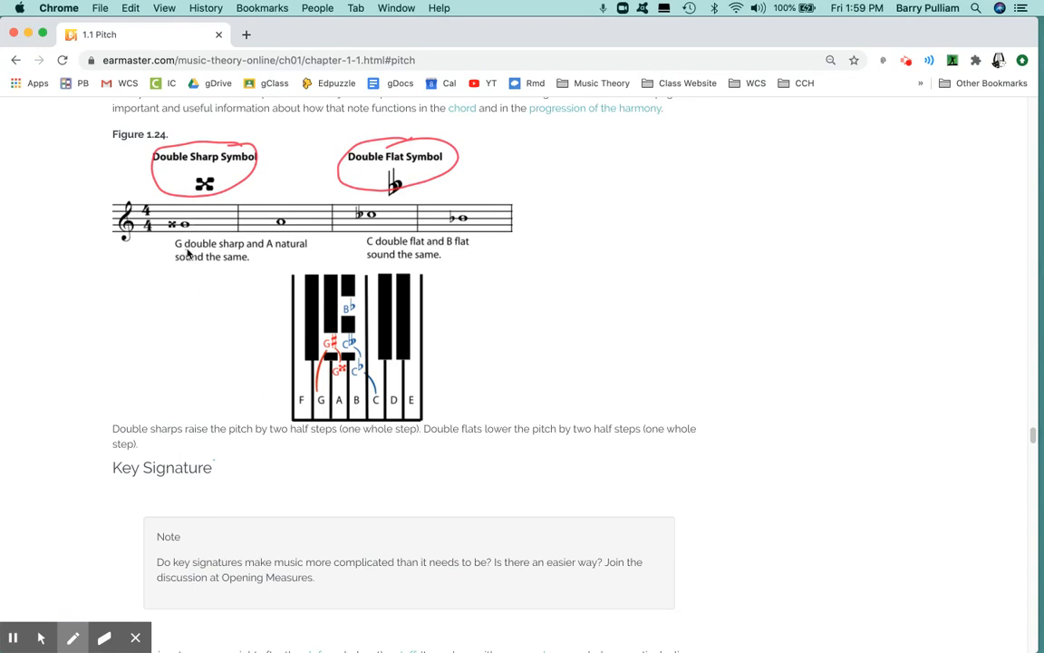
mouse_move(406, 214)
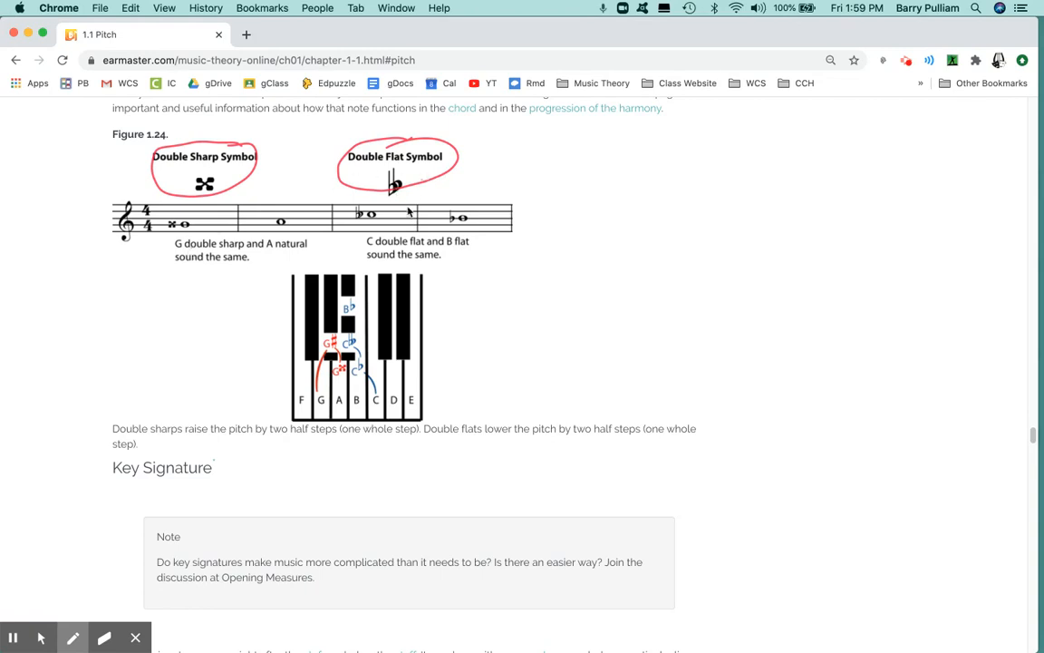
mouse_move(410, 271)
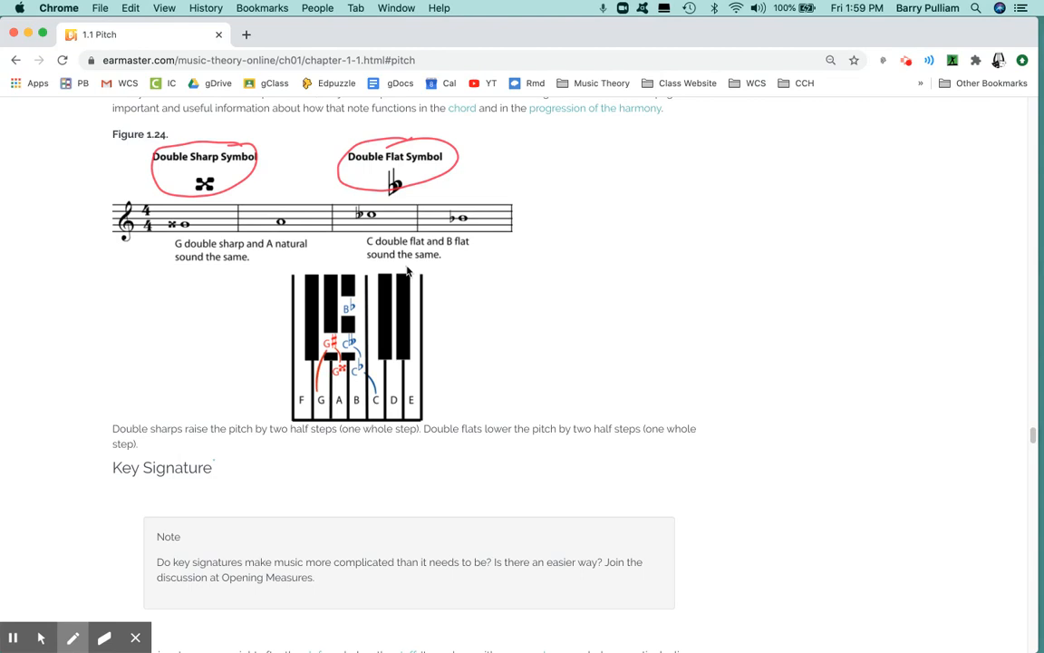
mouse_move(386, 279)
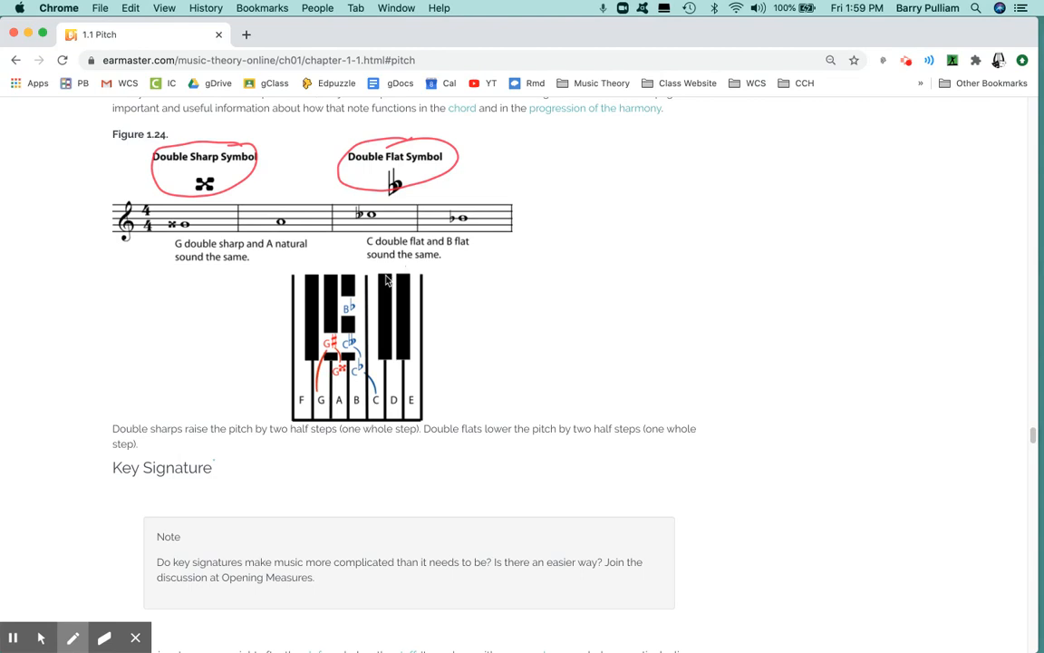
mouse_move(990, 441)
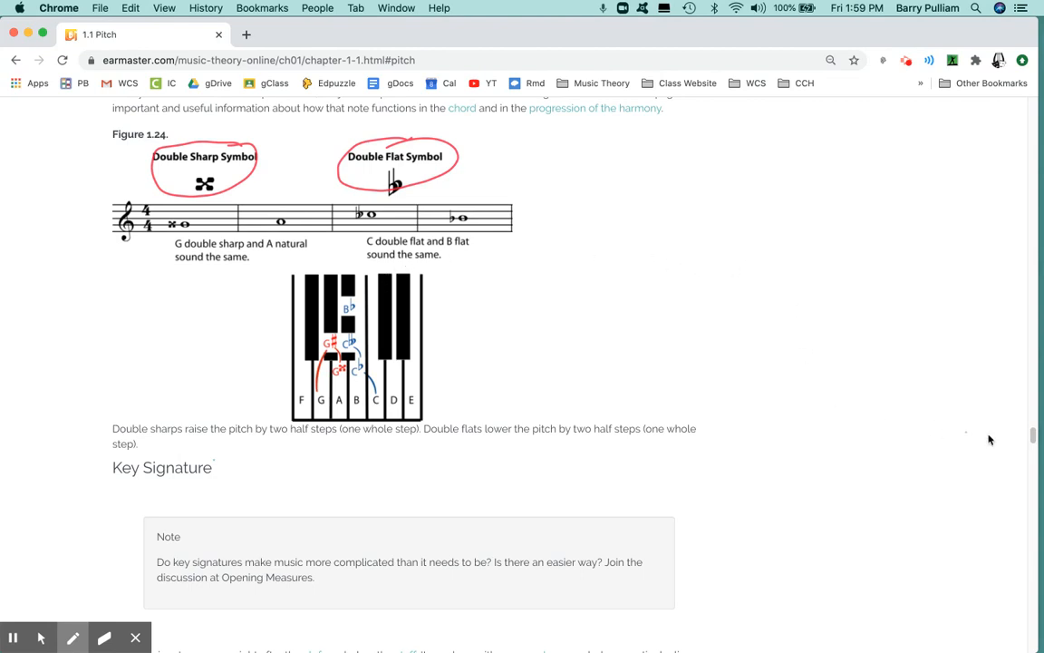
scroll(down, 3)
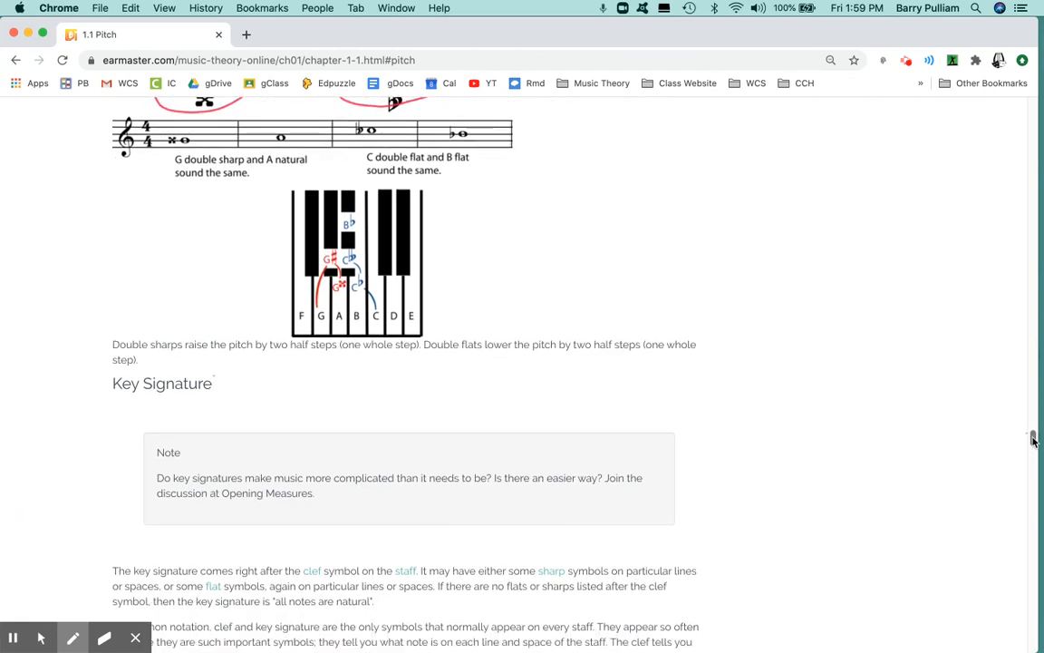
scroll(down, 3)
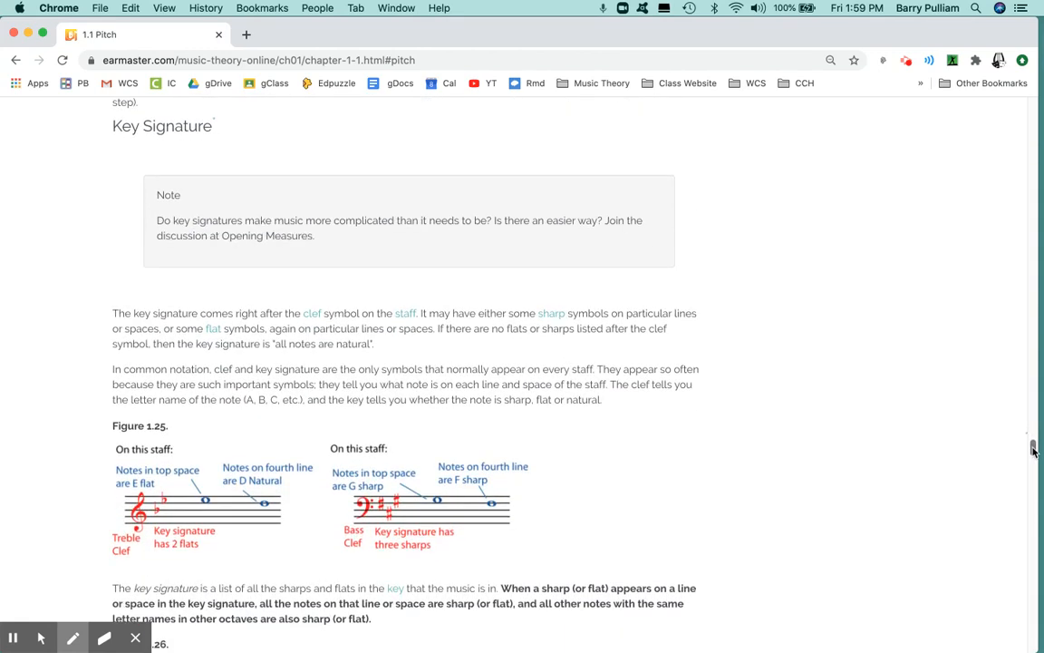
scroll(down, 3)
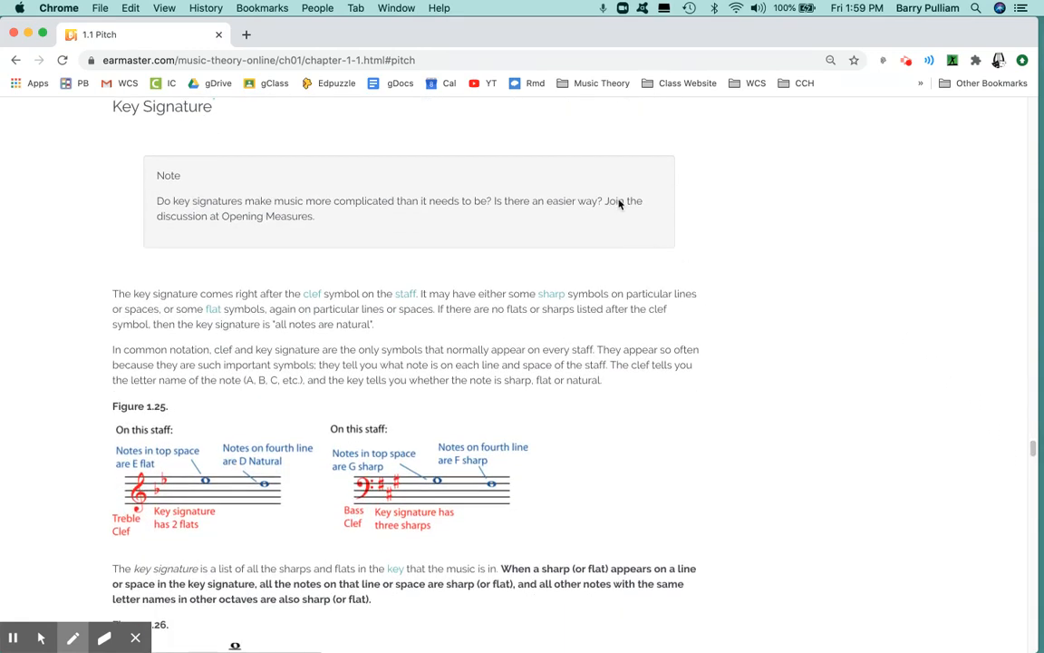
drag(210, 161, 543, 163)
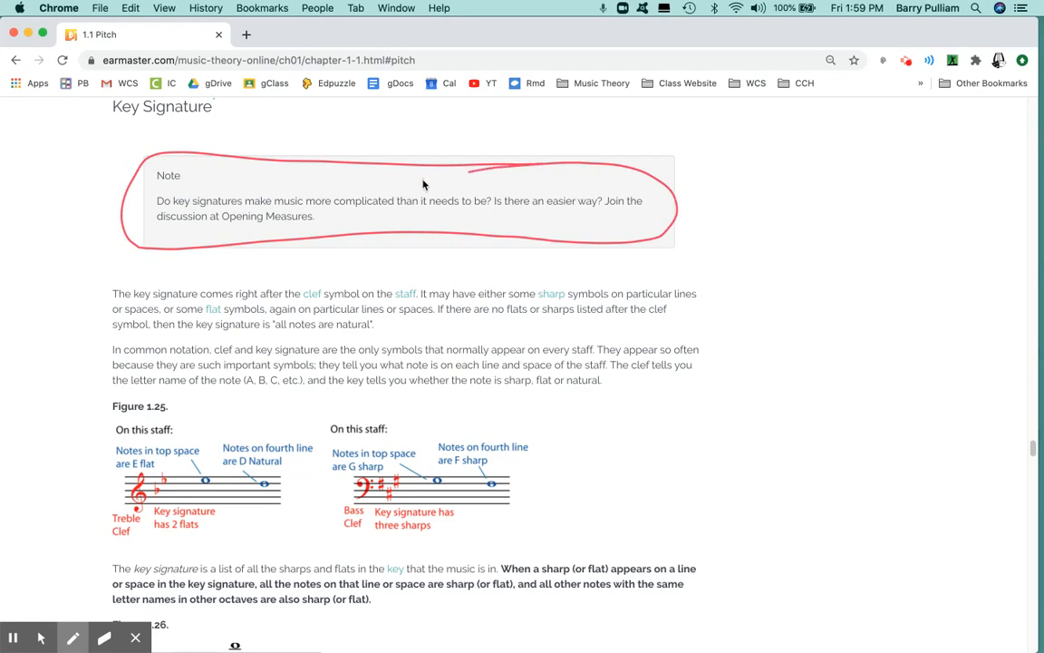
mouse_move(359, 439)
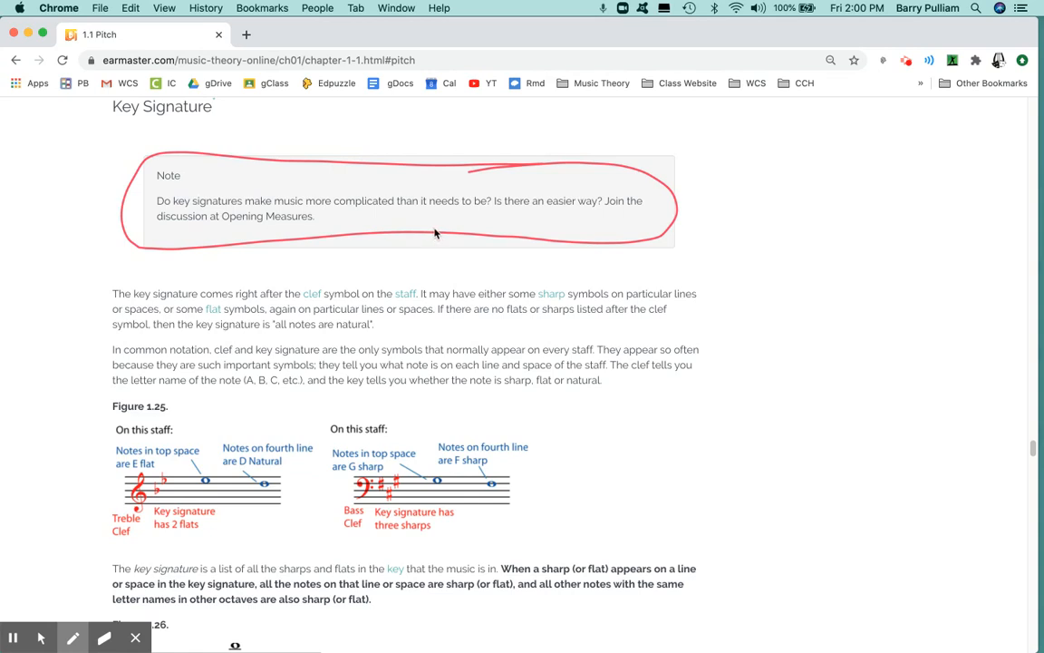
mouse_move(421, 268)
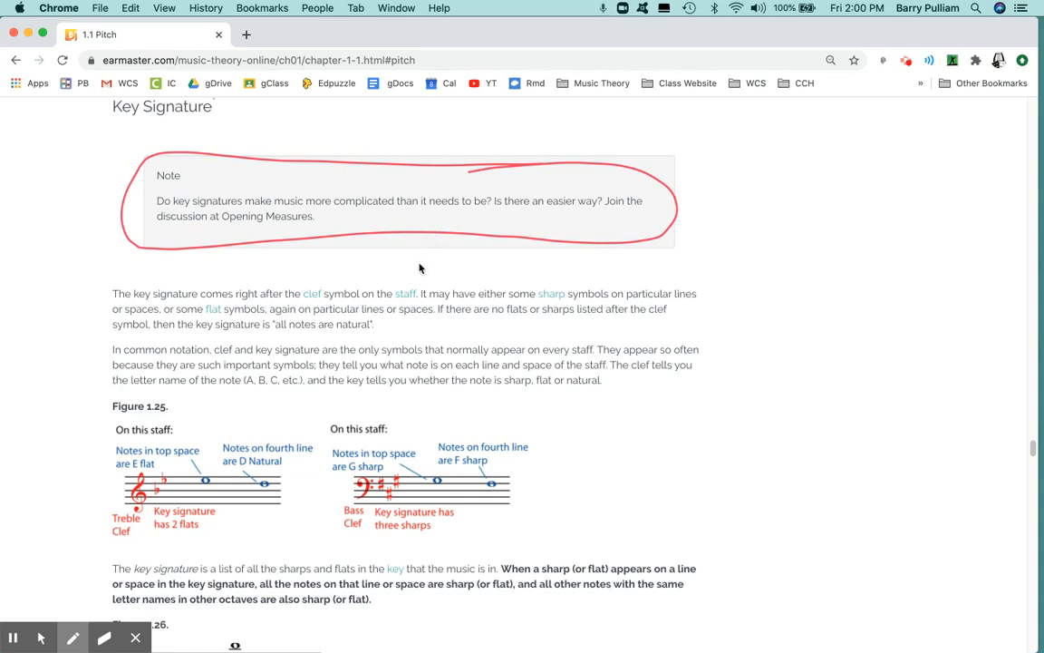
mouse_move(408, 272)
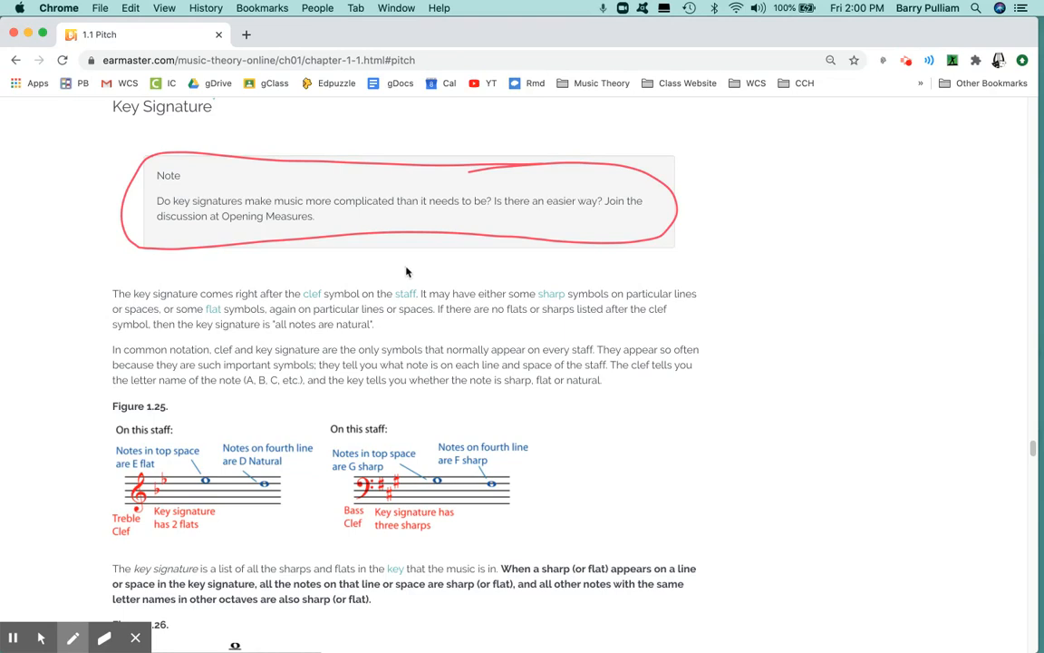
mouse_move(631, 275)
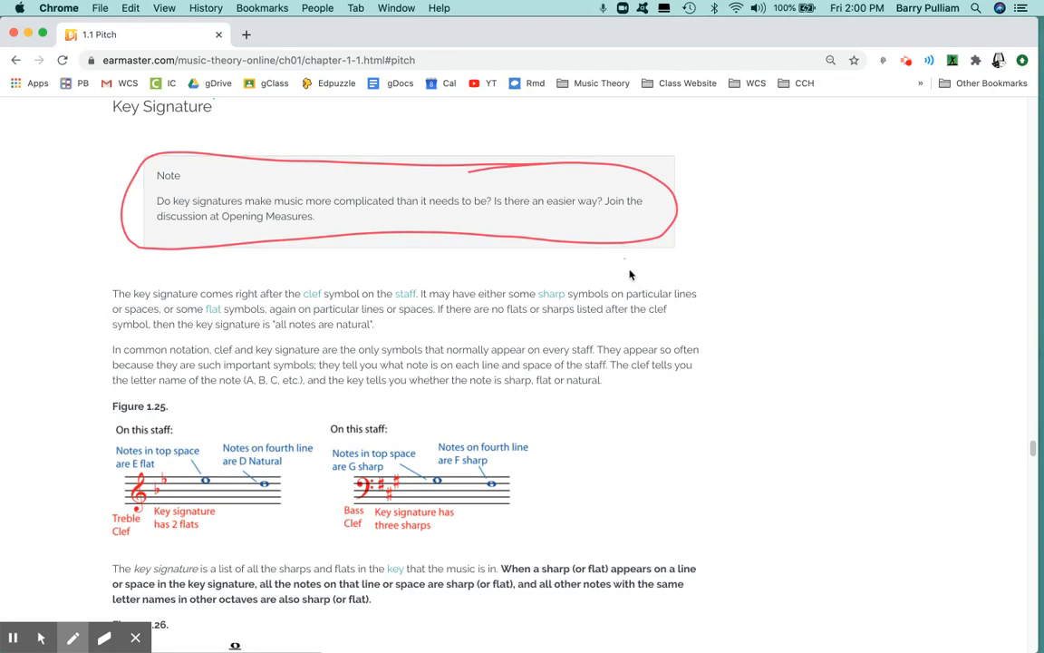
scroll(down, 3)
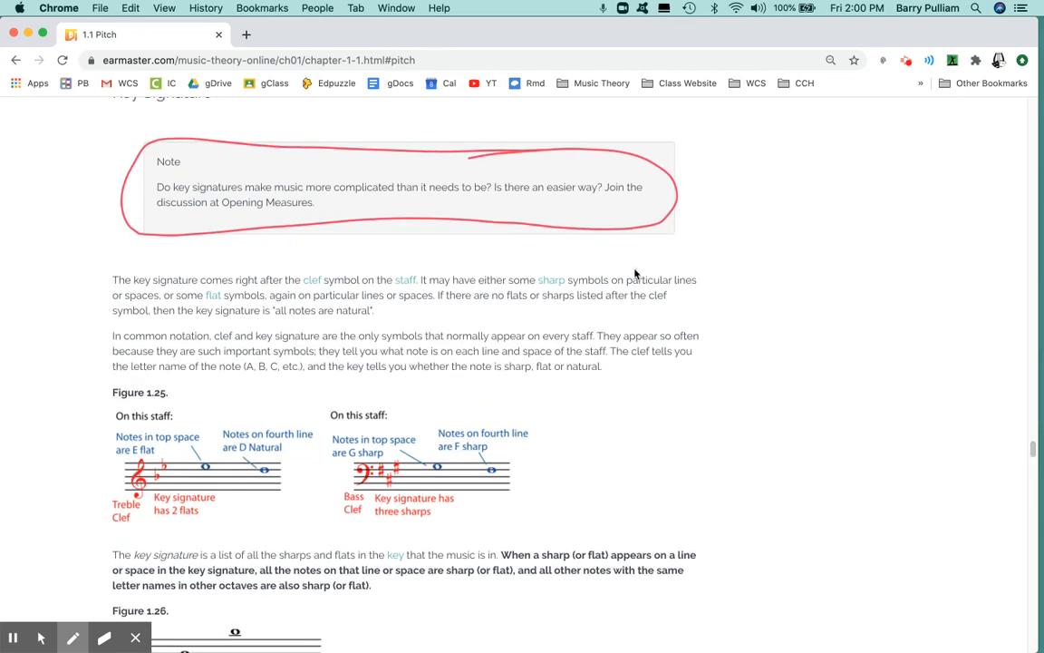
mouse_move(550, 305)
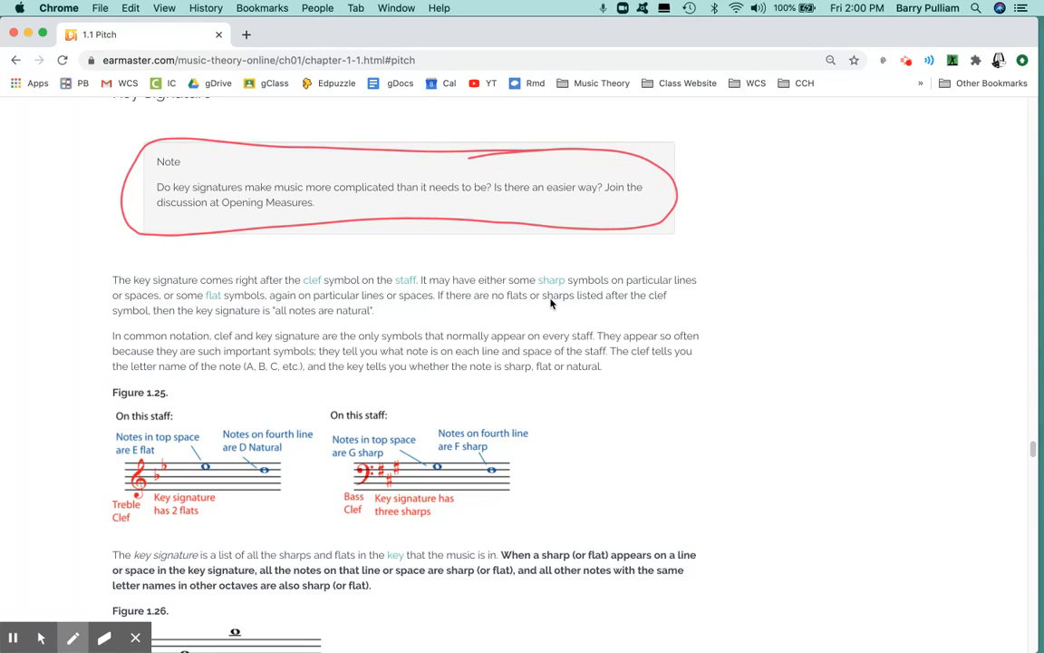
mouse_move(482, 319)
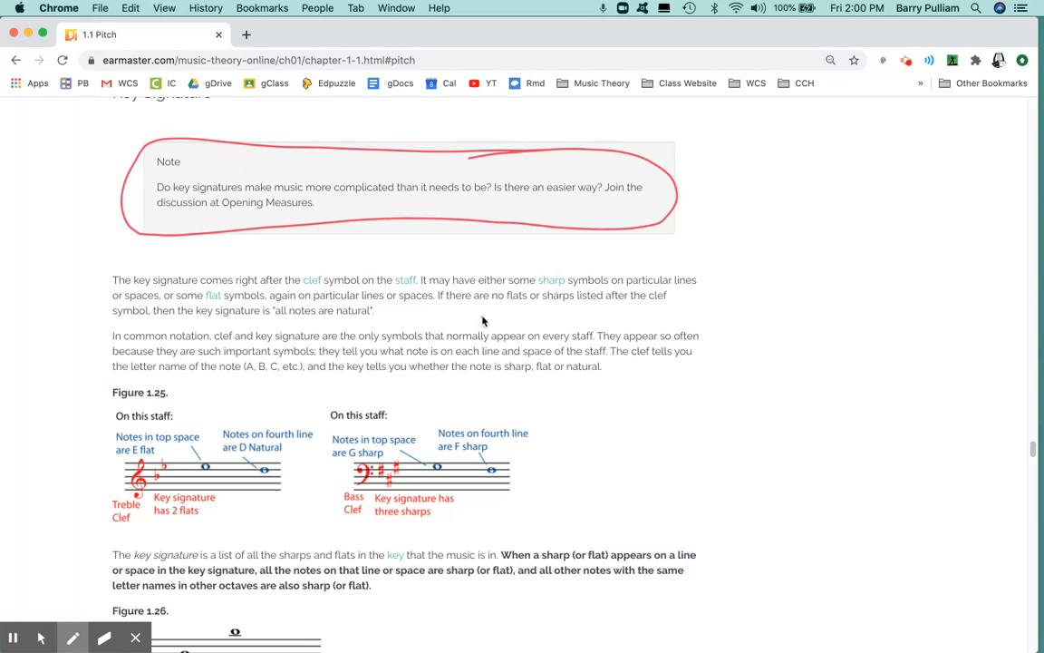
mouse_move(1029, 457)
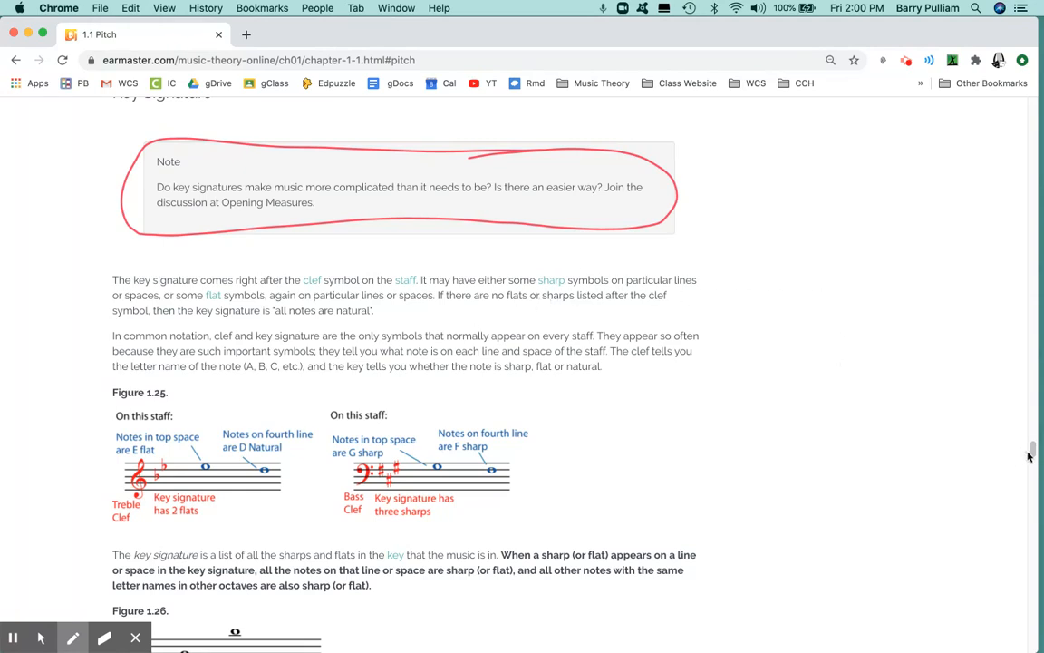
scroll(down, 3)
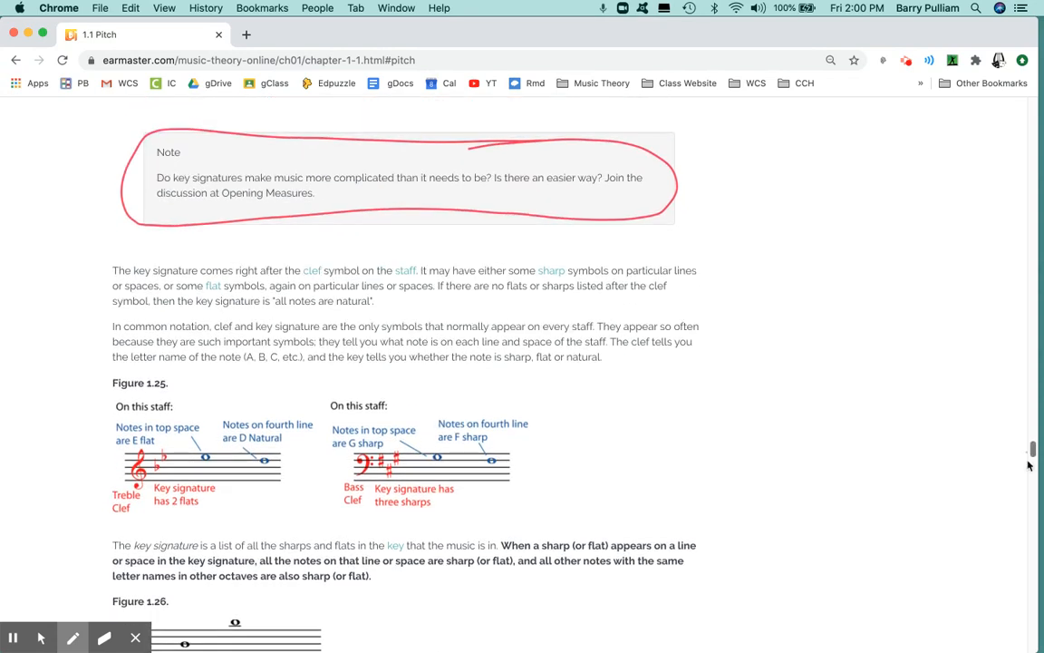
scroll(down, 3)
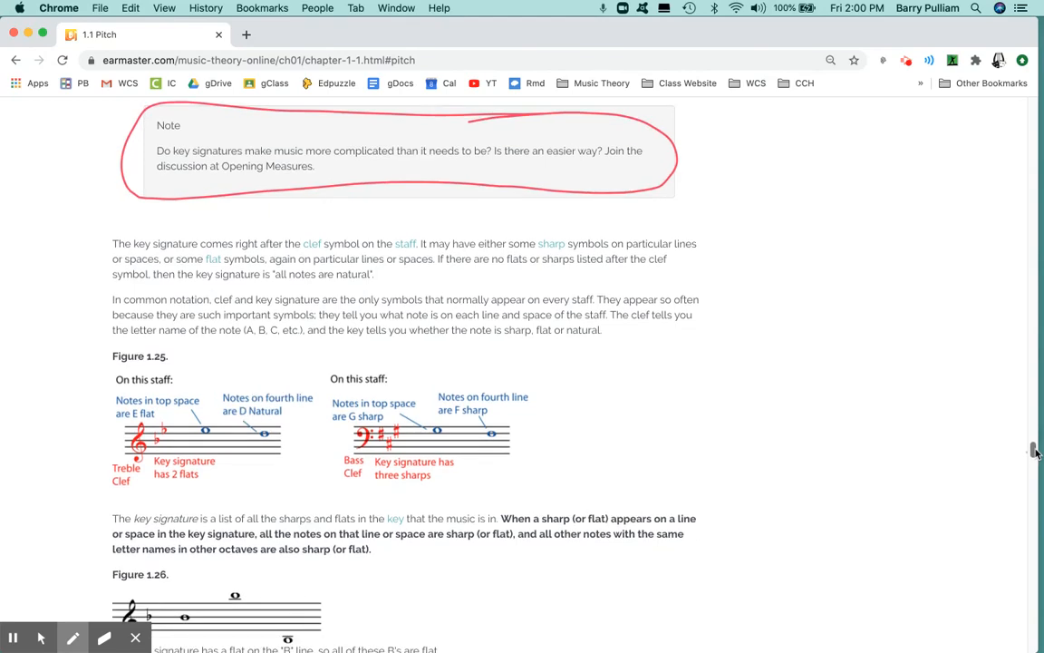
Step: Draw a red vertical line separating the two key-signature staves of Figure 1.25
scroll(down, 3)
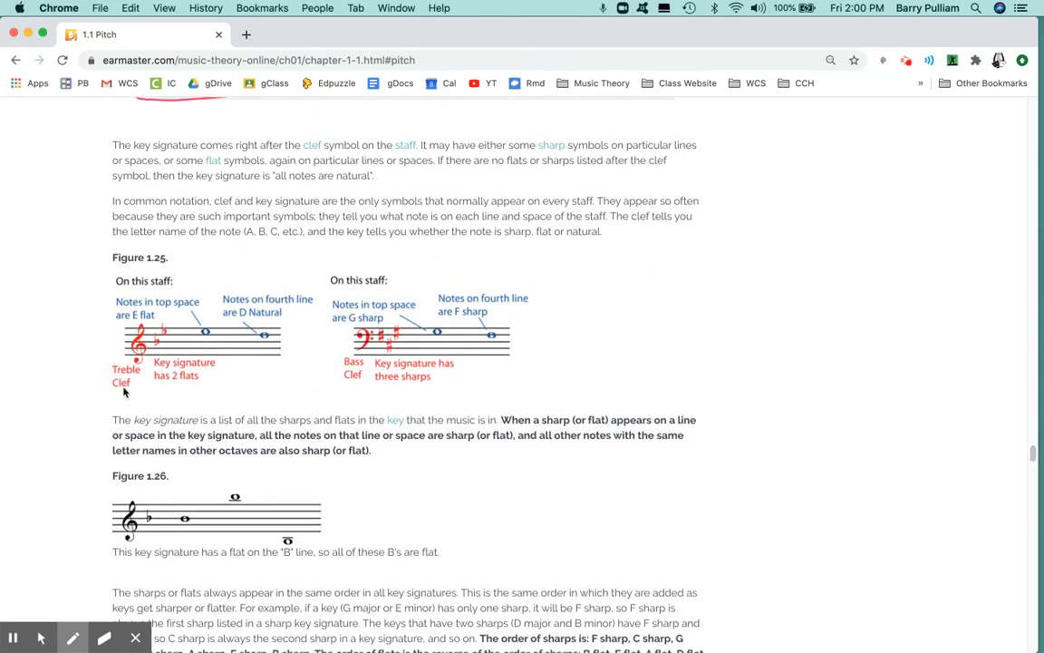
mouse_move(208, 361)
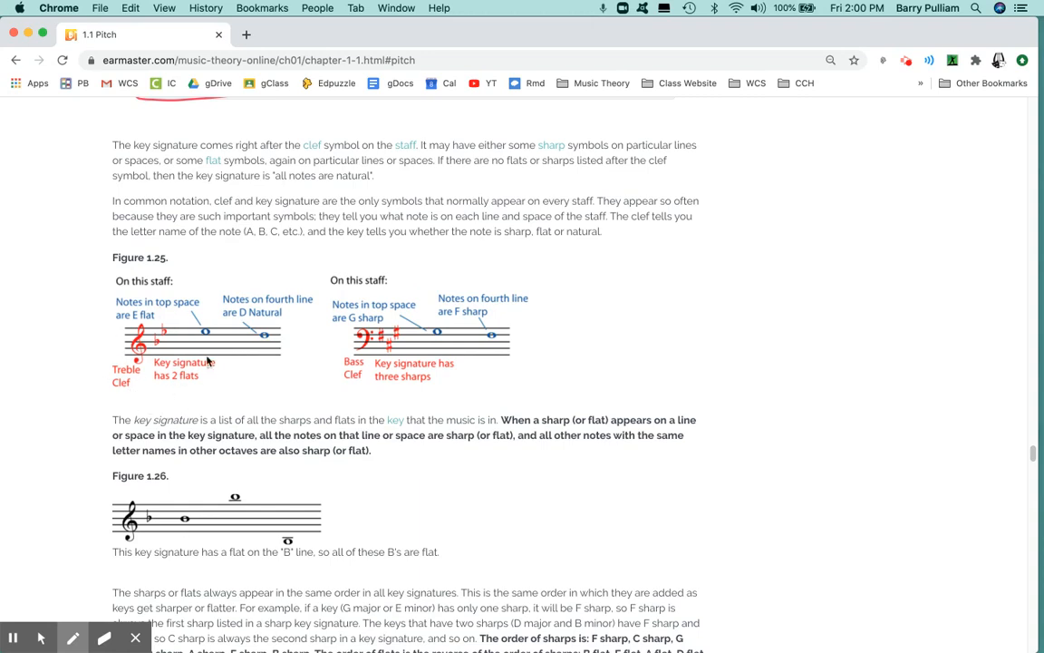
mouse_move(536, 396)
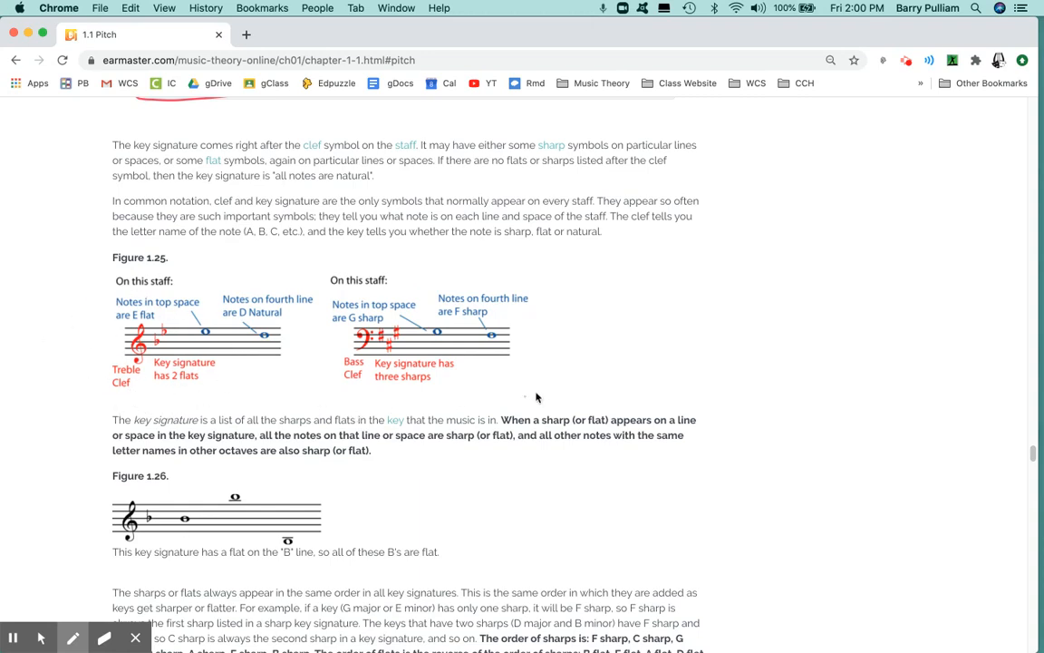
mouse_move(839, 250)
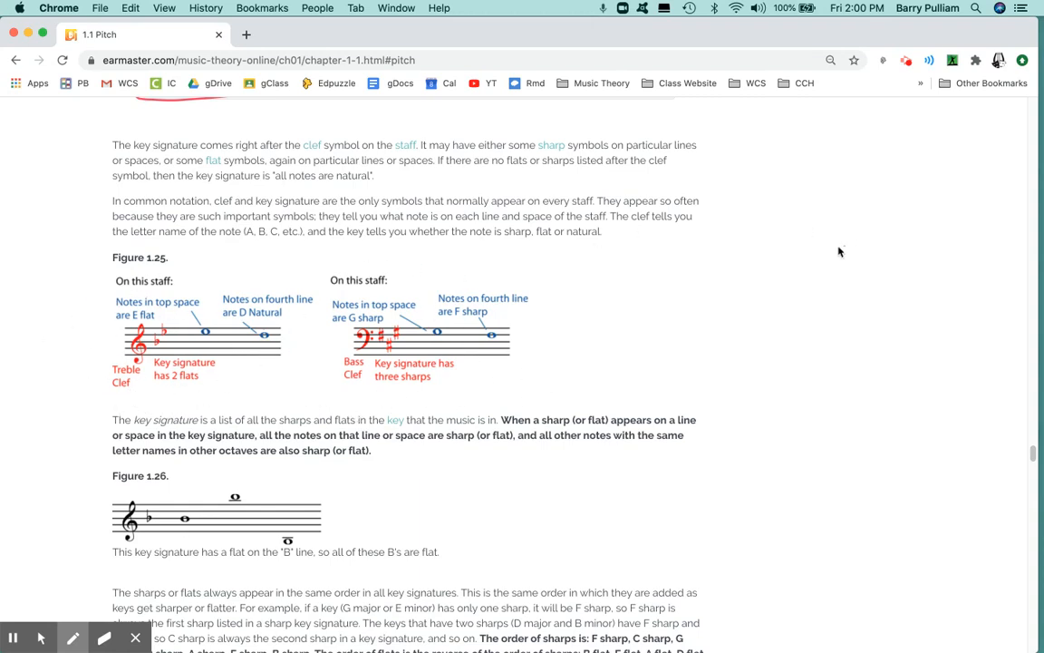
mouse_move(681, 398)
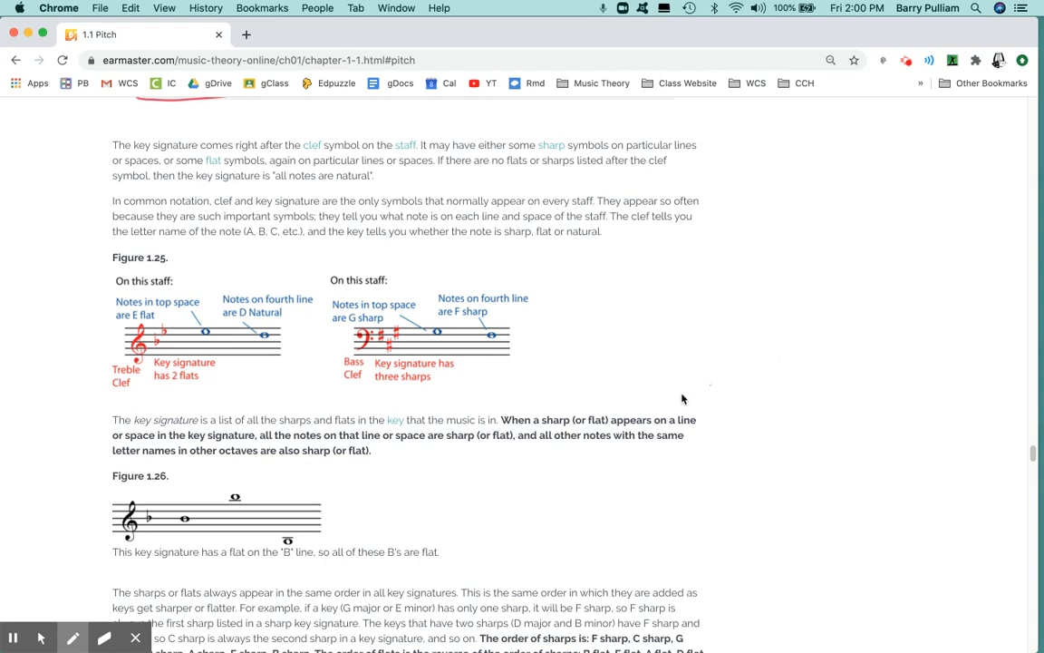
mouse_move(101, 348)
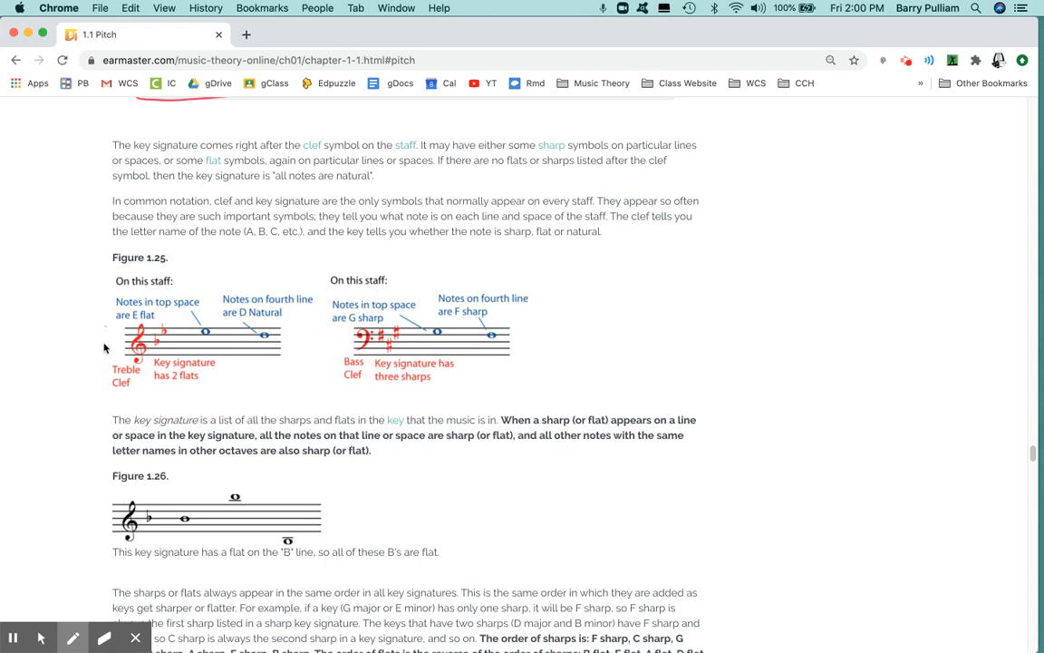
mouse_move(384, 346)
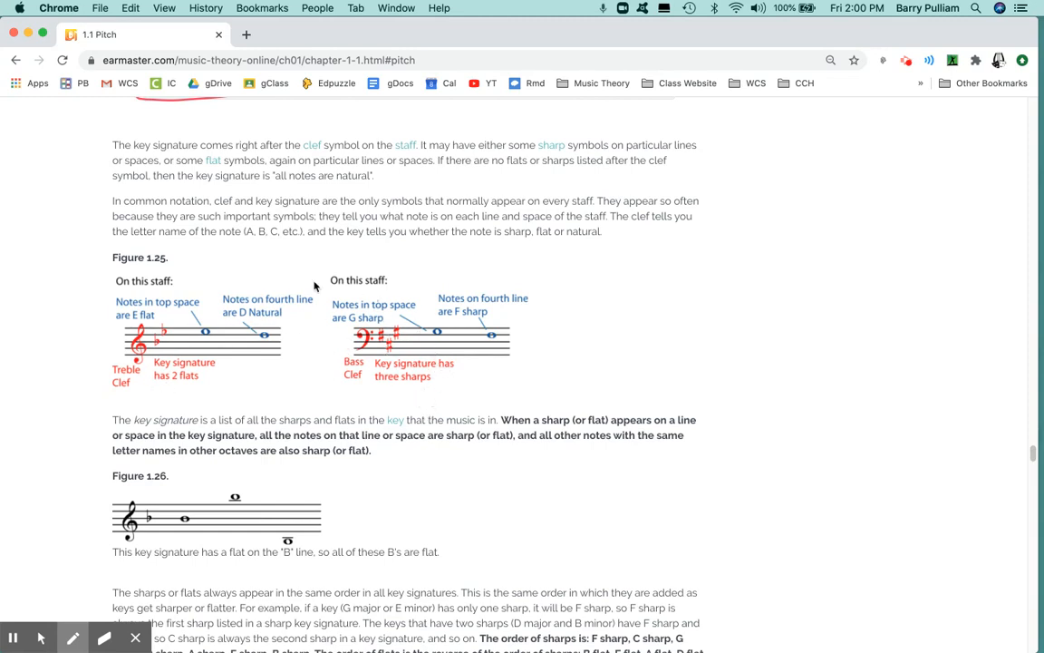
mouse_move(332, 261)
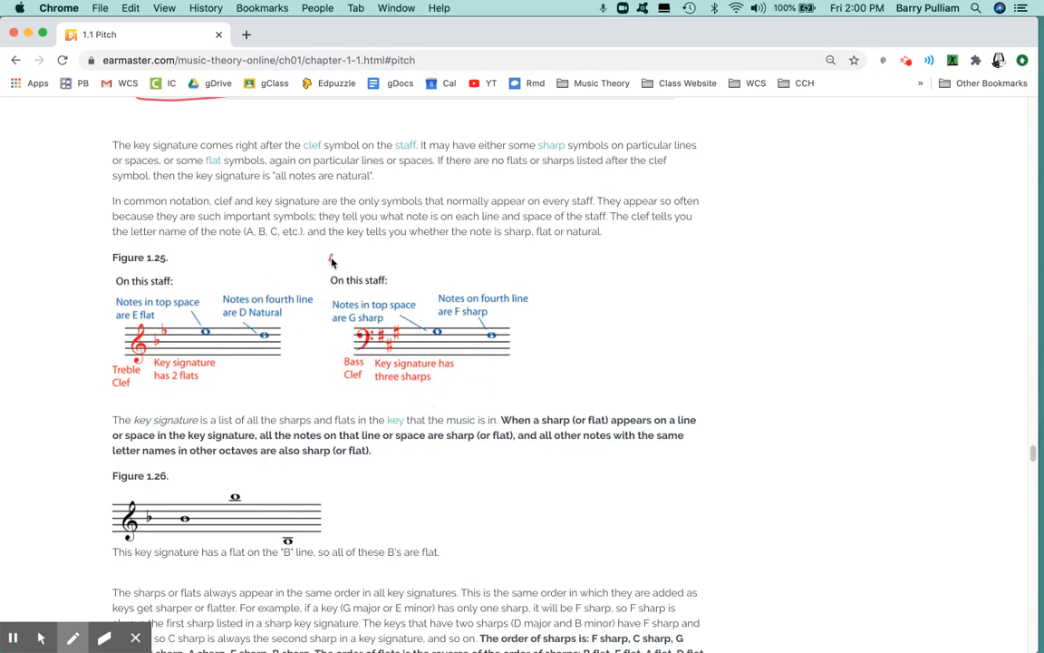
drag(334, 257, 304, 403)
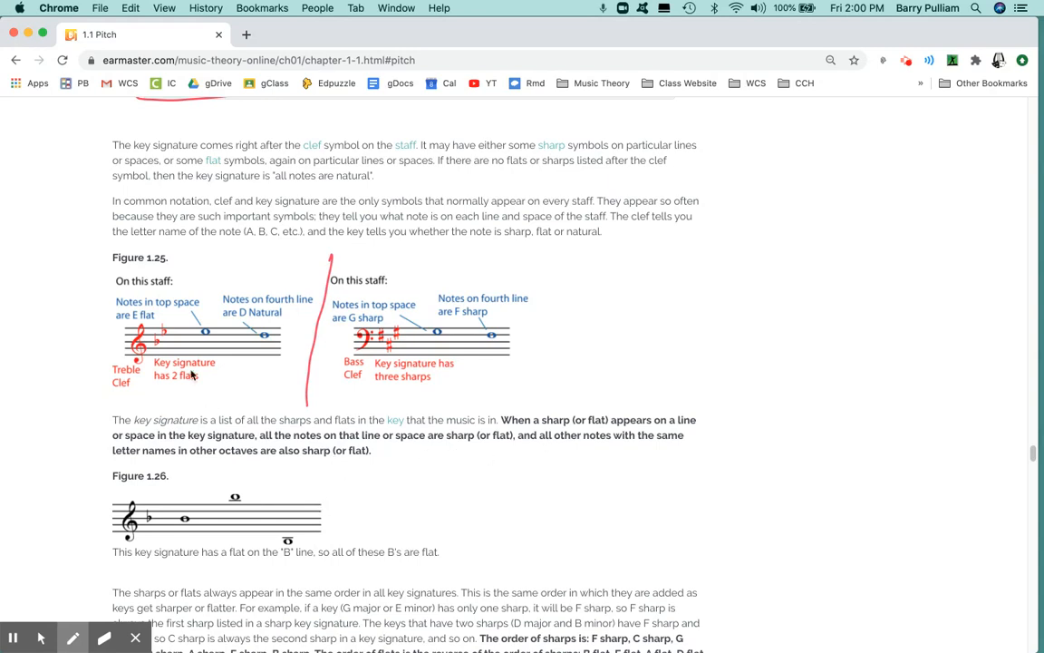
mouse_move(827, 348)
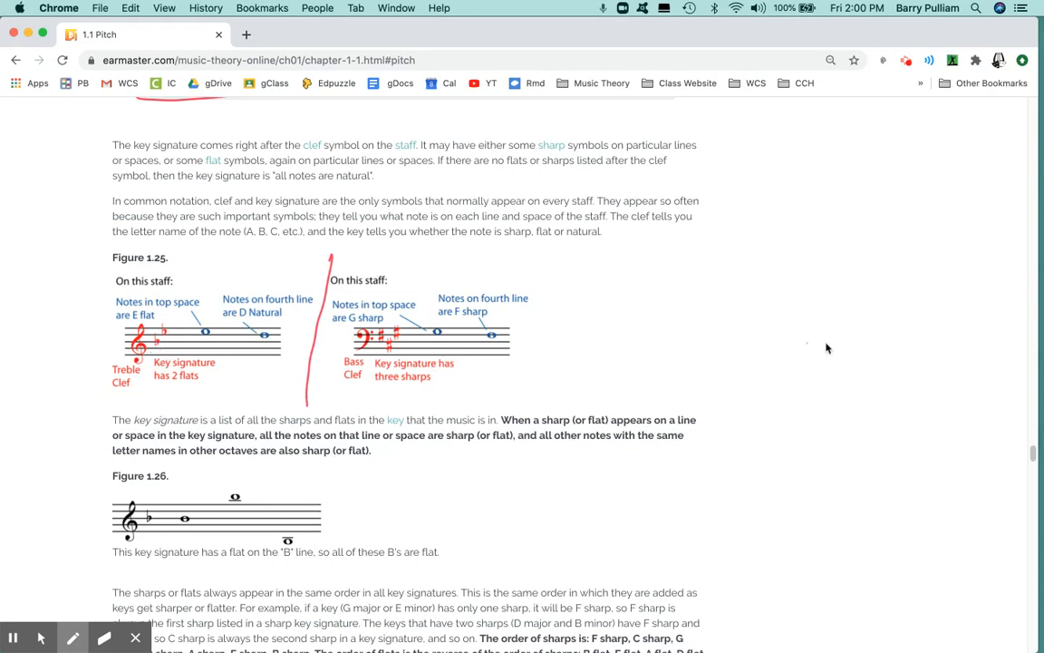
mouse_move(1029, 455)
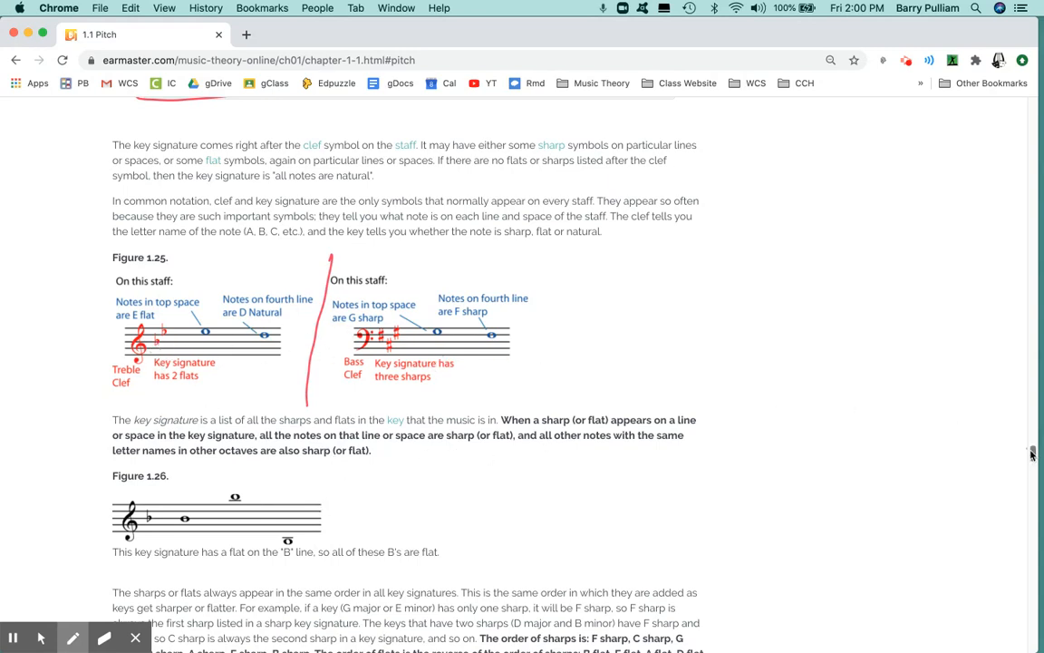
scroll(down, 3)
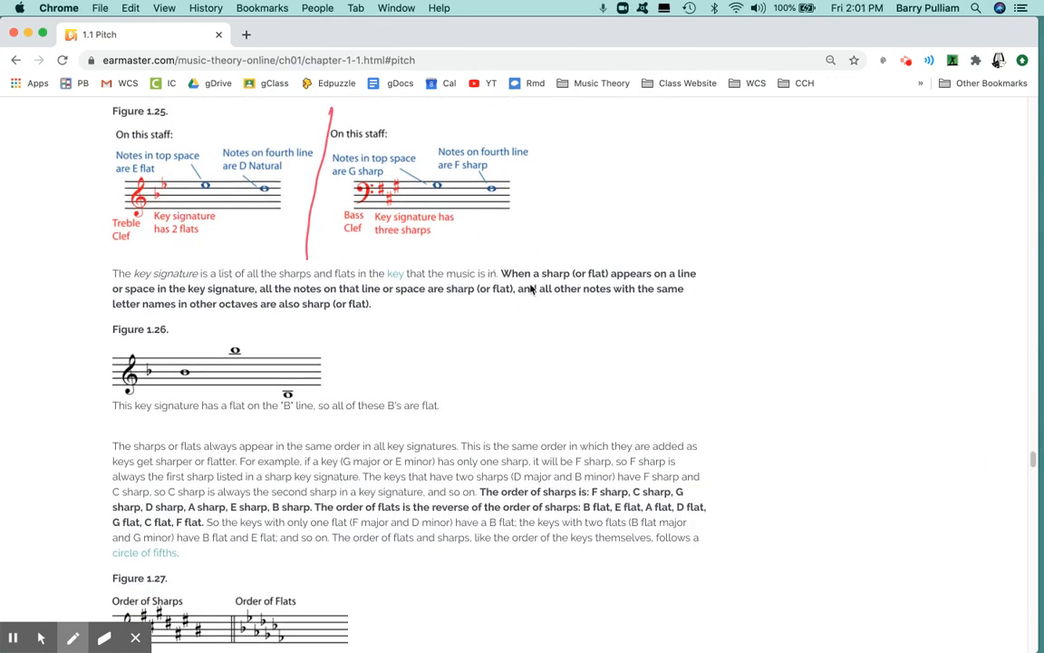
mouse_move(577, 323)
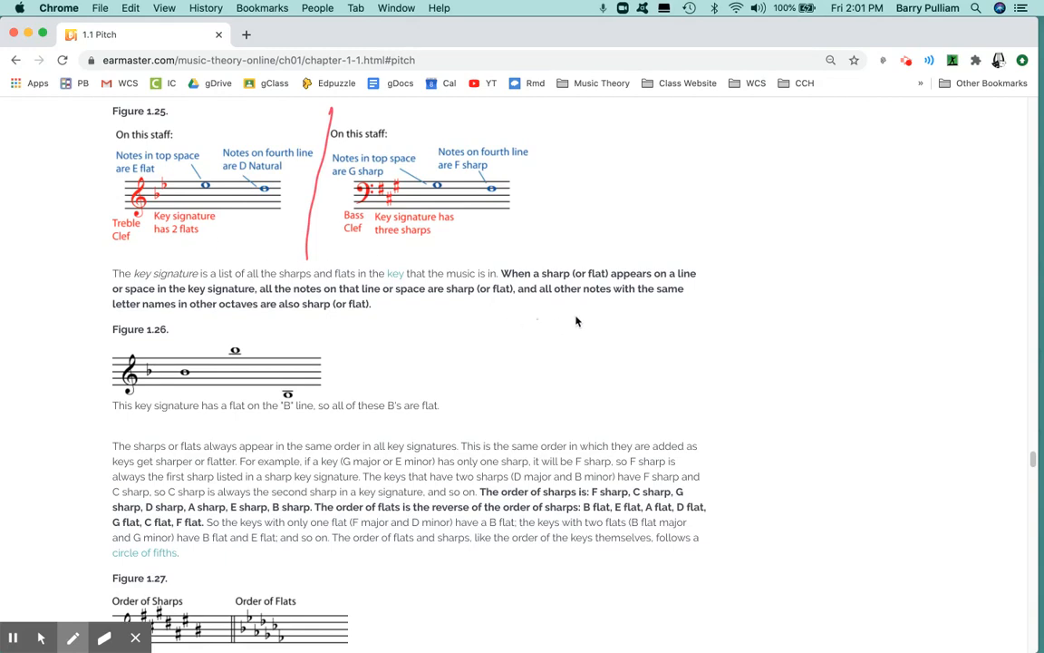
mouse_move(293, 194)
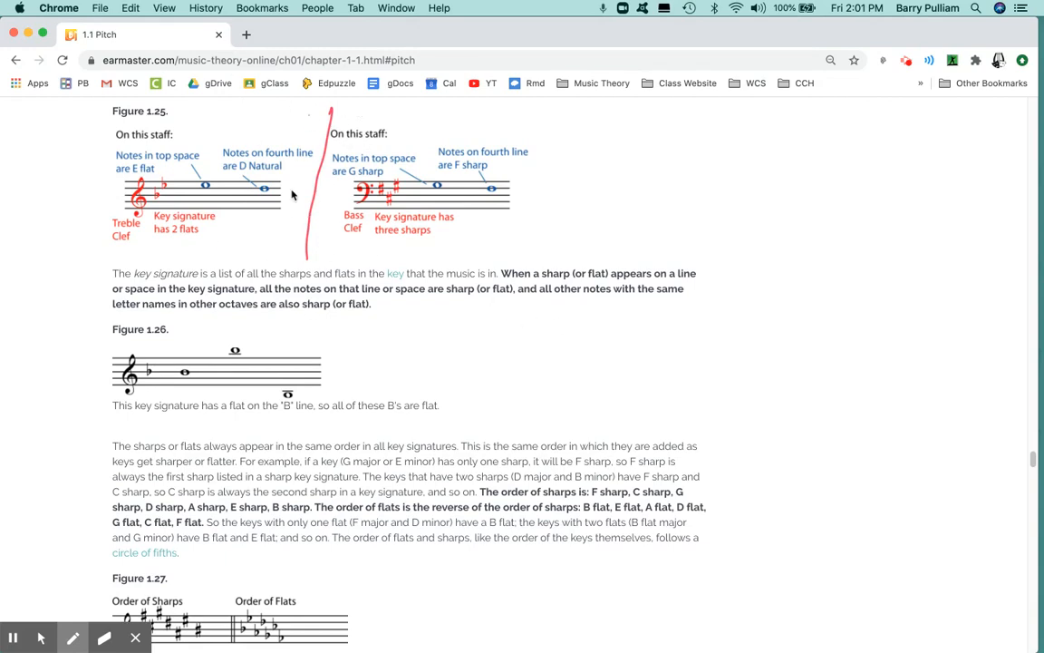
mouse_move(745, 451)
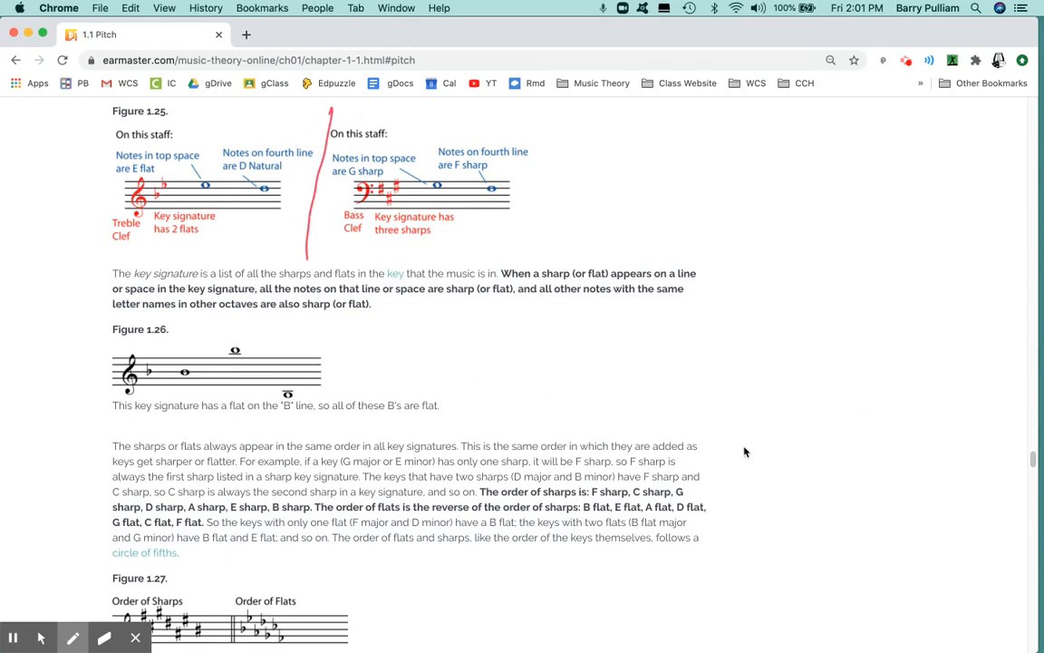
mouse_move(783, 410)
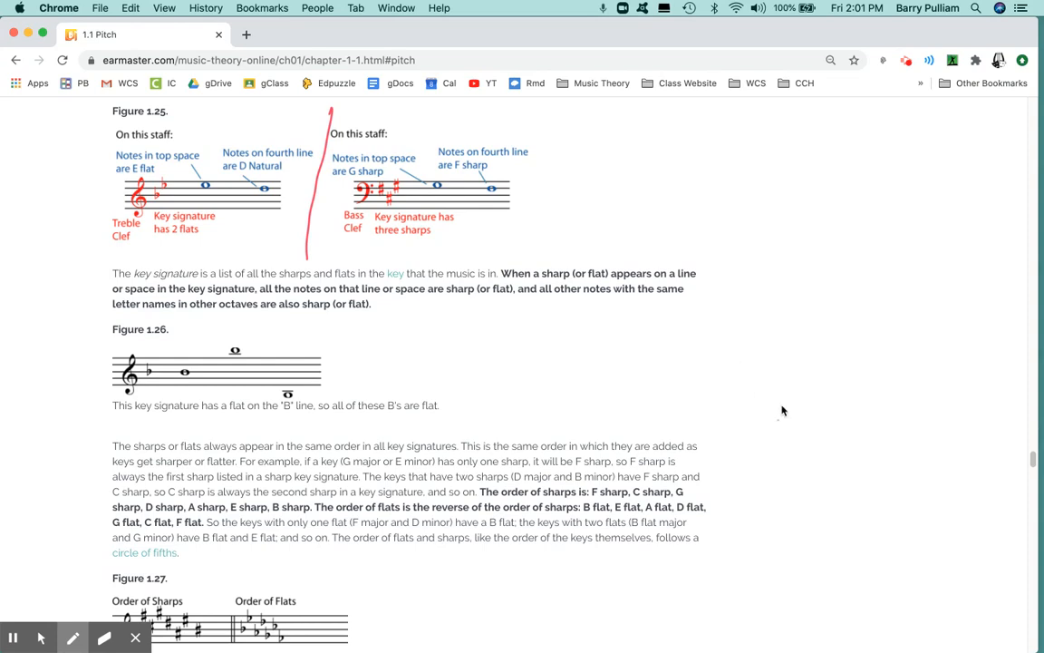
mouse_move(142, 316)
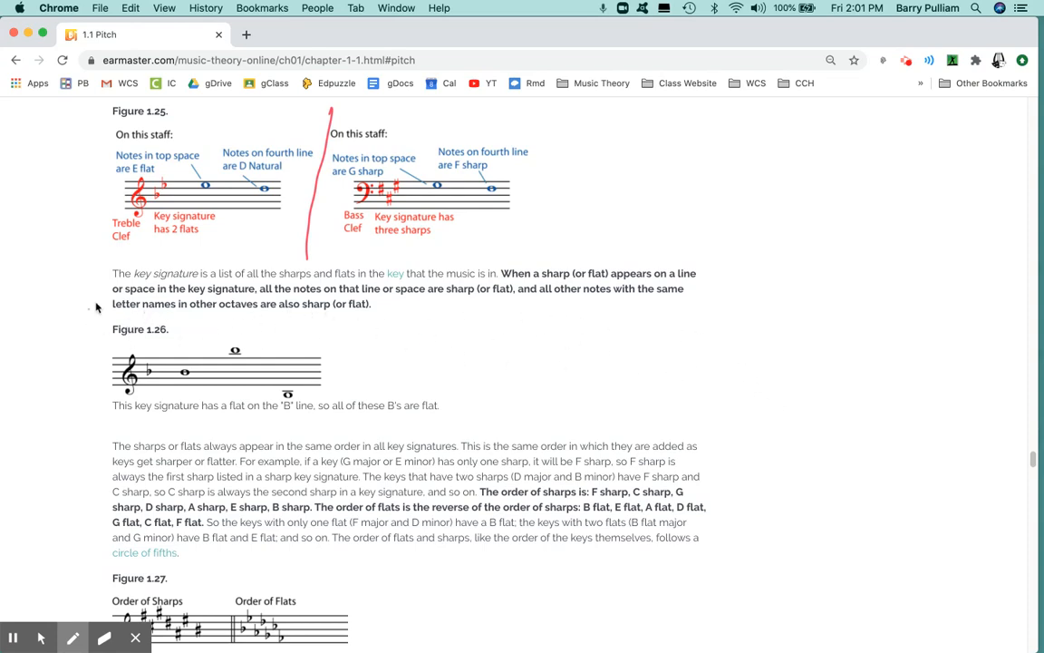
Step: Draw a red oval around the 'The key signature is a list…' paragraph and move down toward Figure 1.27
drag(113, 315, 517, 316)
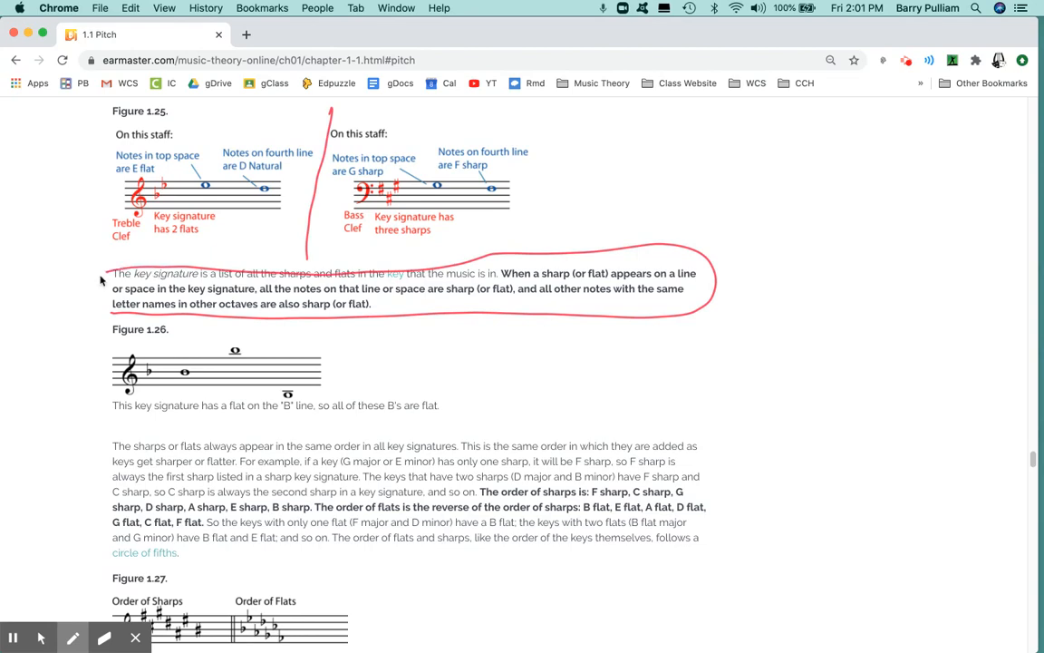
mouse_move(1033, 461)
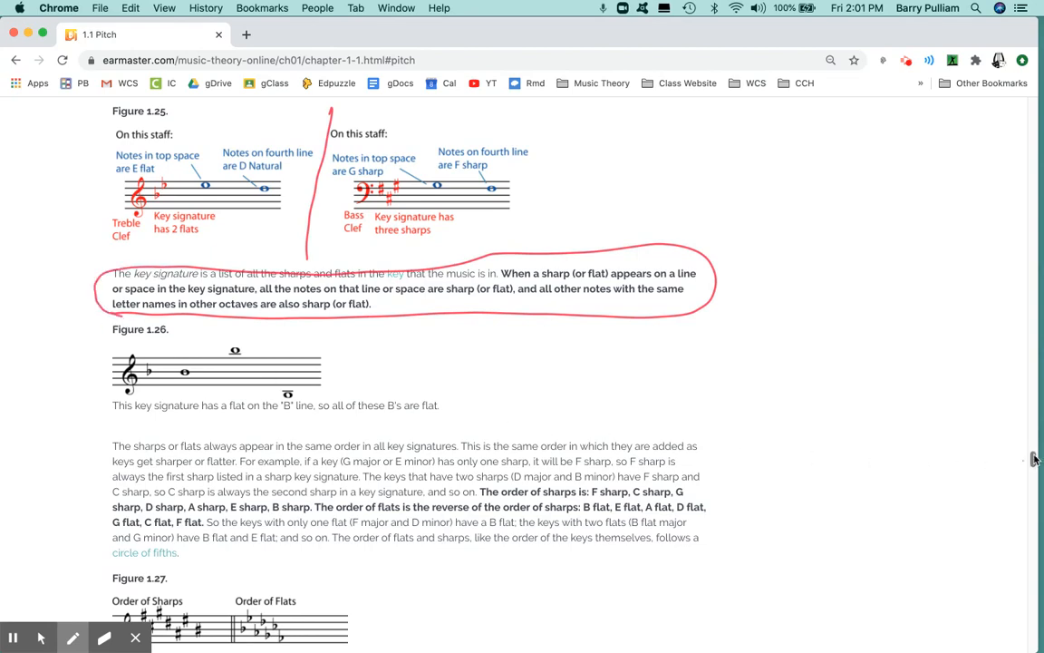
scroll(down, 3)
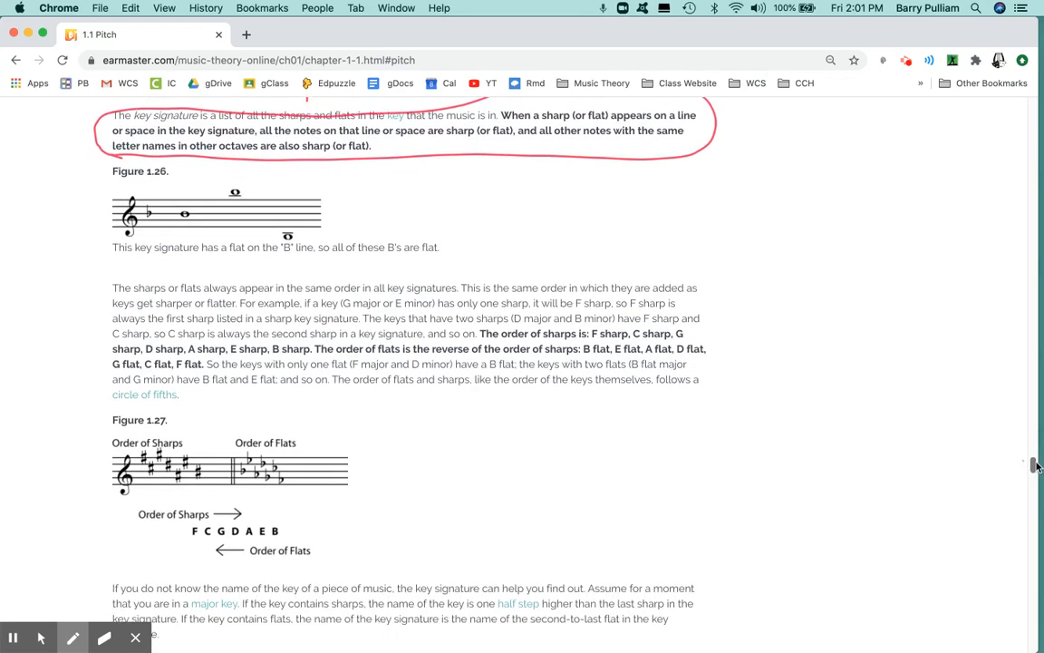
scroll(down, 3)
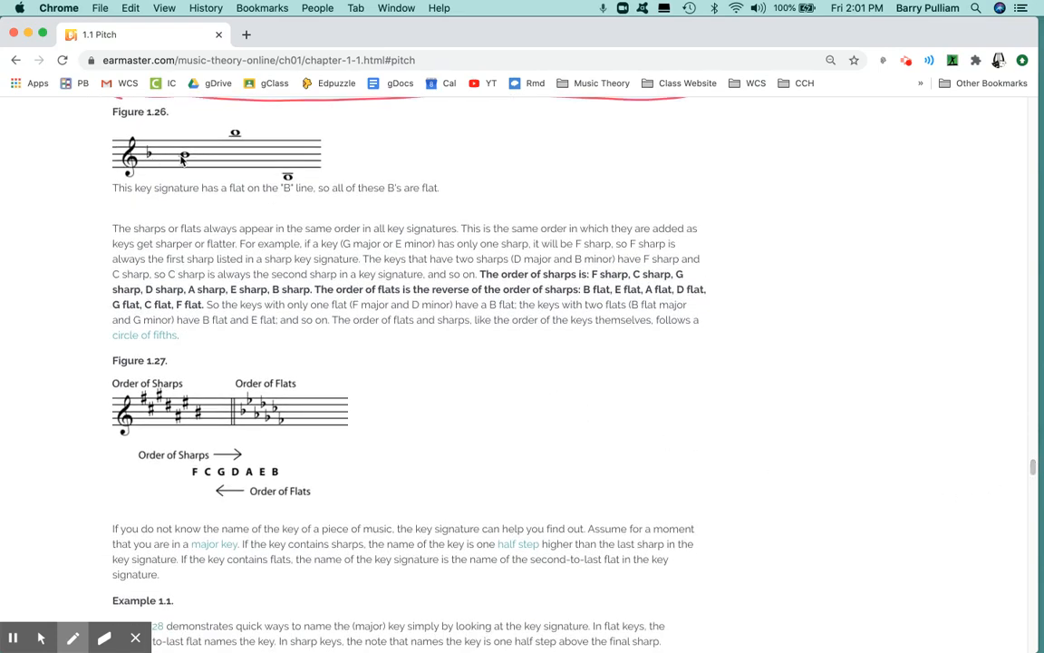
mouse_move(566, 393)
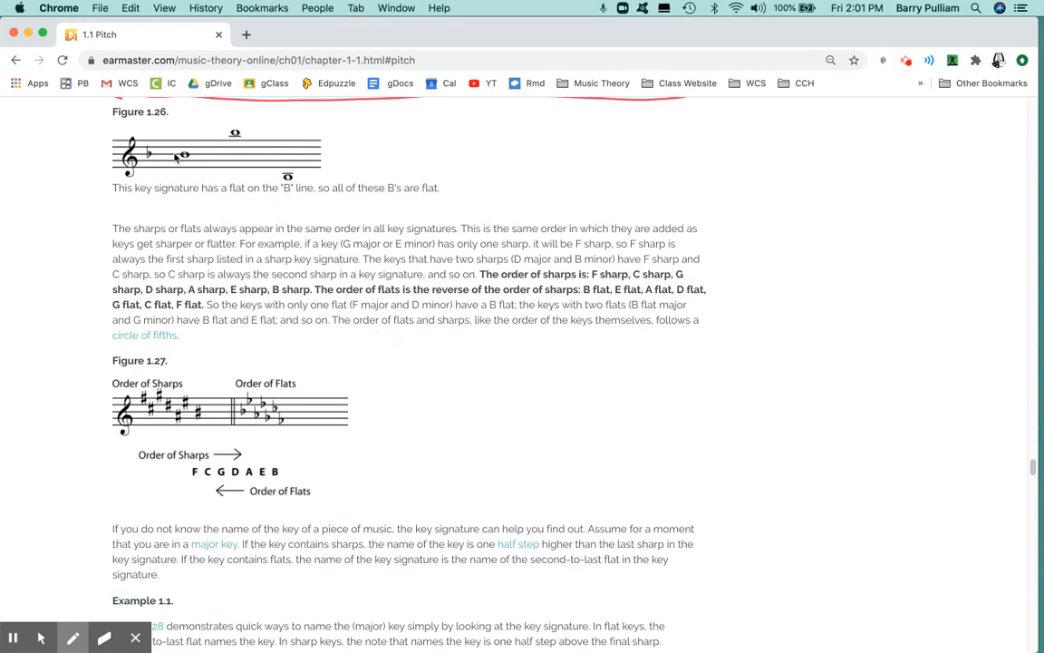
mouse_move(765, 410)
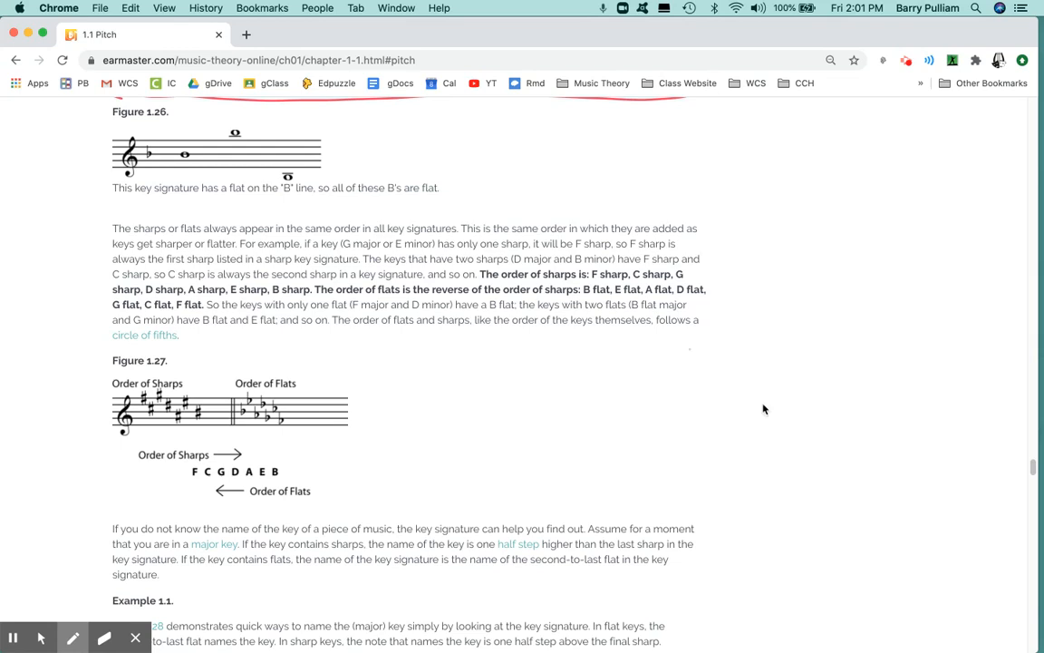
mouse_move(1031, 469)
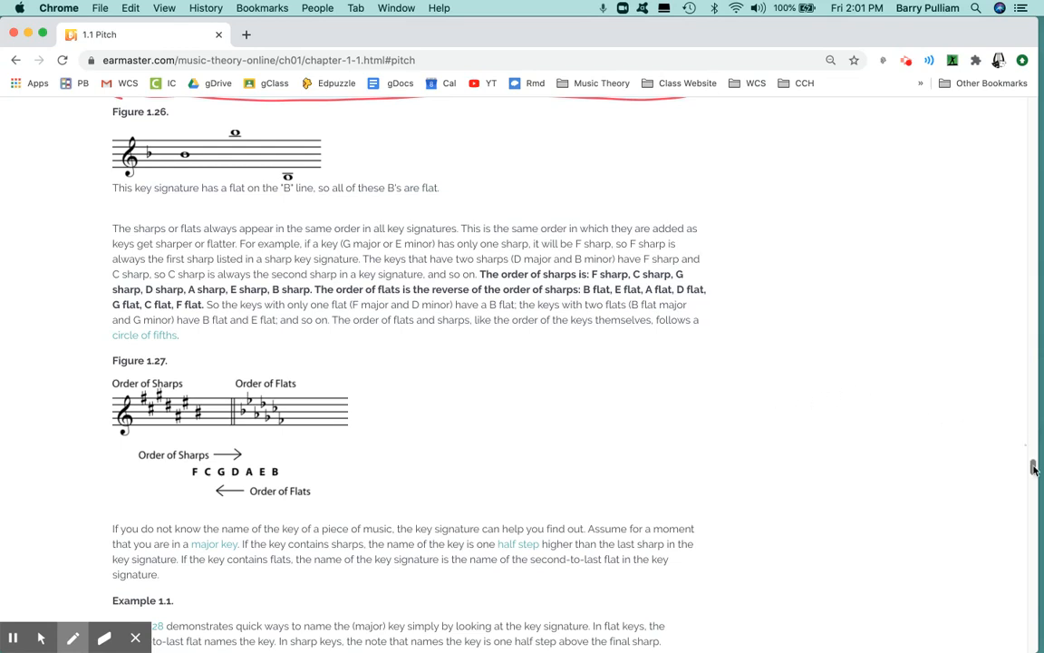
Step: Scroll past Figure 1.27's order of sharps and flats to Example 1.1 and Figure 1.28
scroll(down, 3)
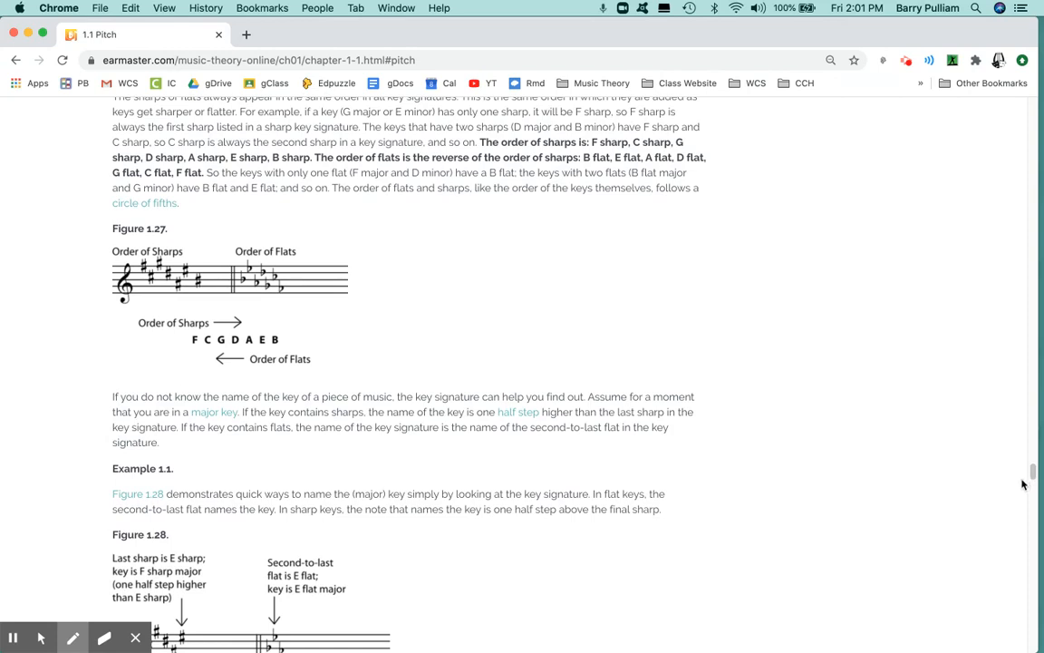
mouse_move(1030, 495)
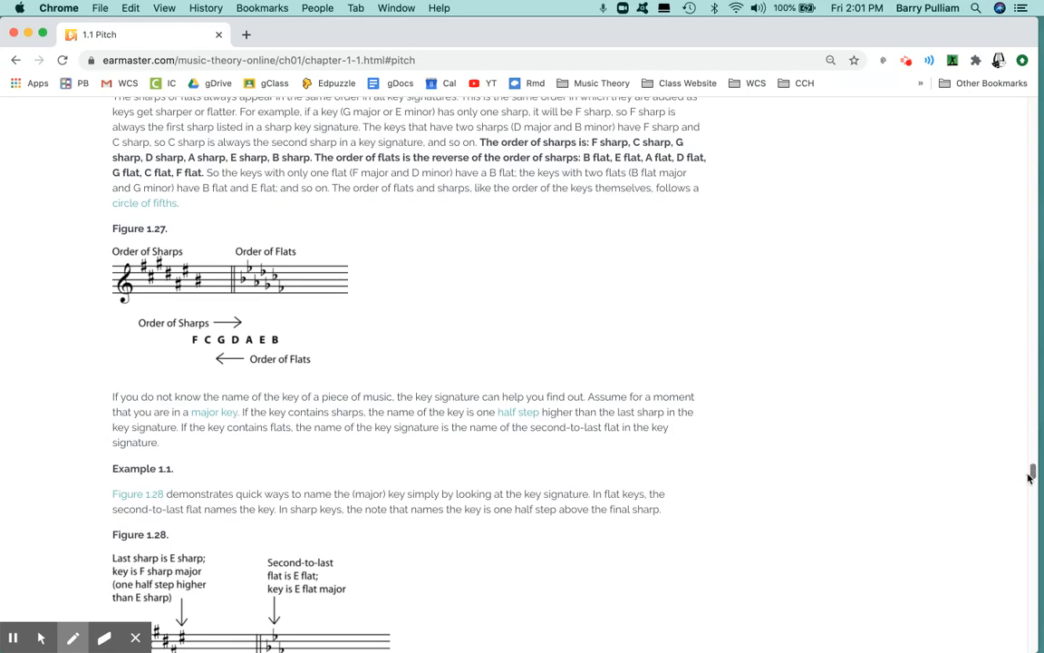
mouse_move(529, 373)
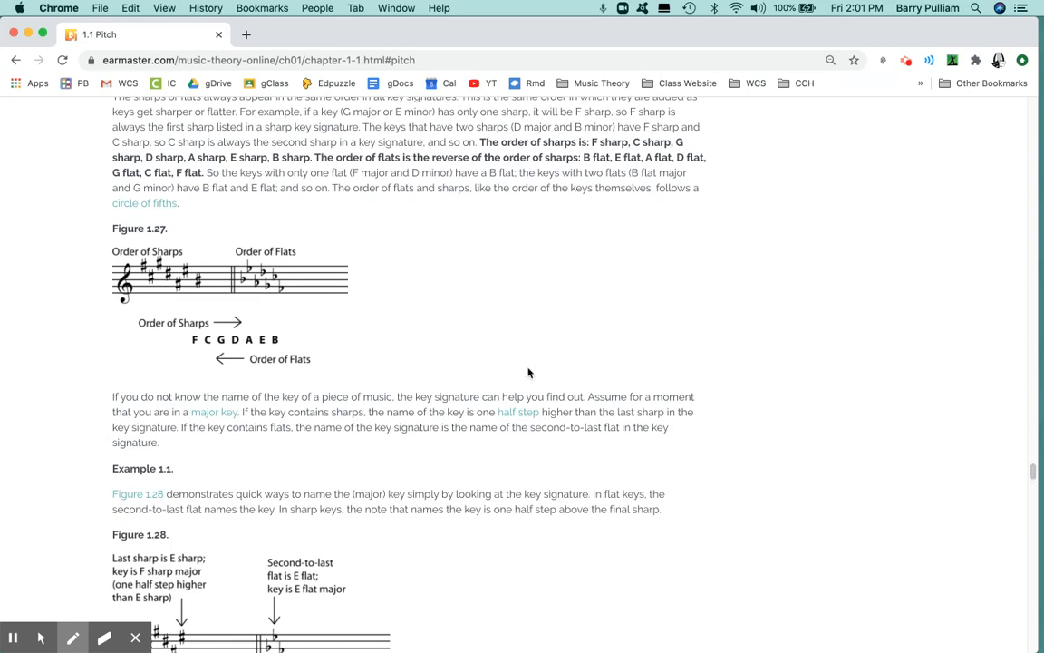
mouse_move(120, 234)
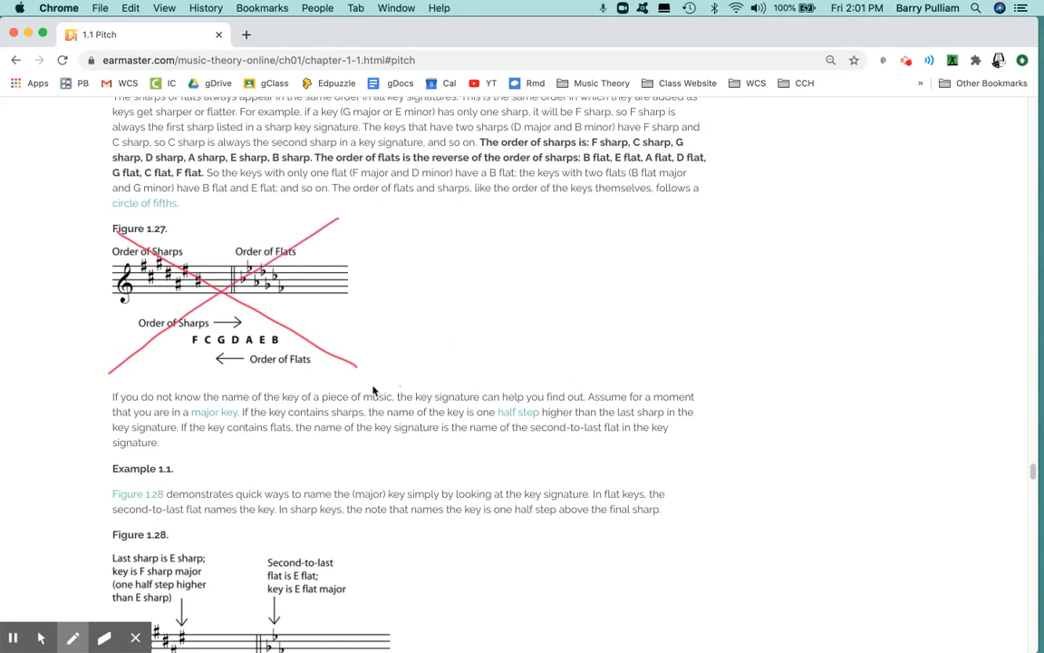
mouse_move(280, 290)
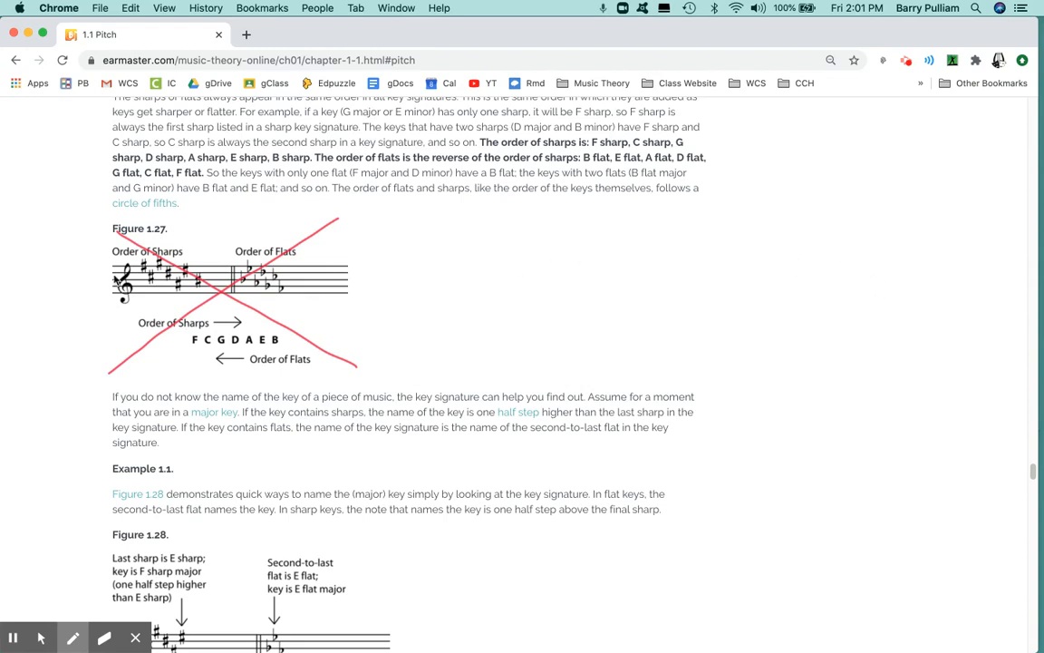
mouse_move(1034, 493)
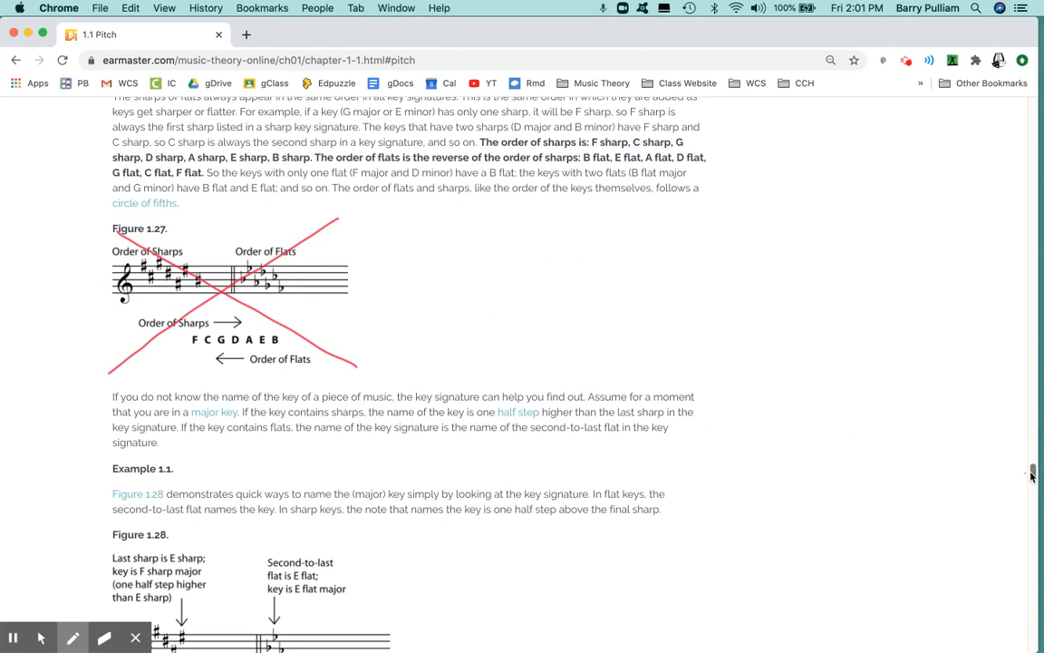